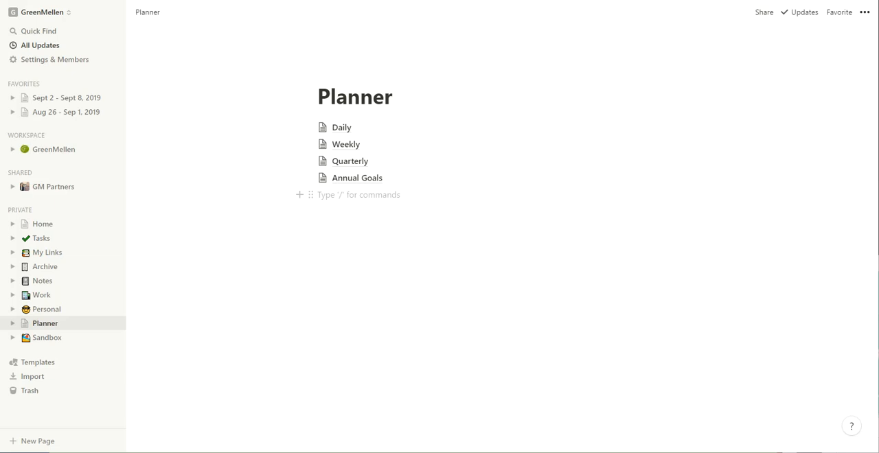
mouse_move(367, 32)
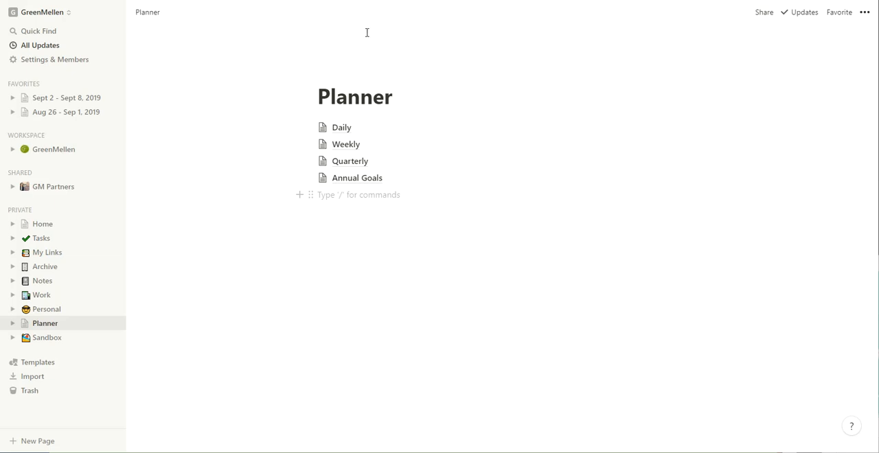
mouse_move(41, 238)
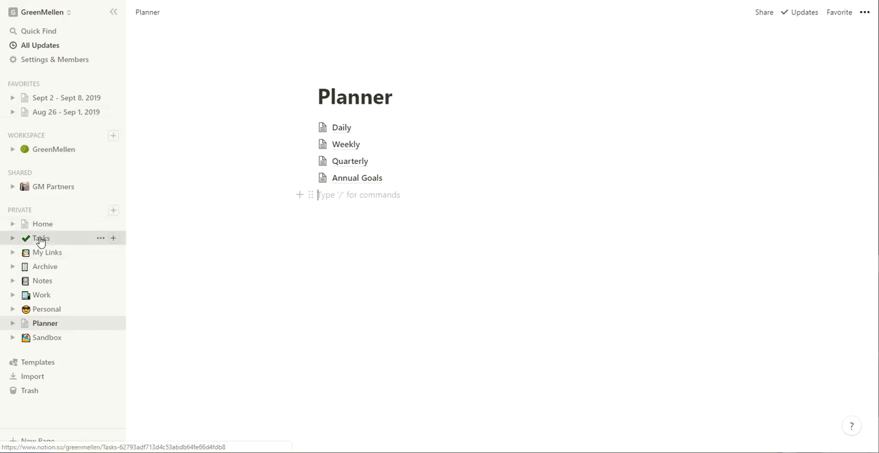
Open the Tasks page, then its Tasks database showing the empty Due Now table.
left_click(41, 239)
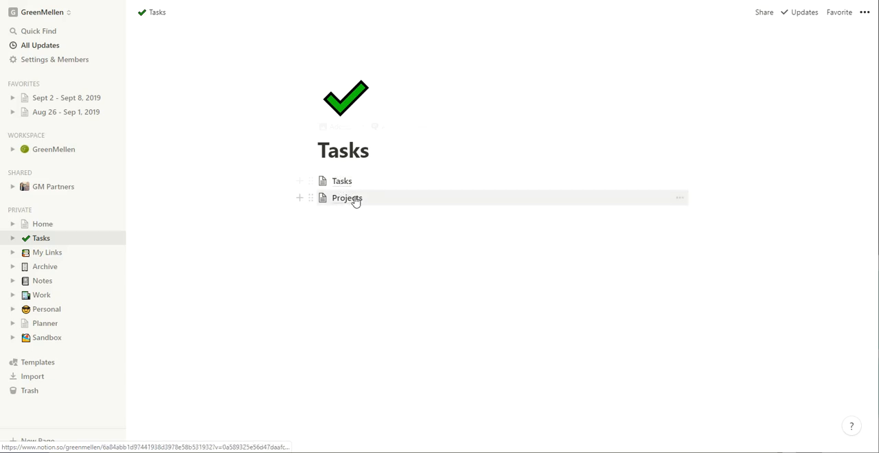
mouse_move(412, 221)
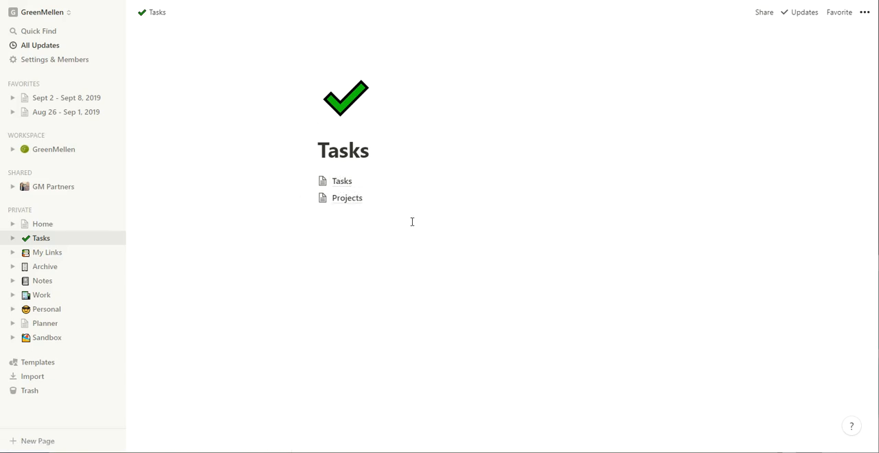
left_click(341, 181)
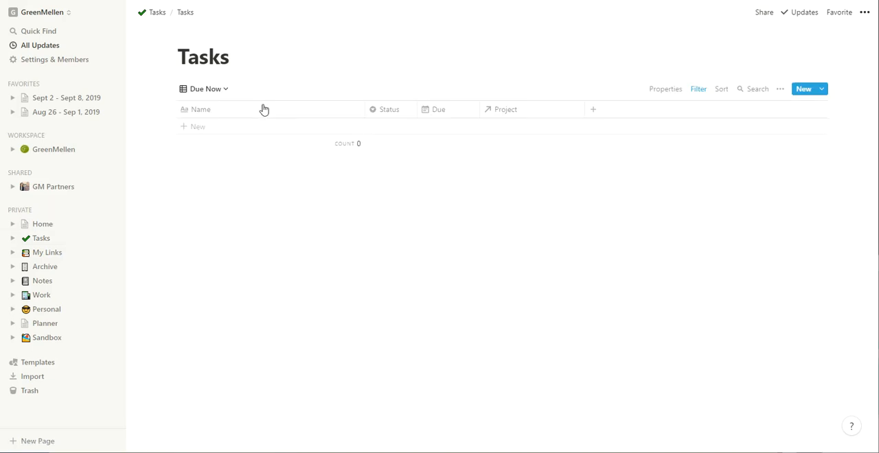
mouse_move(285, 193)
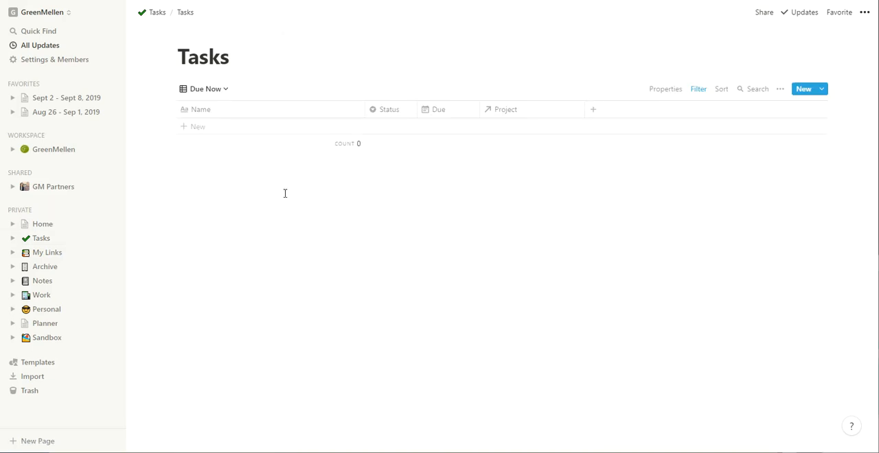
left_click(204, 89)
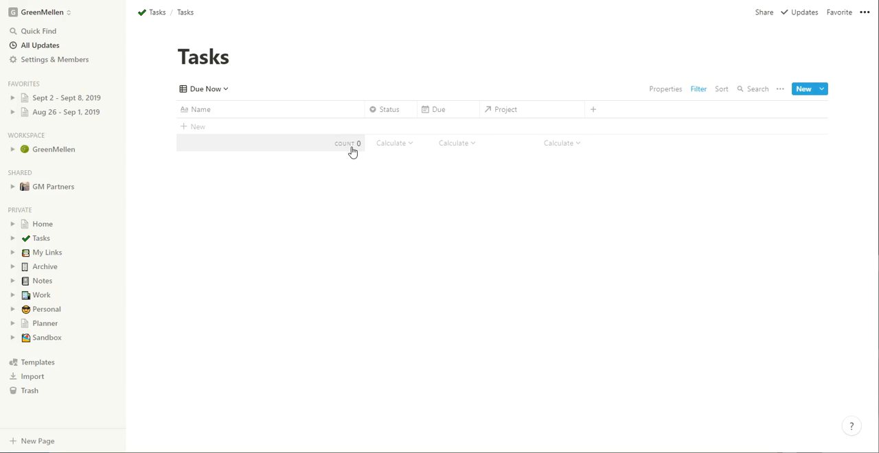
mouse_move(405, 109)
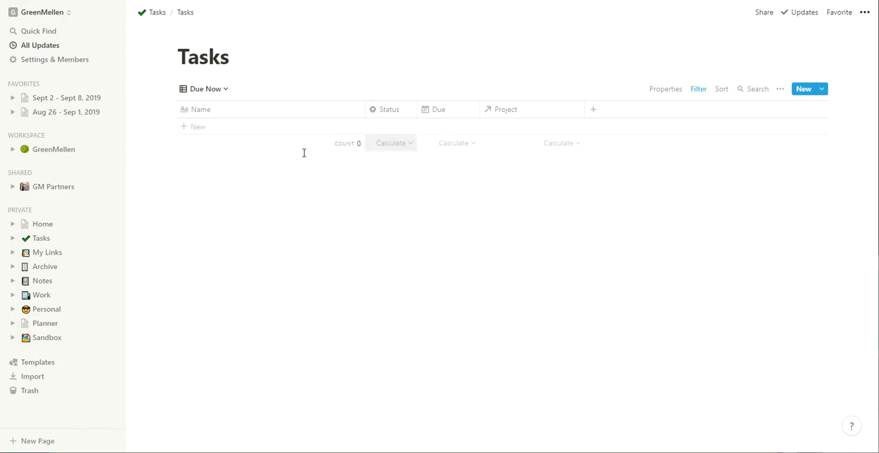
Expand Personal, open Journal, and preview a new Daily Journal template entry.
left_click(12, 309)
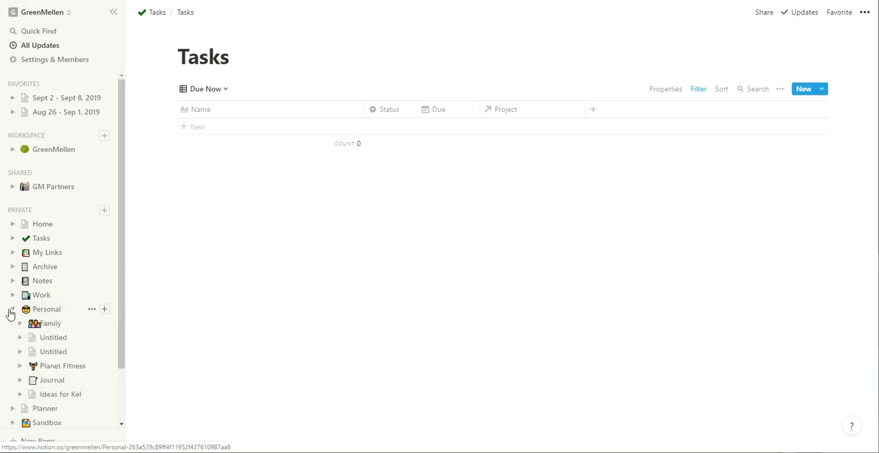
left_click(52, 379)
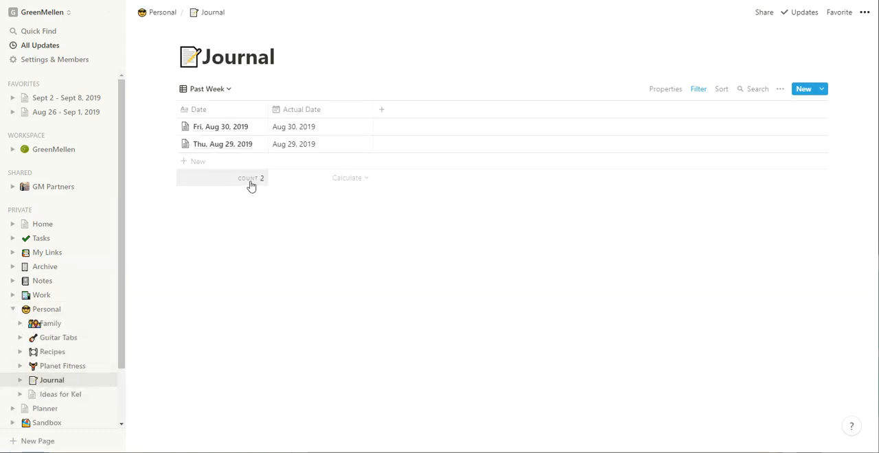
mouse_move(364, 199)
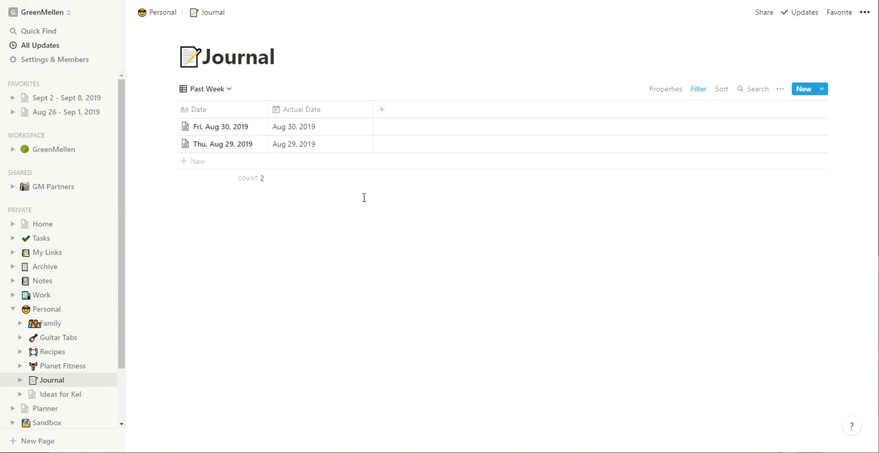
left_click(821, 88)
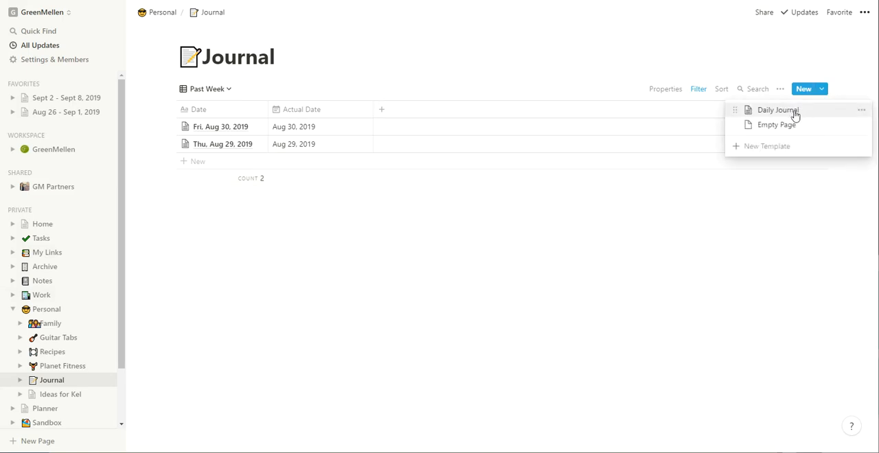
left_click(777, 110)
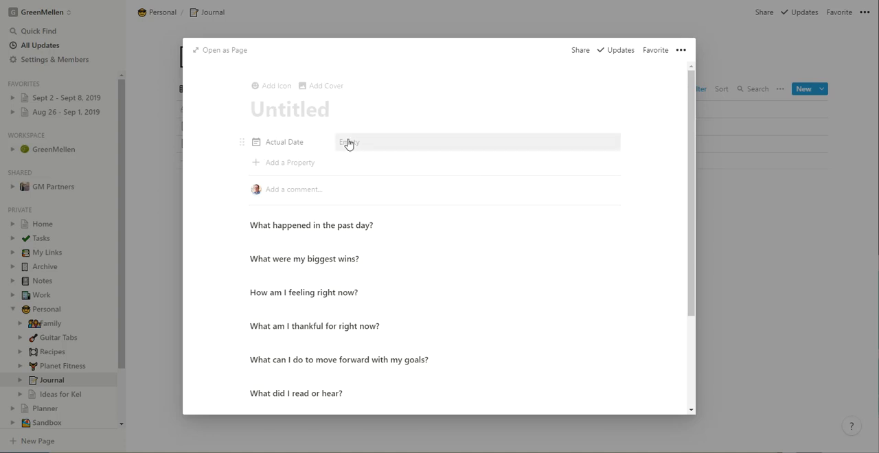
mouse_move(323, 344)
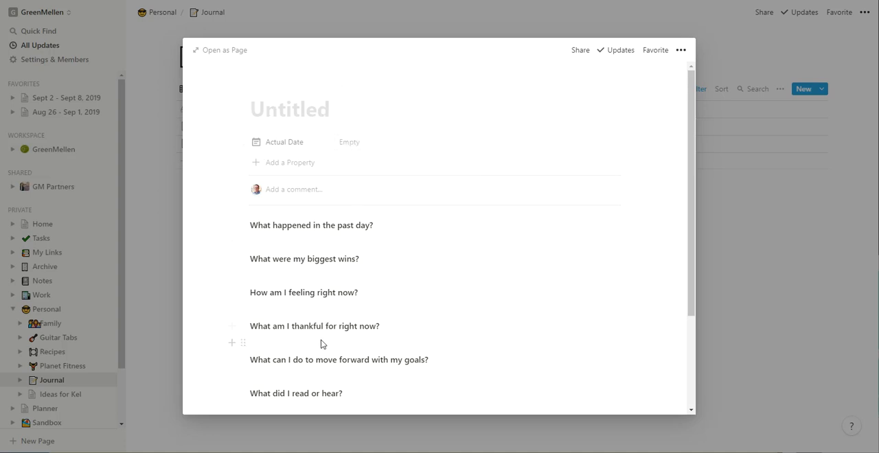
scroll("down", 3)
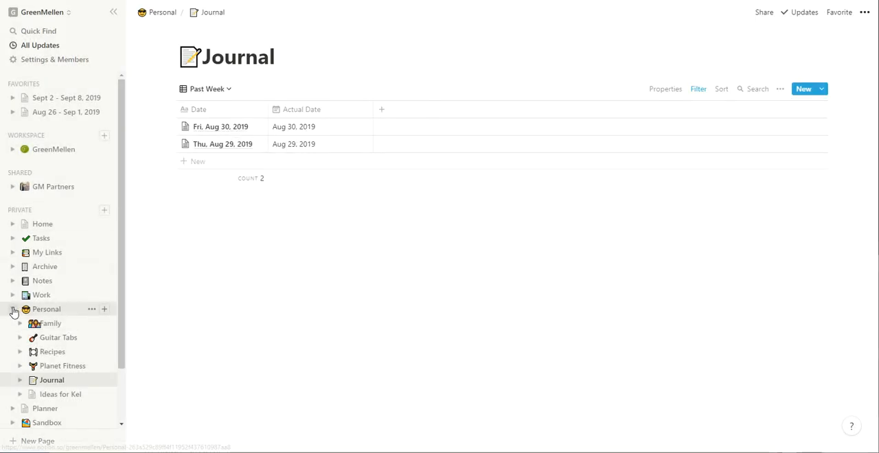
Collapse Personal and open Planner's Quarterly page with the Quarterly Reviews table.
left_click(13, 309)
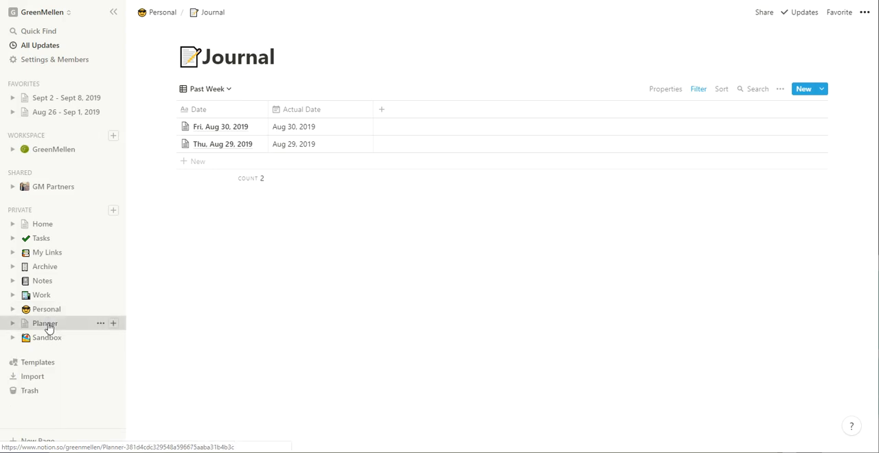
left_click(45, 323)
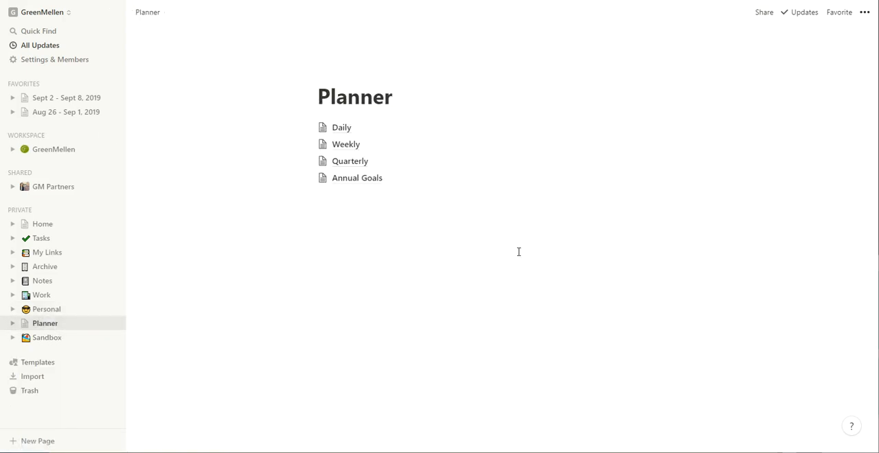
mouse_move(357, 178)
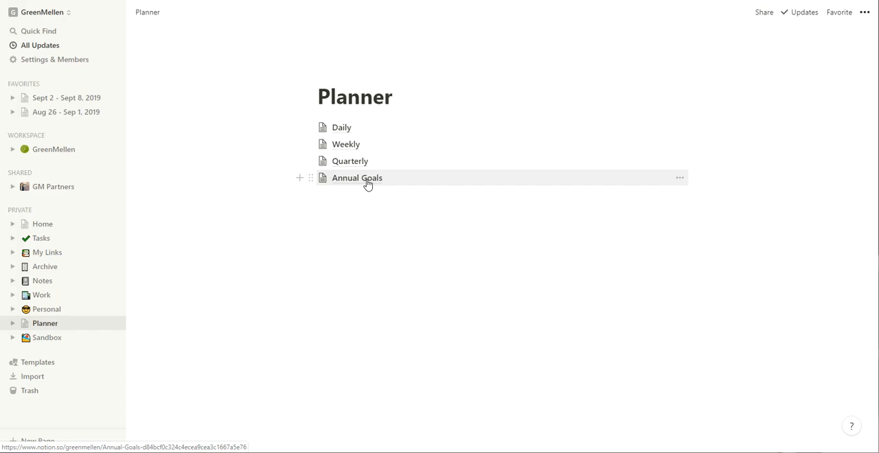
left_click(350, 161)
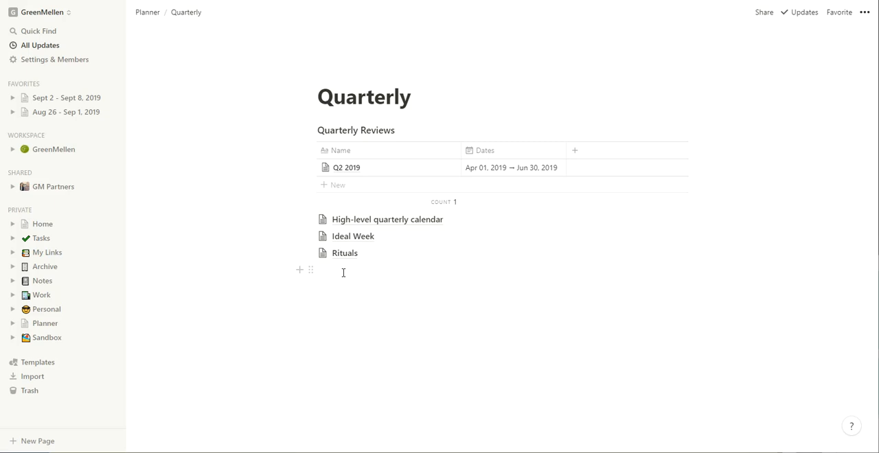
mouse_move(350, 170)
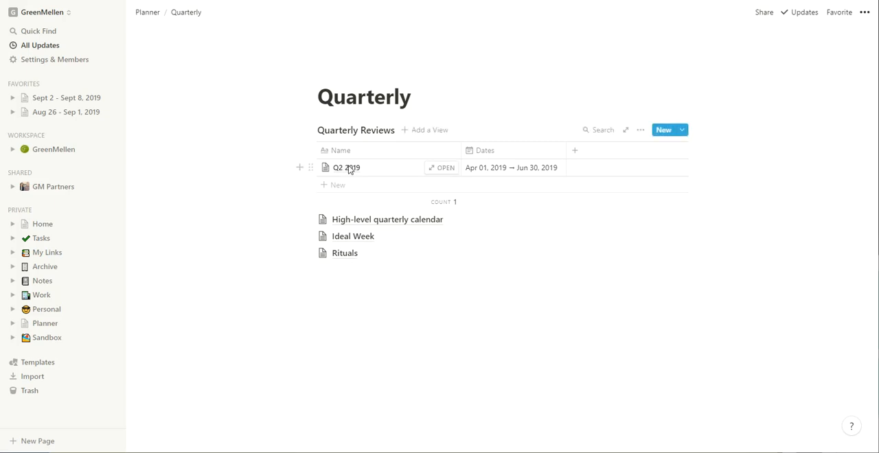
Create a Quarterly Reviews entry from the Quarterly Review template and browse its prompts.
left_click(664, 130)
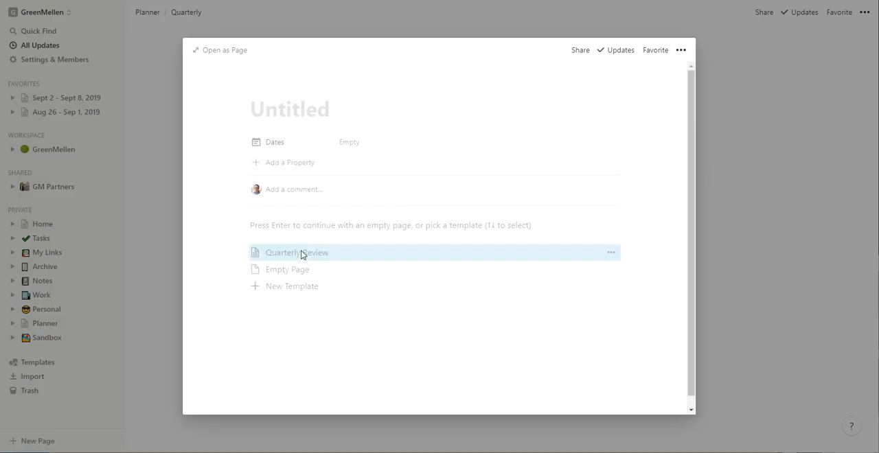
left_click(296, 252)
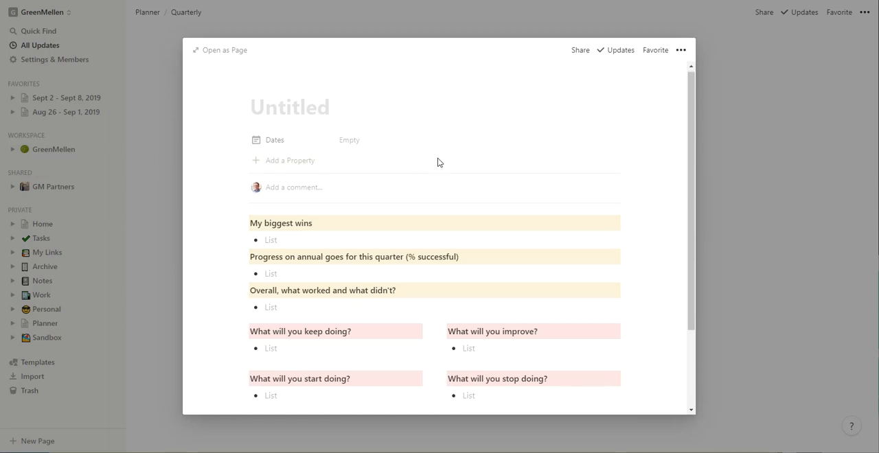
scroll("down", 3)
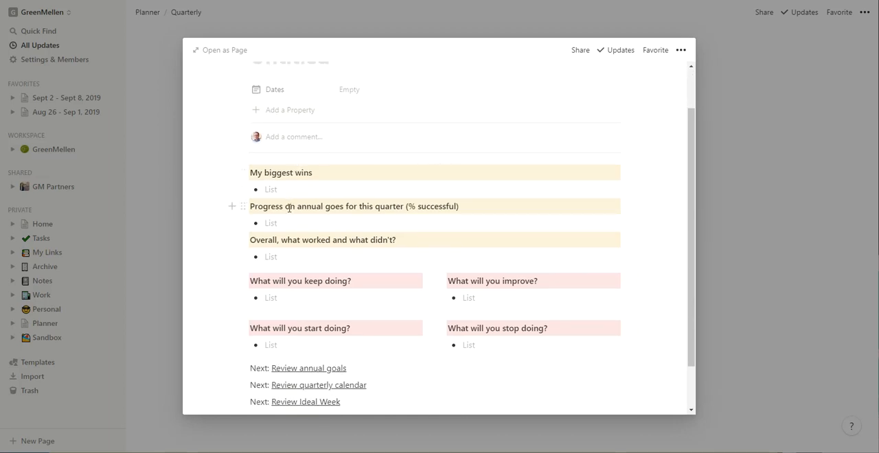
mouse_move(436, 224)
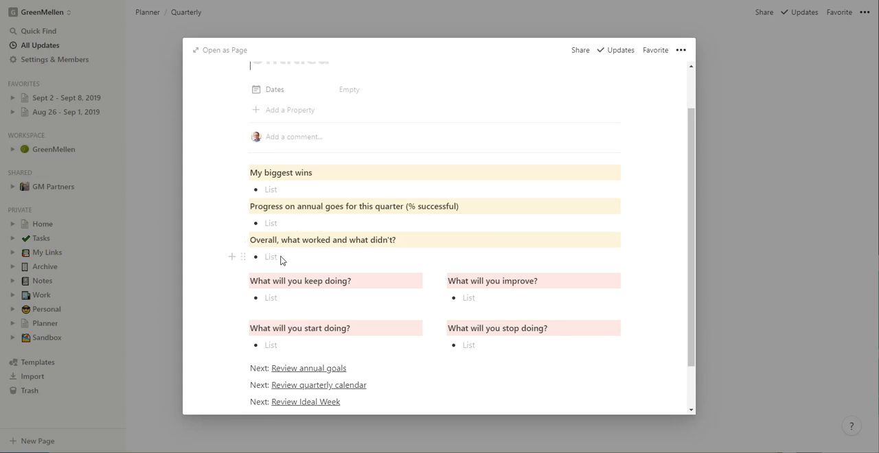
mouse_move(534, 333)
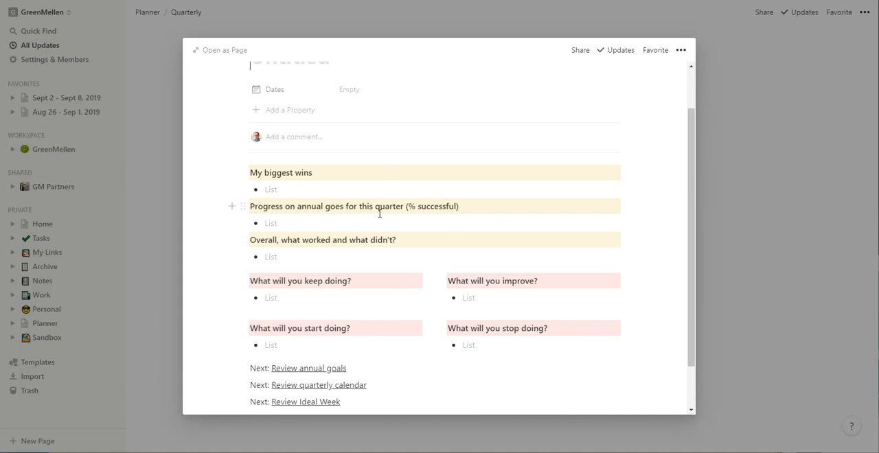
scroll("down", 3)
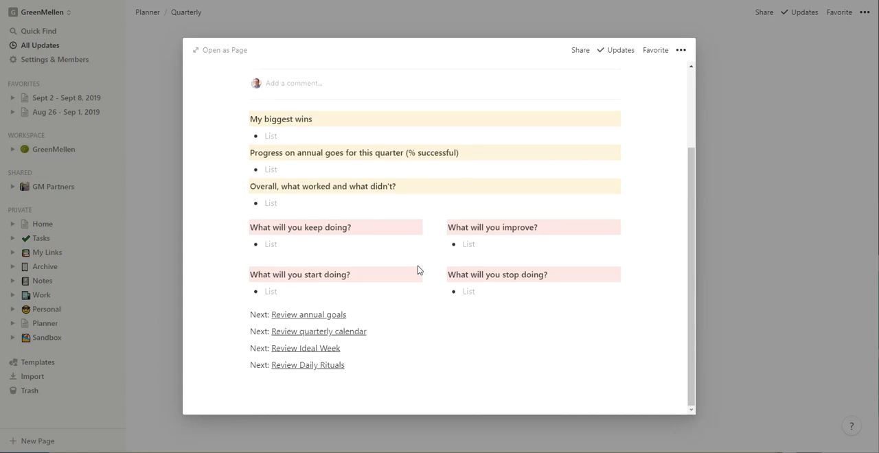
mouse_move(318, 336)
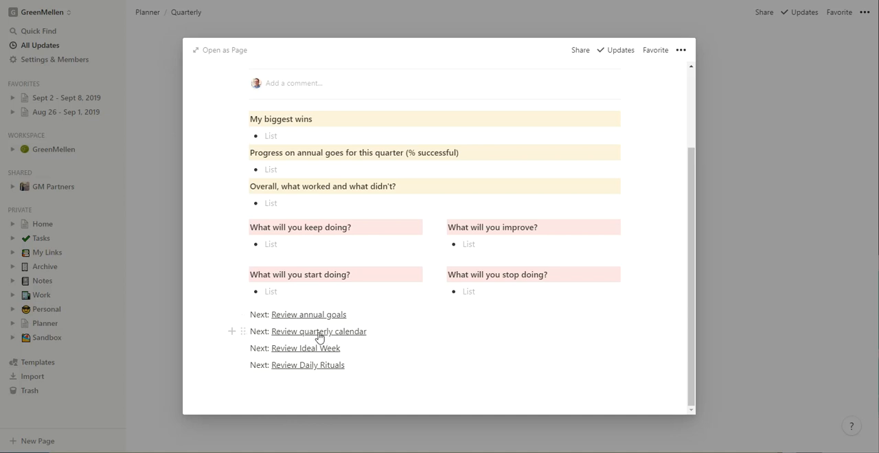
mouse_move(312, 350)
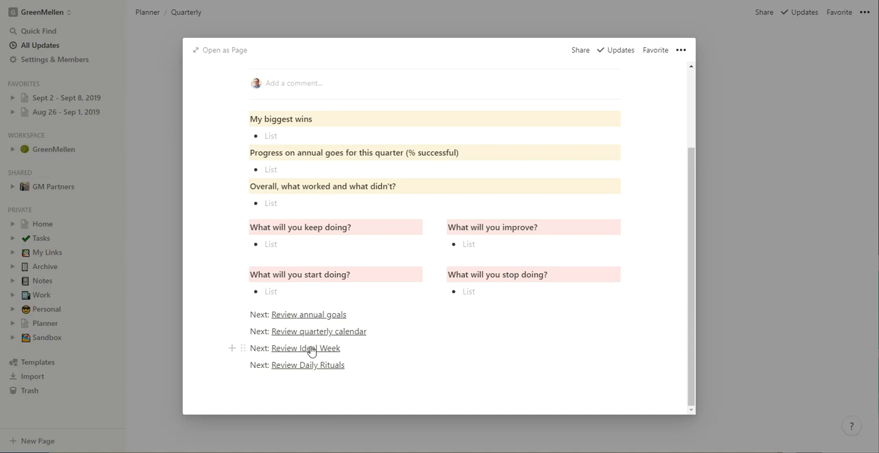
mouse_move(789, 326)
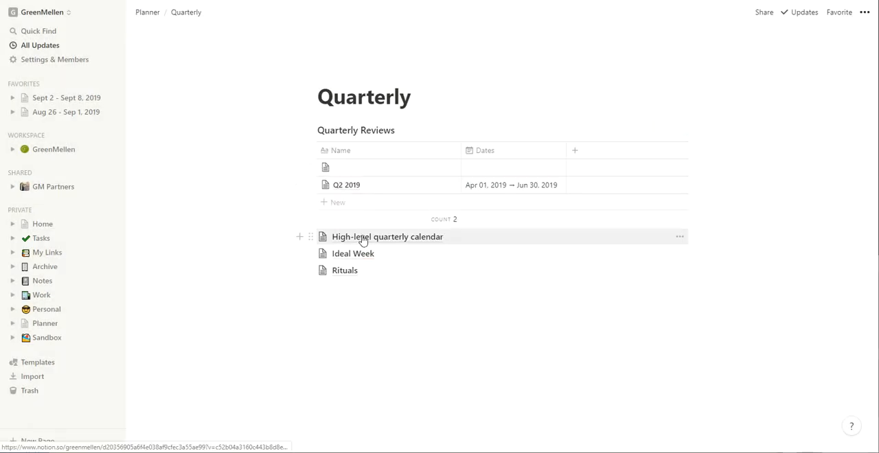
View the High-level quarterly calendar, then return to the Quarterly page.
left_click(387, 236)
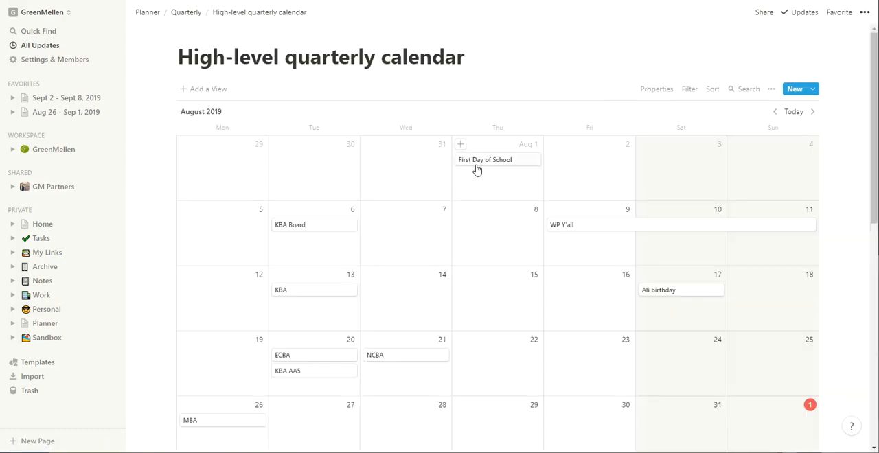
mouse_move(428, 310)
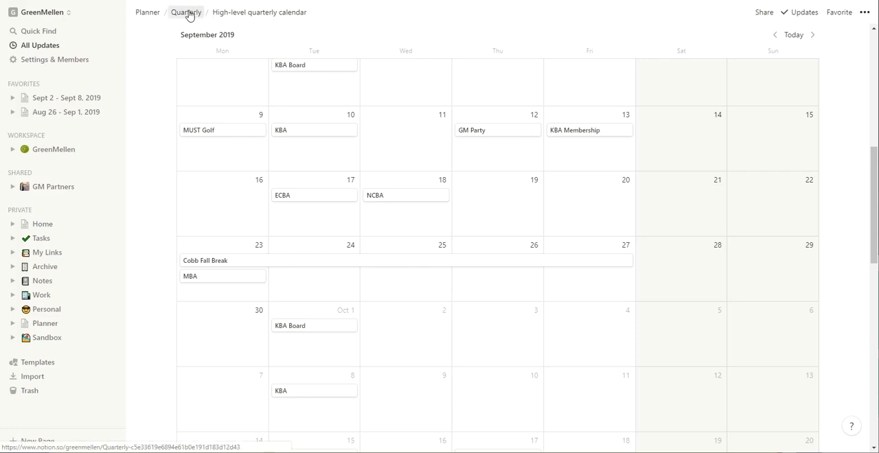
left_click(185, 12)
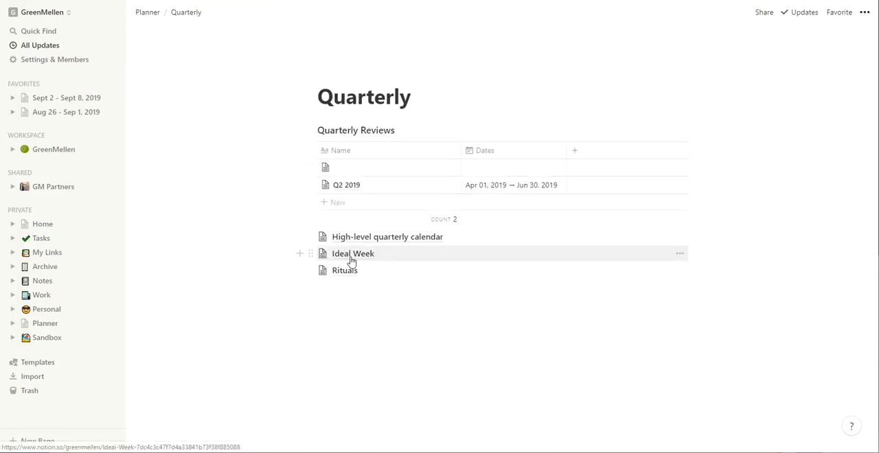
Open the Ideal Week time-block schedule page.
left_click(353, 254)
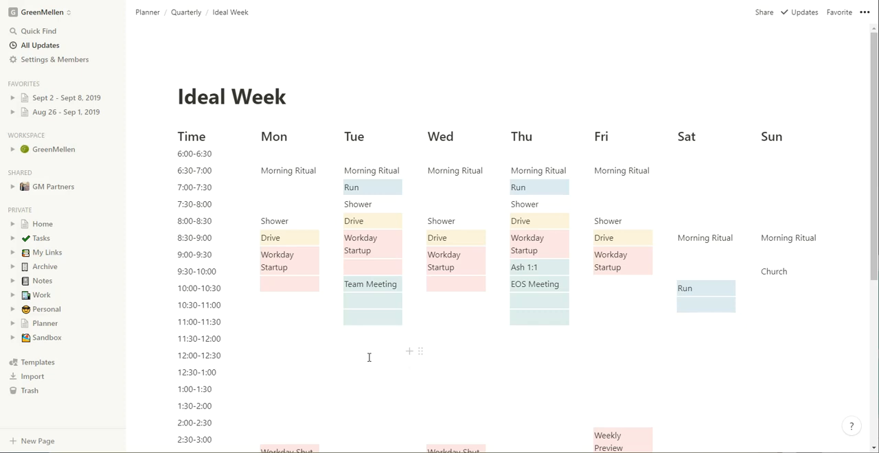
mouse_move(319, 295)
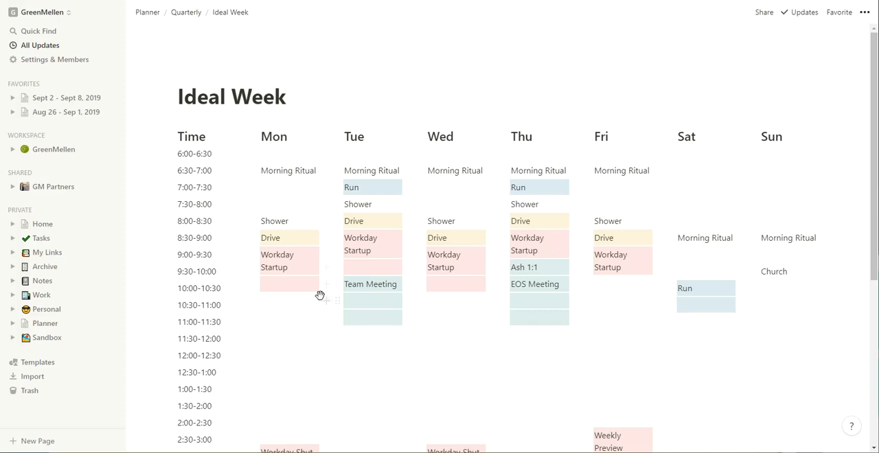
mouse_move(245, 251)
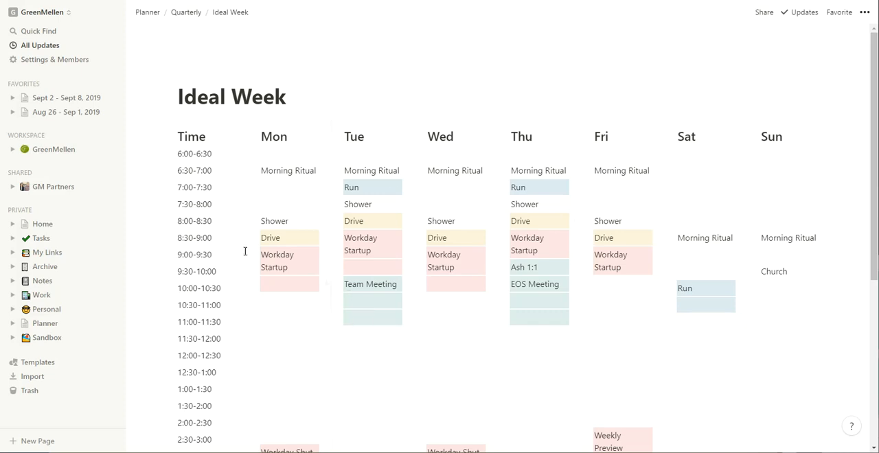
mouse_move(549, 362)
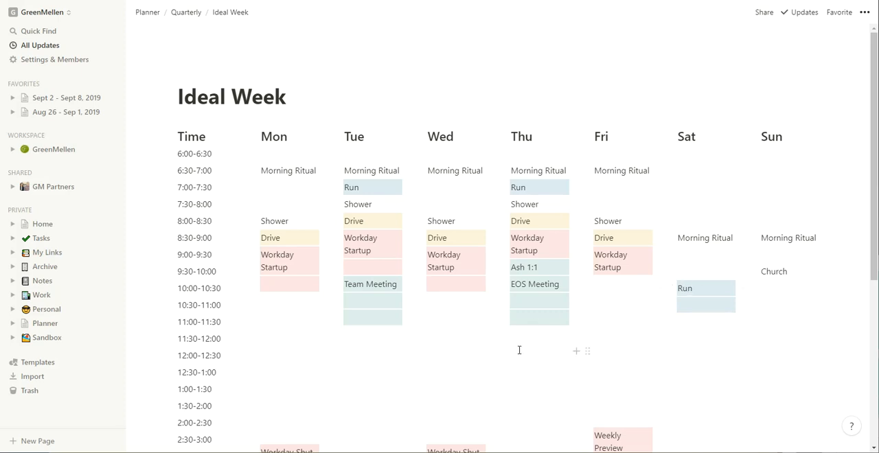
mouse_move(341, 337)
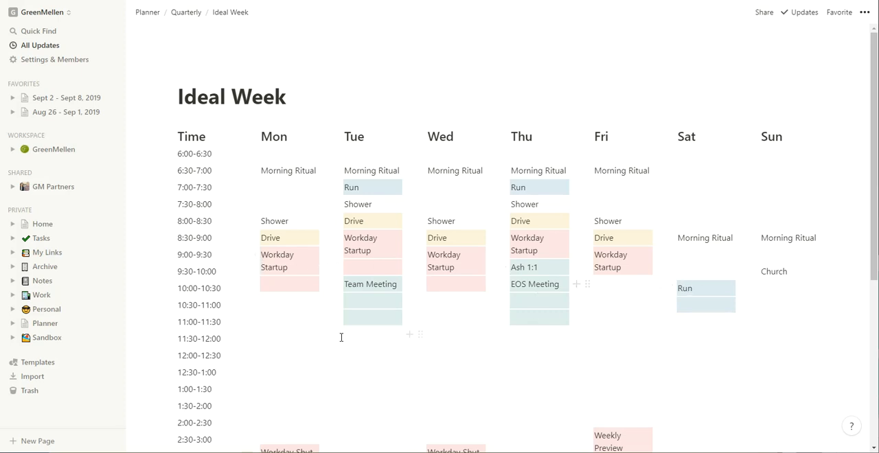
mouse_move(230, 300)
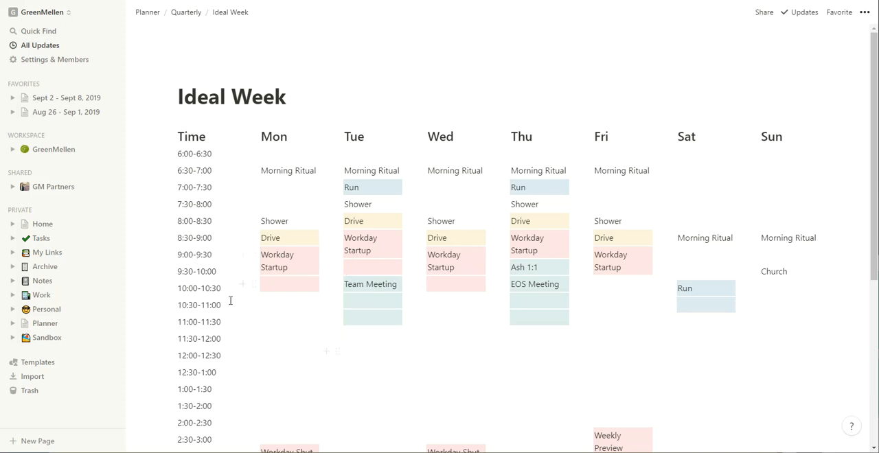
mouse_move(414, 315)
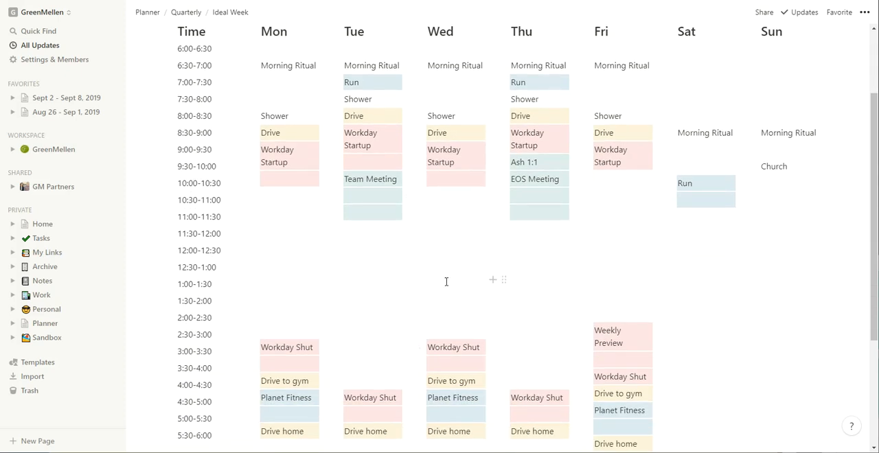
mouse_move(363, 218)
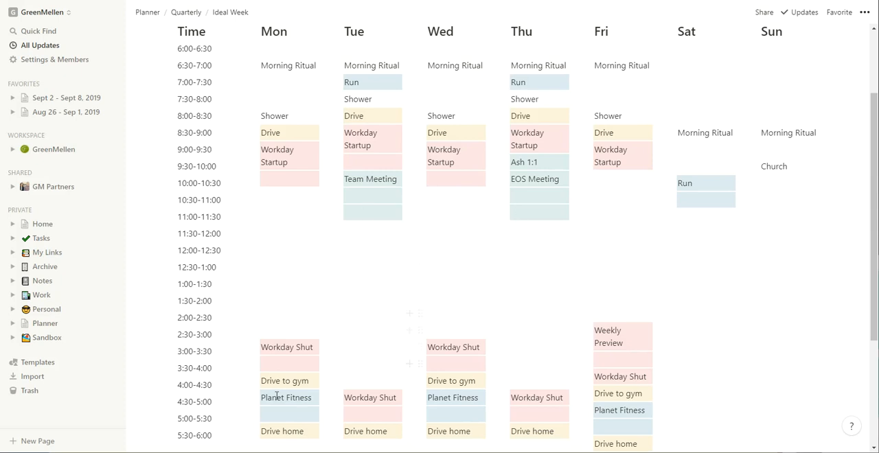
mouse_move(627, 420)
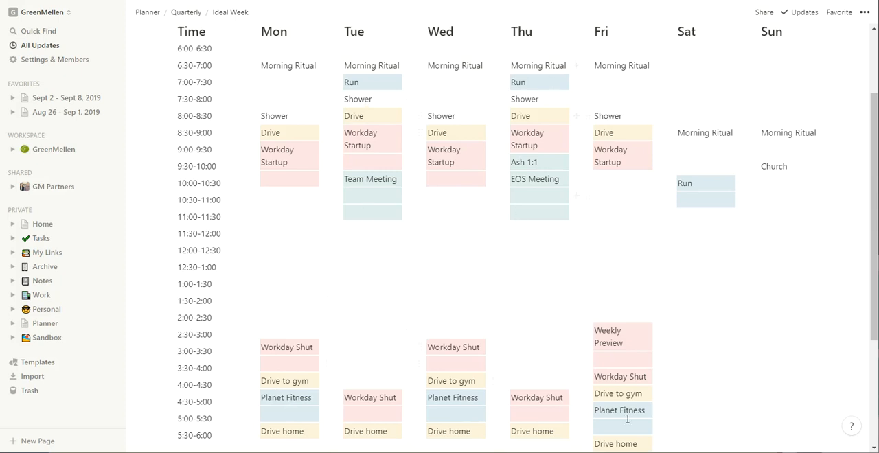
mouse_move(442, 242)
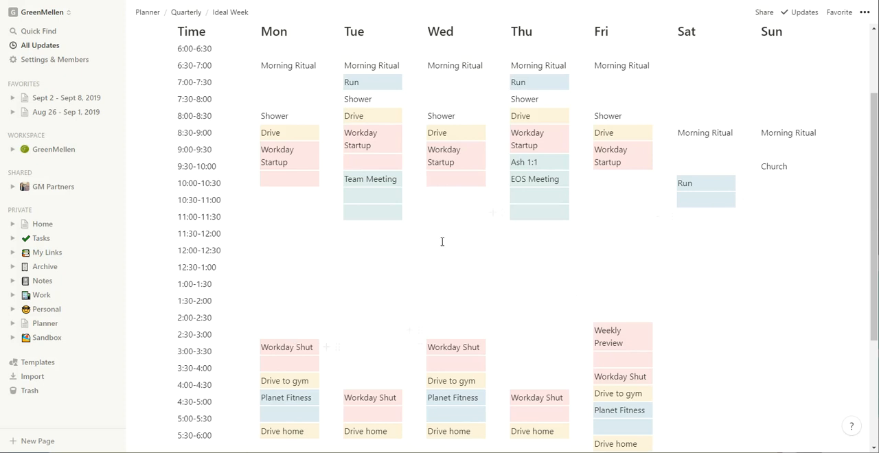
mouse_move(465, 292)
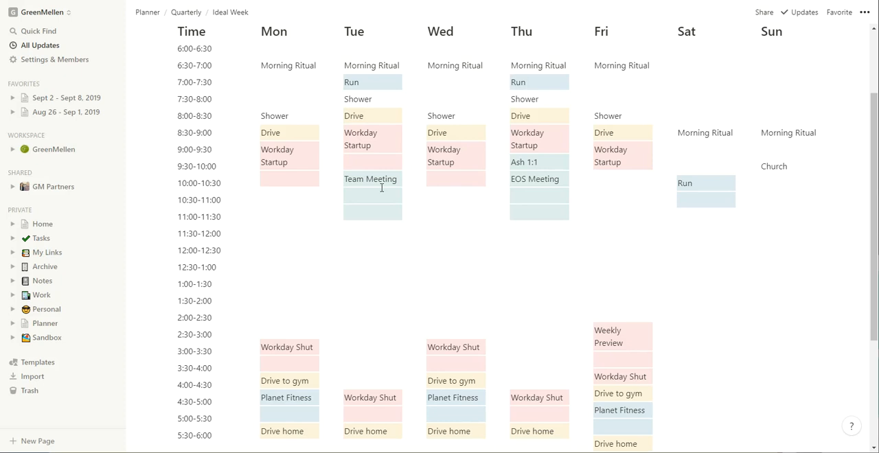
Return to Quarterly and open the Rituals page with its four routine checklists.
scroll("down", 3)
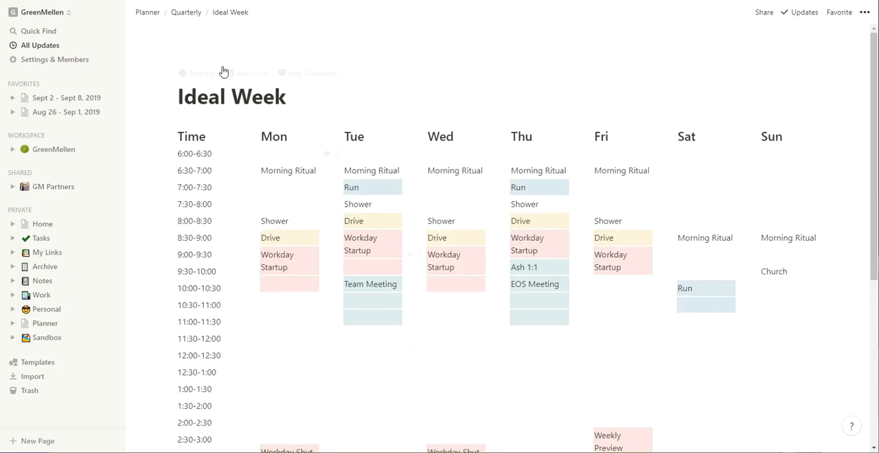
left_click(186, 12)
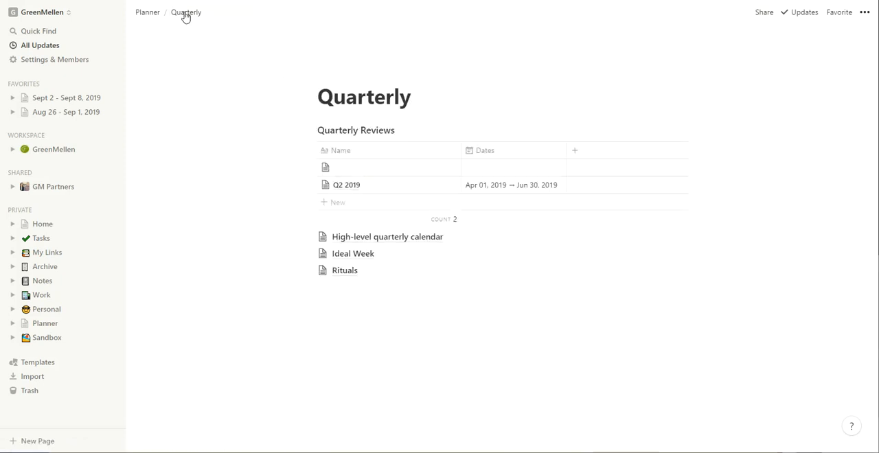
left_click(345, 270)
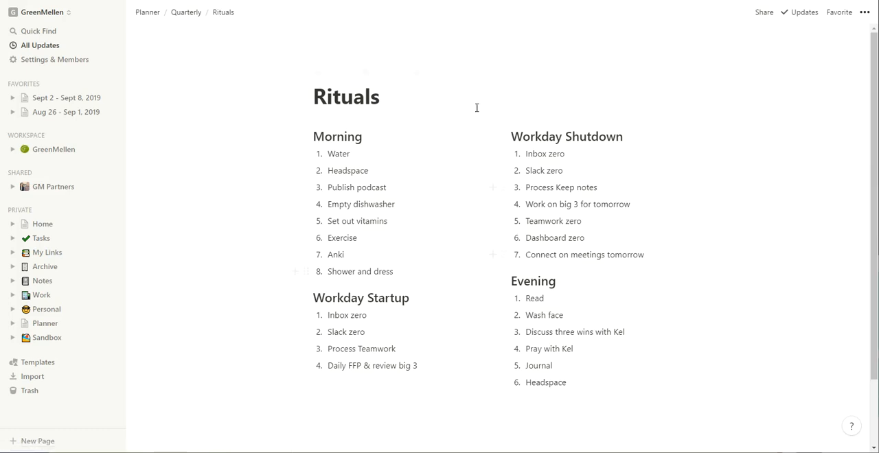
mouse_move(435, 256)
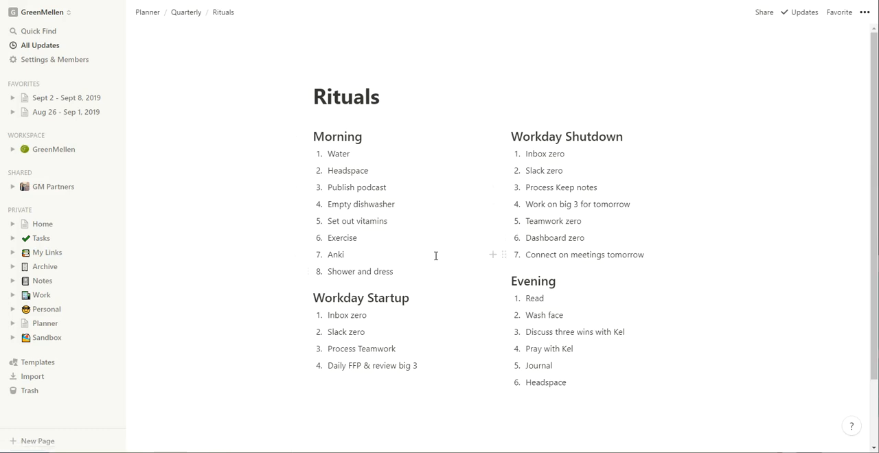
mouse_move(186, 12)
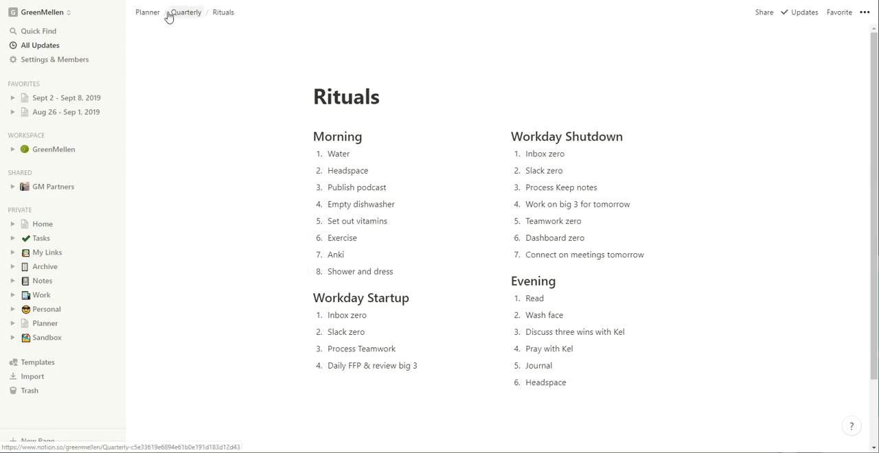
Go to Planner, view the Daily database table, then return to Planner.
left_click(146, 12)
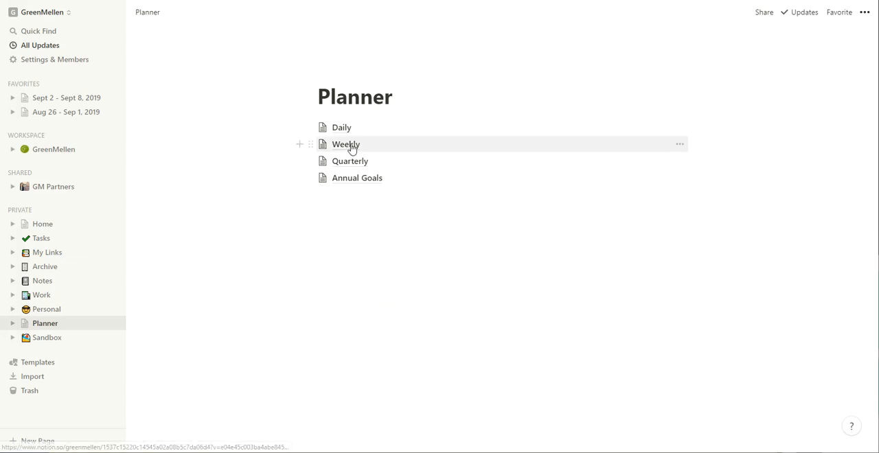
mouse_move(341, 127)
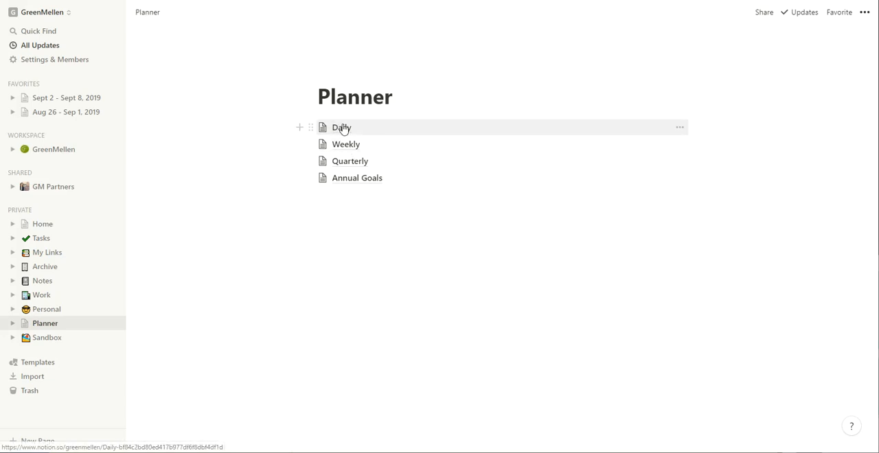
left_click(342, 127)
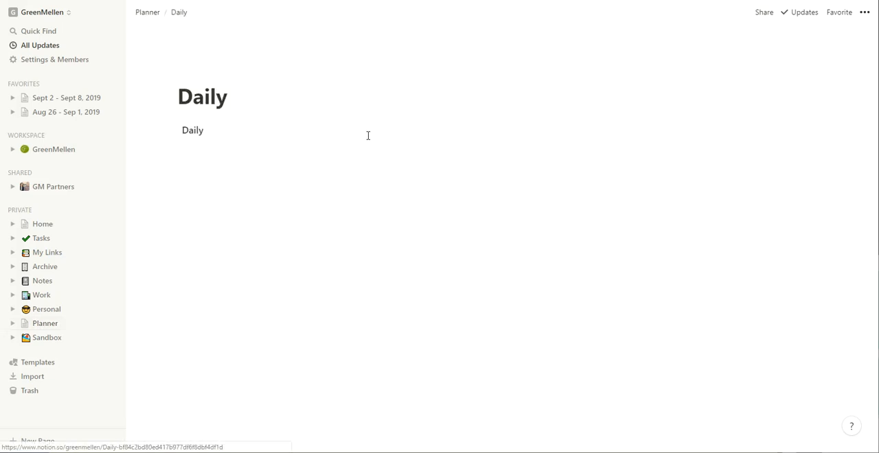
left_click(192, 130)
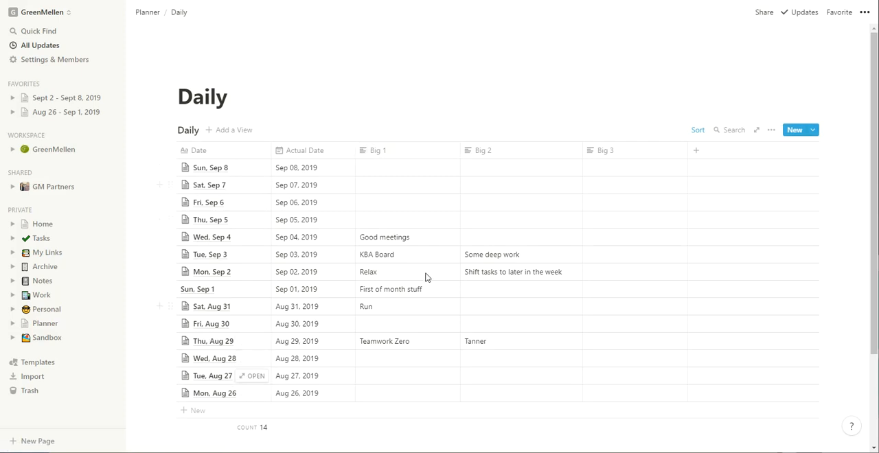
mouse_move(198, 146)
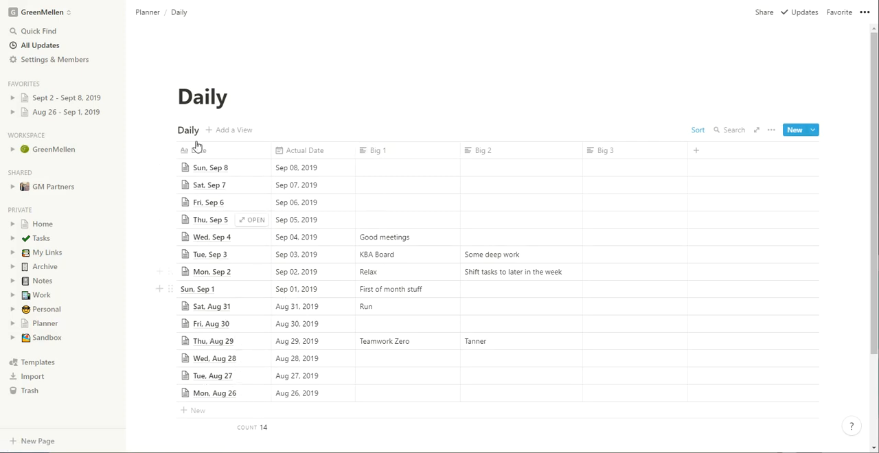
left_click(147, 13)
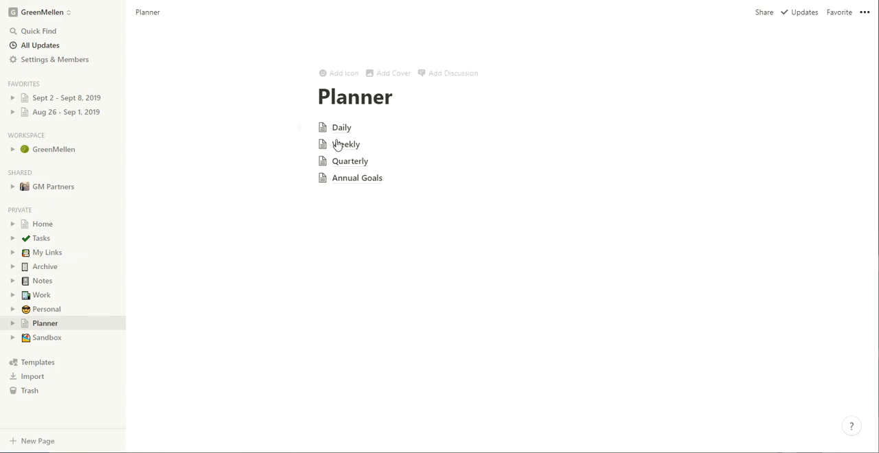
In Weekly, delete the stray empty entry and create a new weekly page dated Sep 16–22.
left_click(346, 145)
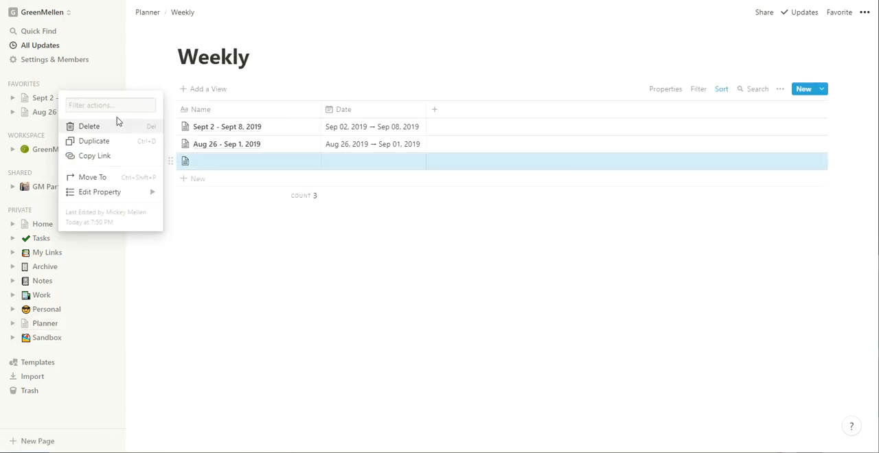
left_click(89, 126)
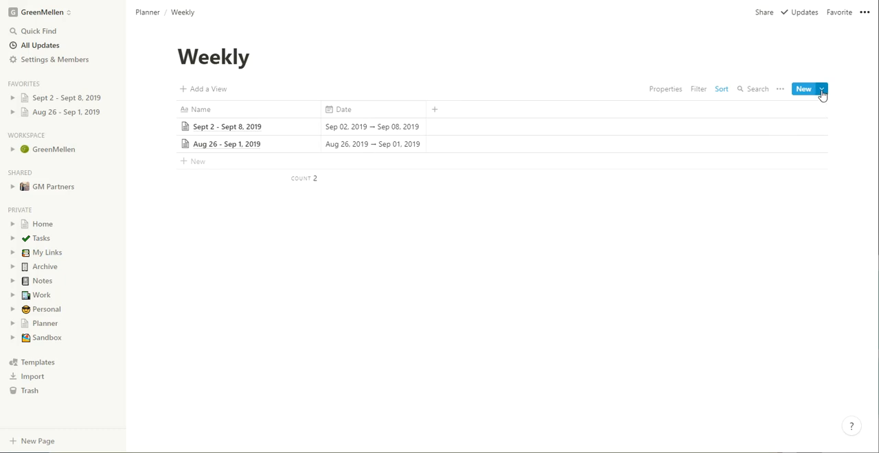
left_click(821, 89)
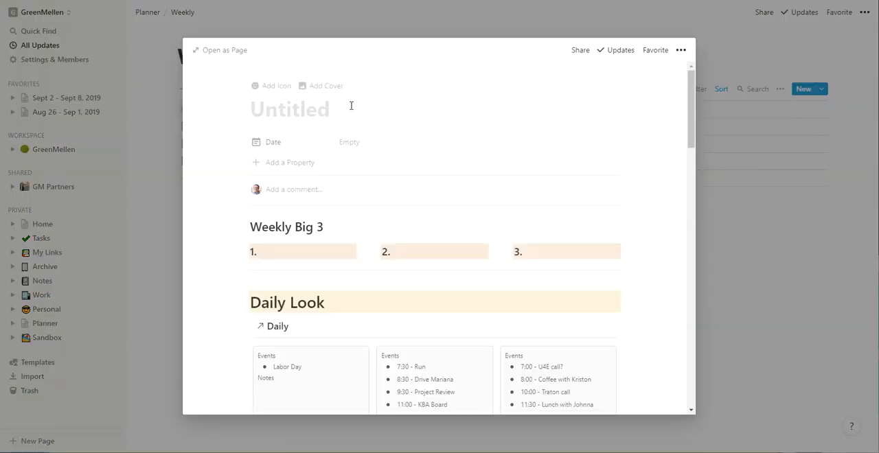
type("Decemt")
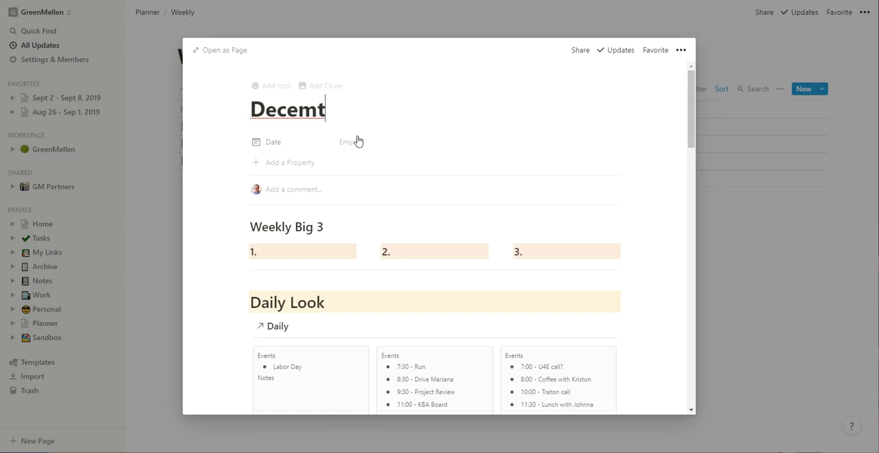
left_click(349, 143)
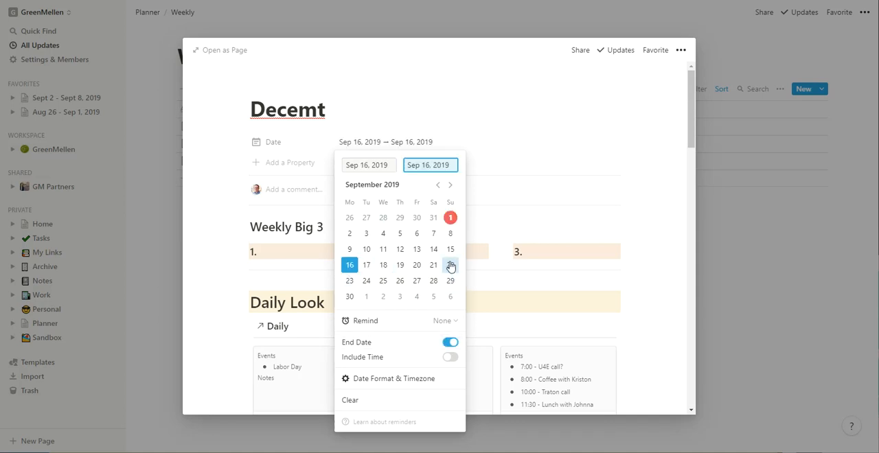
Title the page 'Sept 16-22, 2019' and enter 'Whatever' as Weekly Big 3 item 1.
left_click(450, 265)
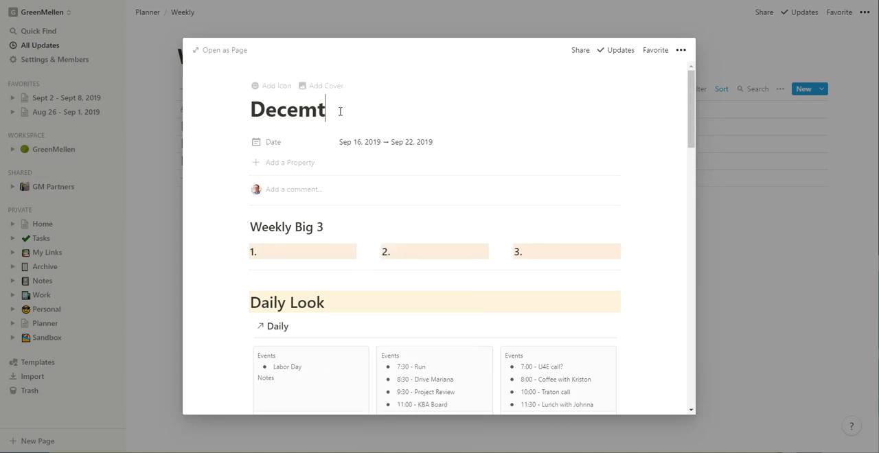
type("Sept 1")
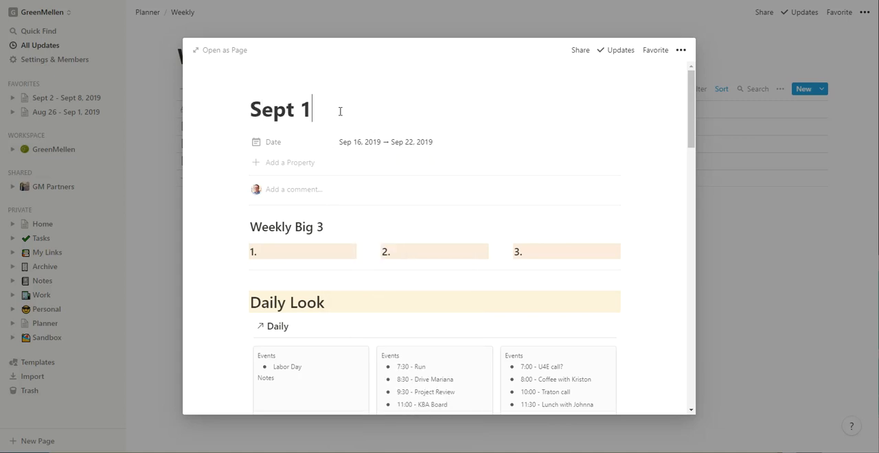
type("6-22, 2019")
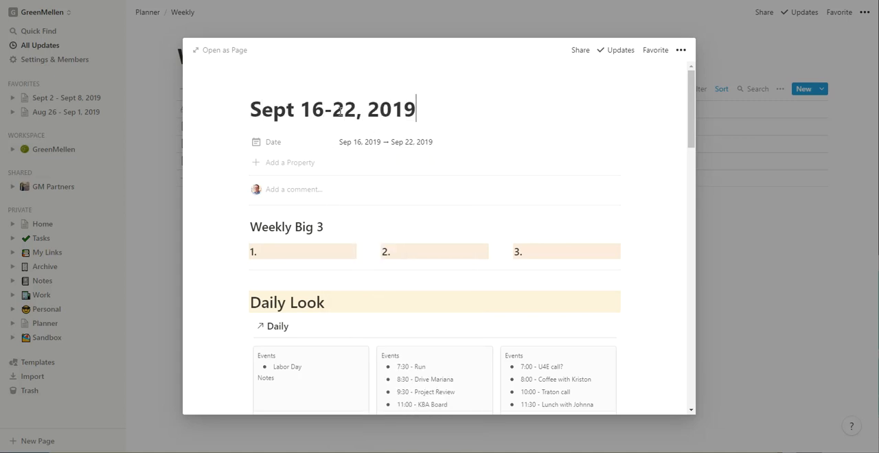
mouse_move(469, 229)
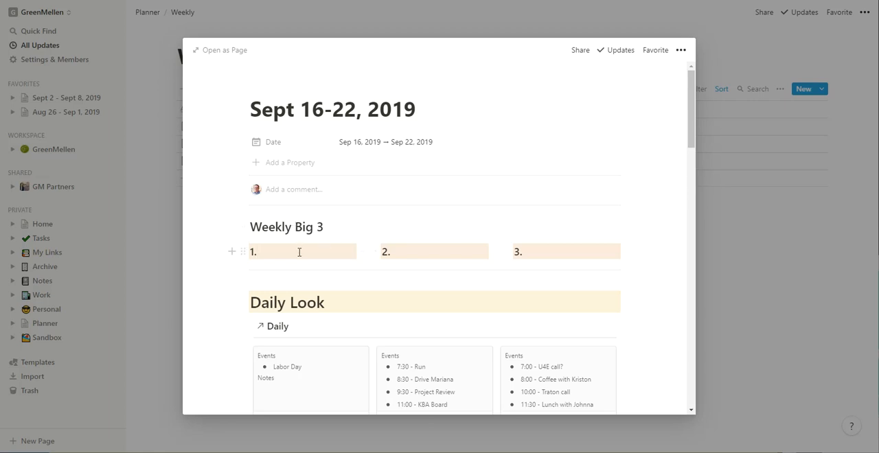
type("Whatever")
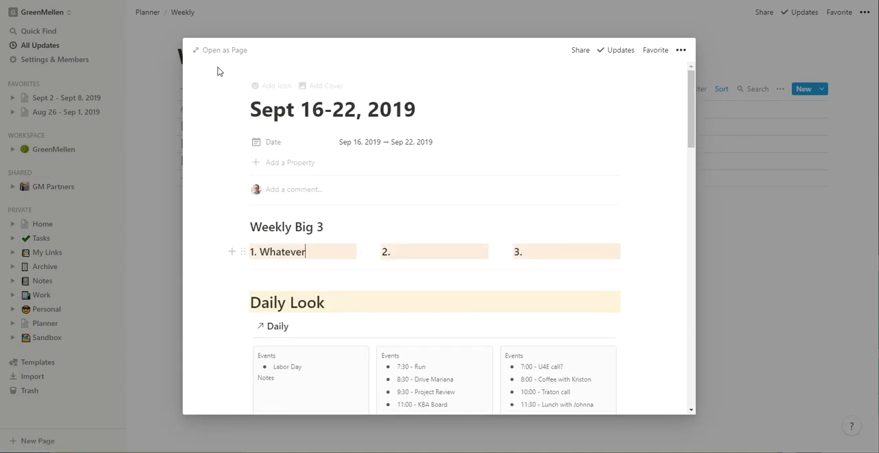
Open the week as a full page and filter Daily Look to Sep 16–Sep 20, 2019.
left_click(220, 50)
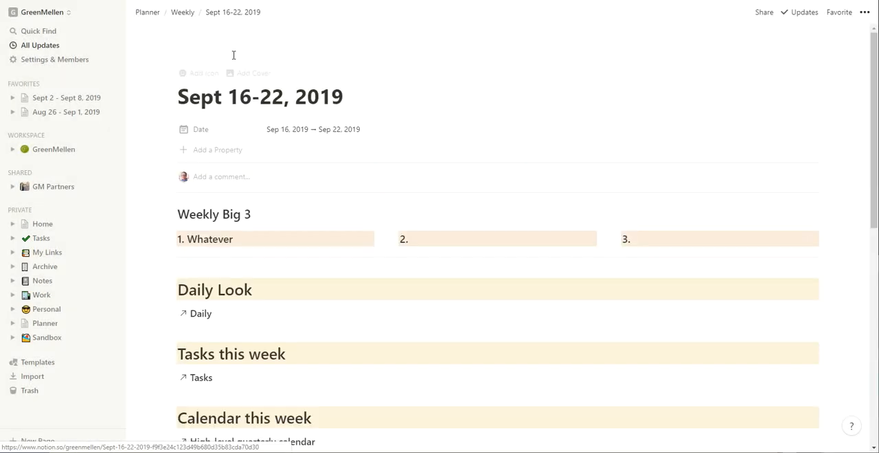
scroll("down", 3)
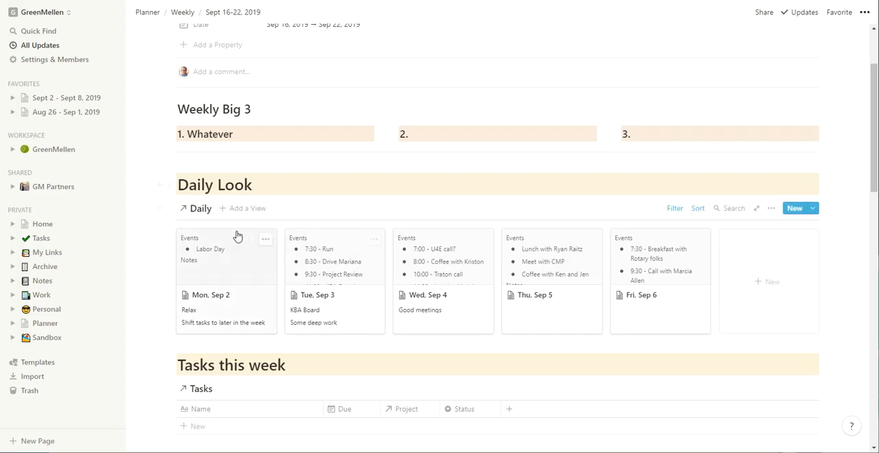
mouse_move(690, 244)
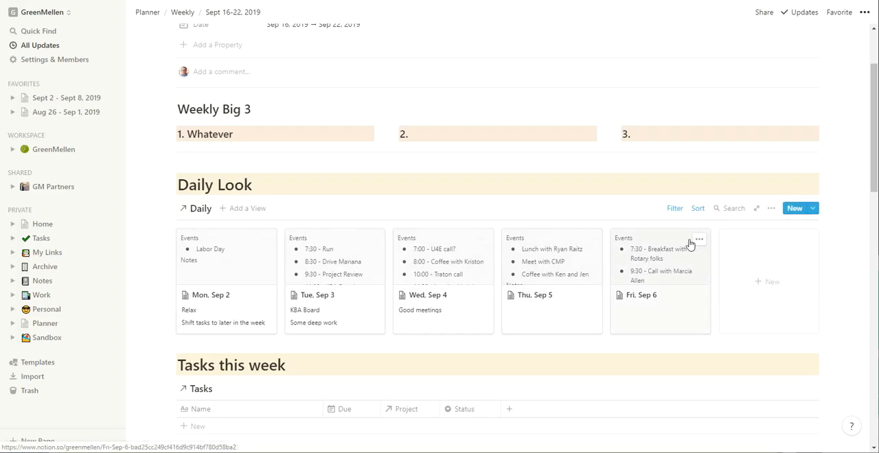
mouse_move(677, 214)
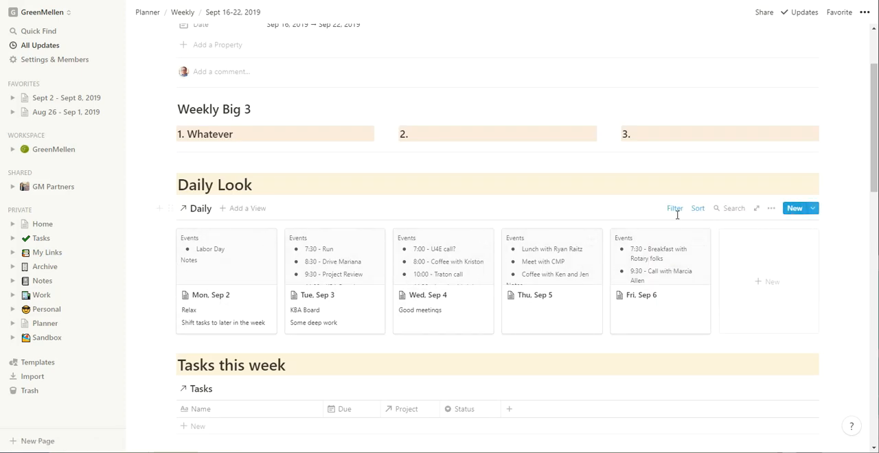
left_click(673, 208)
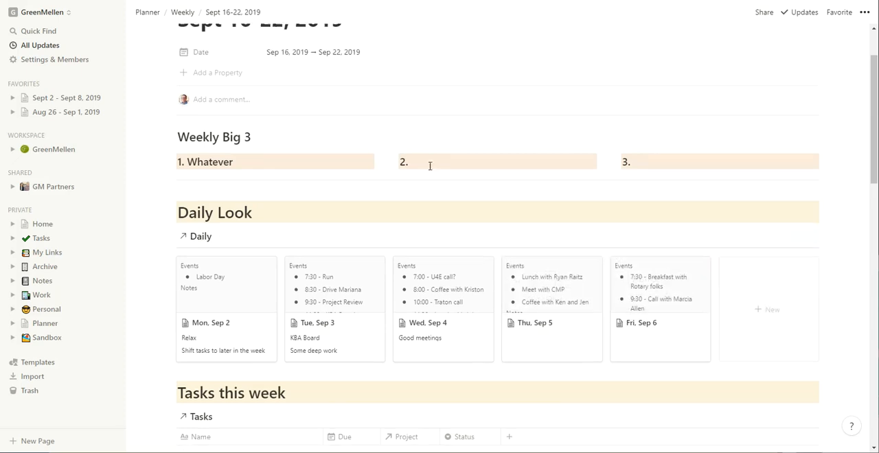
left_click(674, 208)
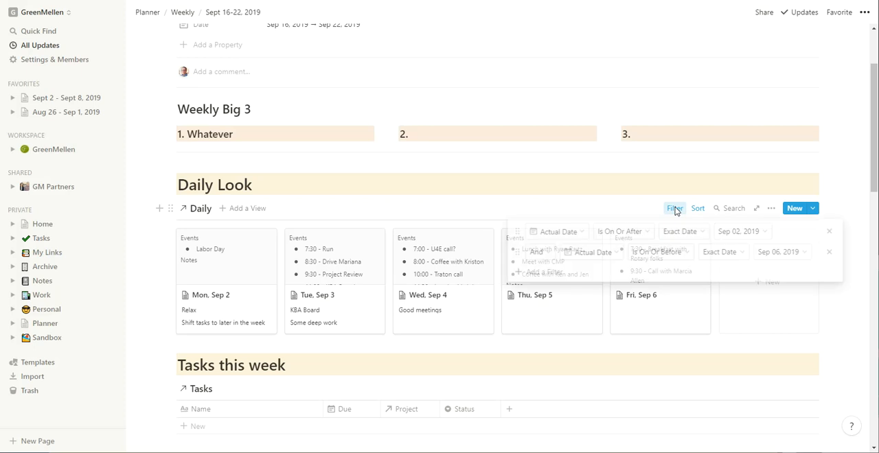
left_click(741, 230)
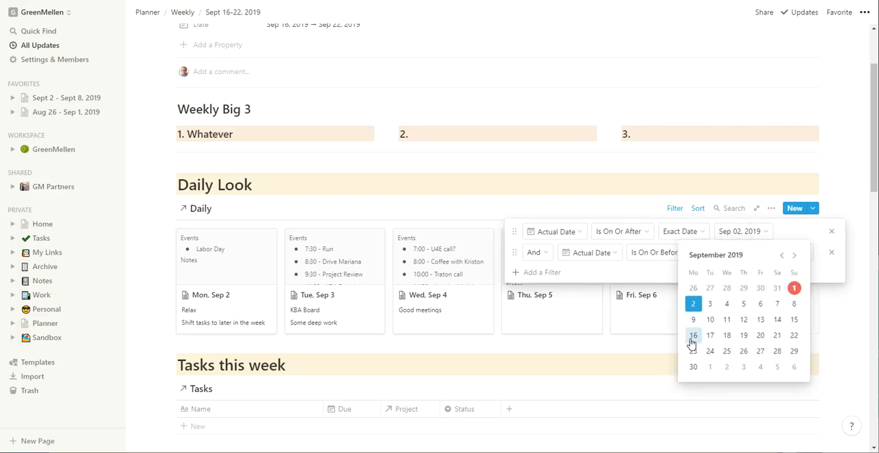
left_click(693, 335)
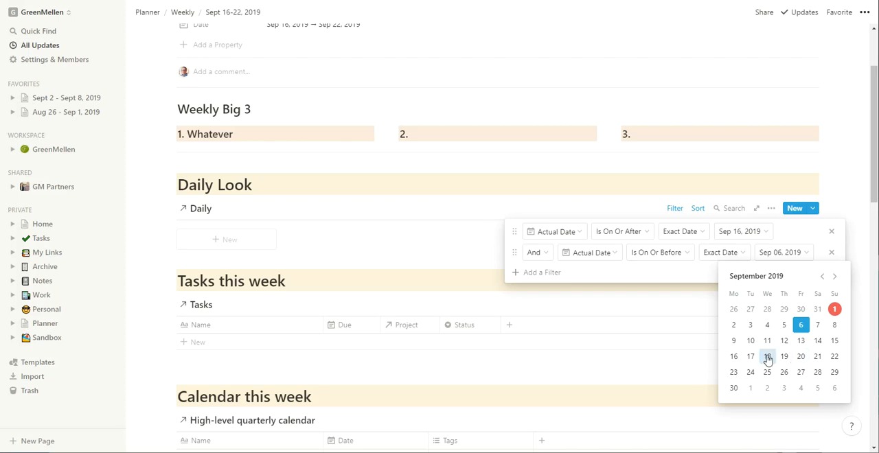
left_click(800, 356)
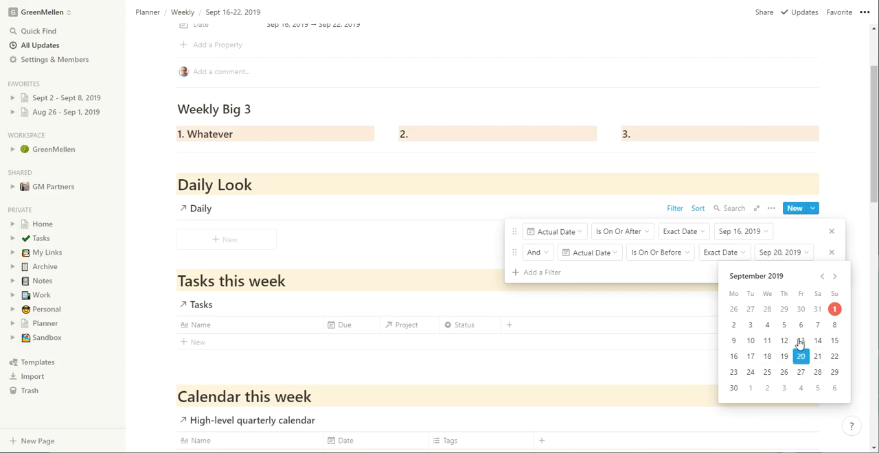
left_click(422, 242)
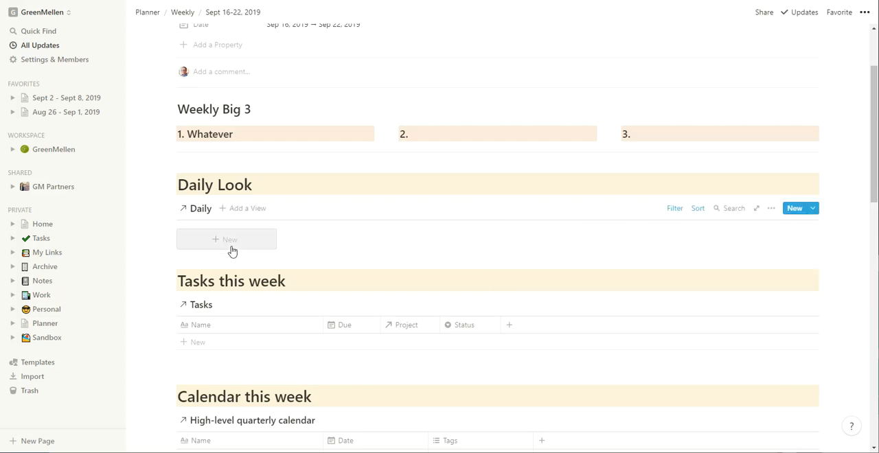
Create a Daily board entry titled 'Mon, Sept 16, 2019'.
left_click(226, 239)
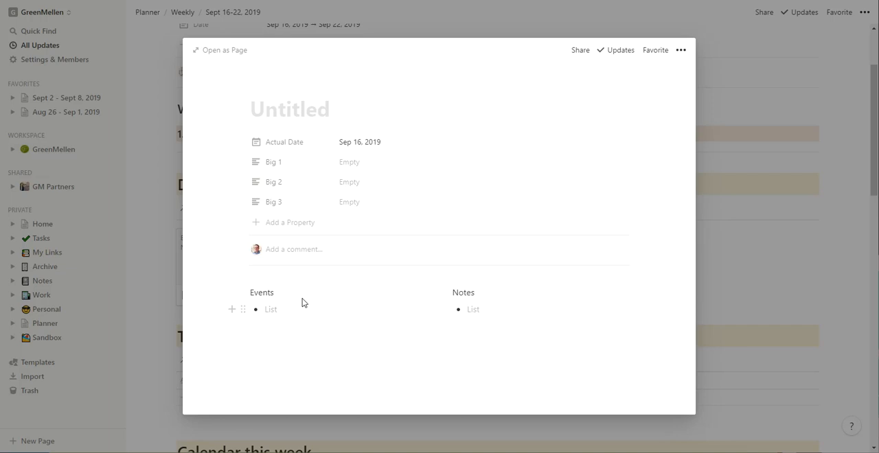
mouse_move(360, 206)
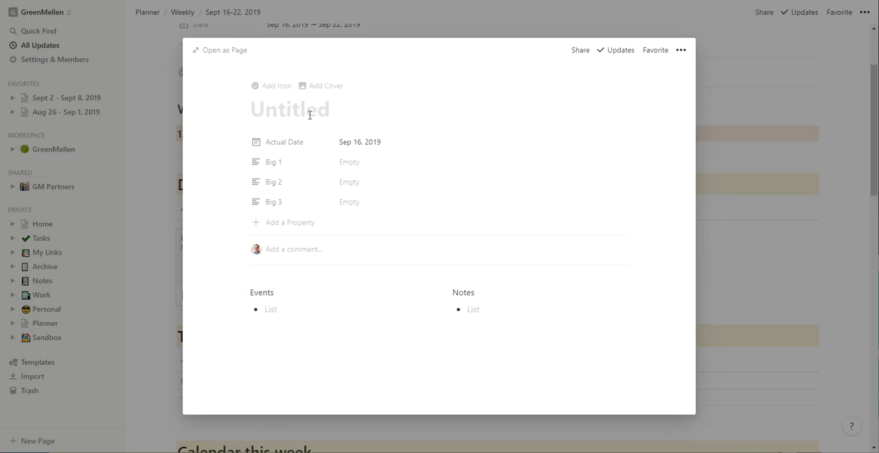
type("Mon, S")
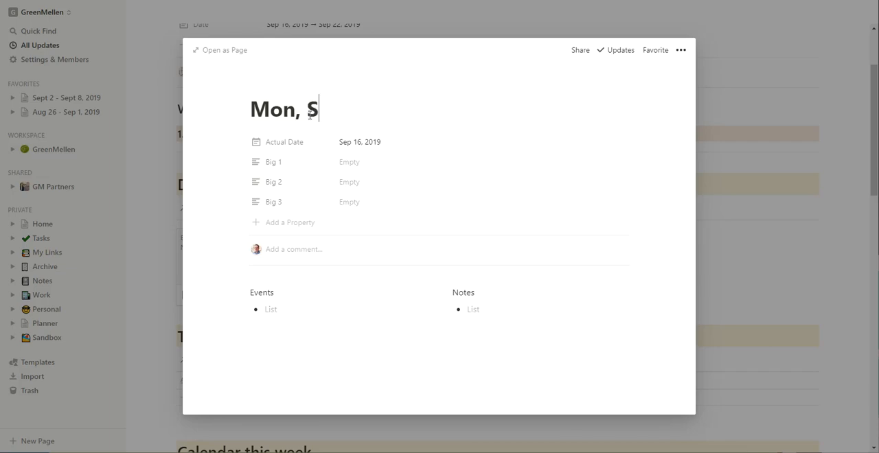
type("ept 16, 2019")
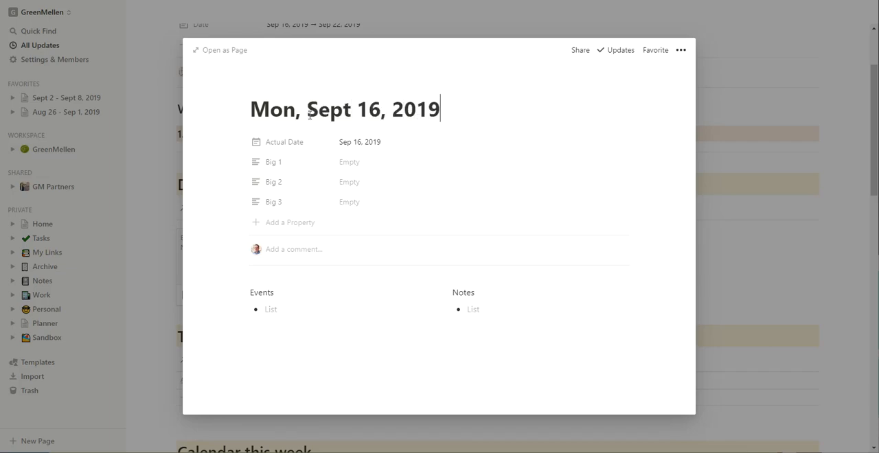
Fill Monday's Big 1 property with notes like 'Lunch' and 'to dance'.
left_click(348, 161)
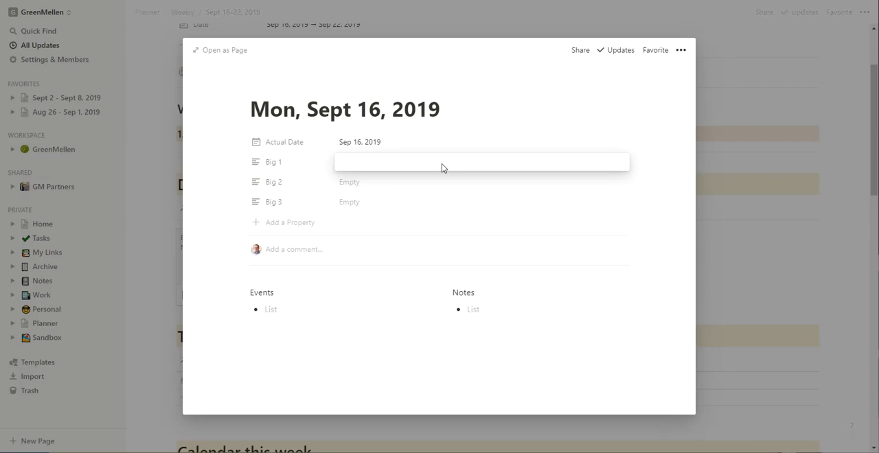
type("Meethnioasdf")
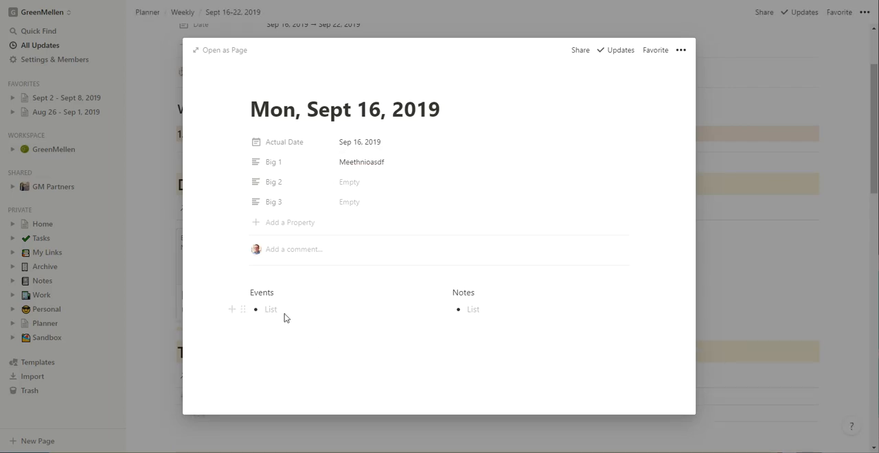
type("Lunch")
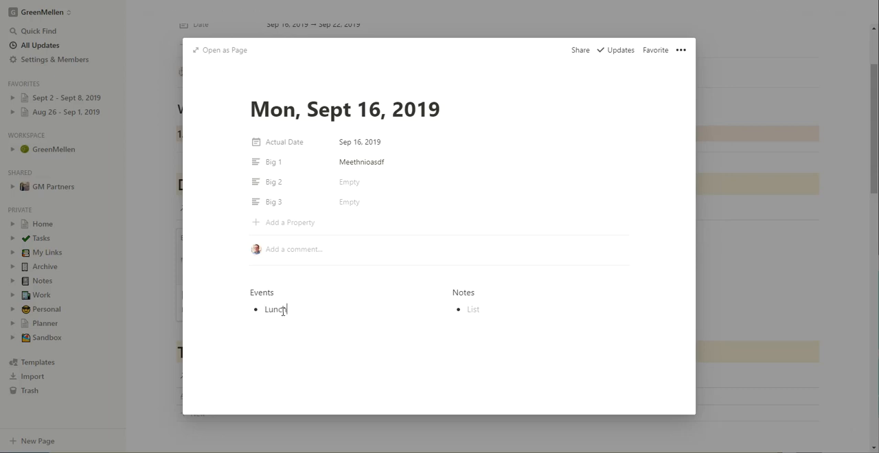
type("eon")
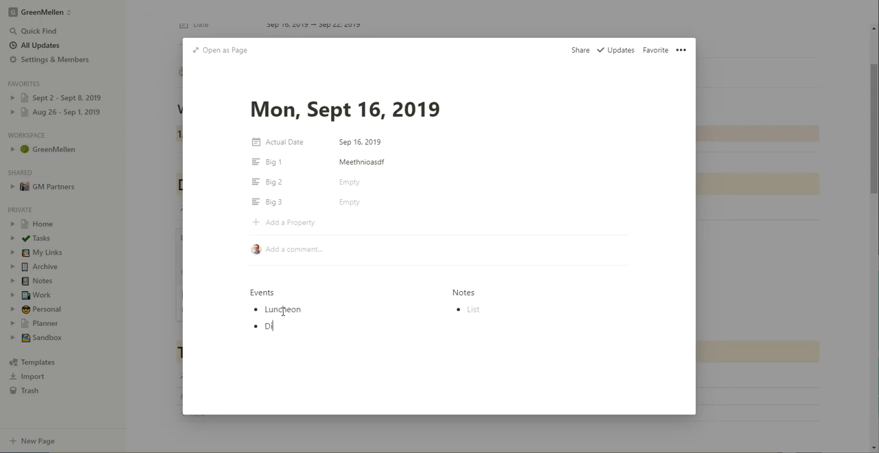
type("rive")
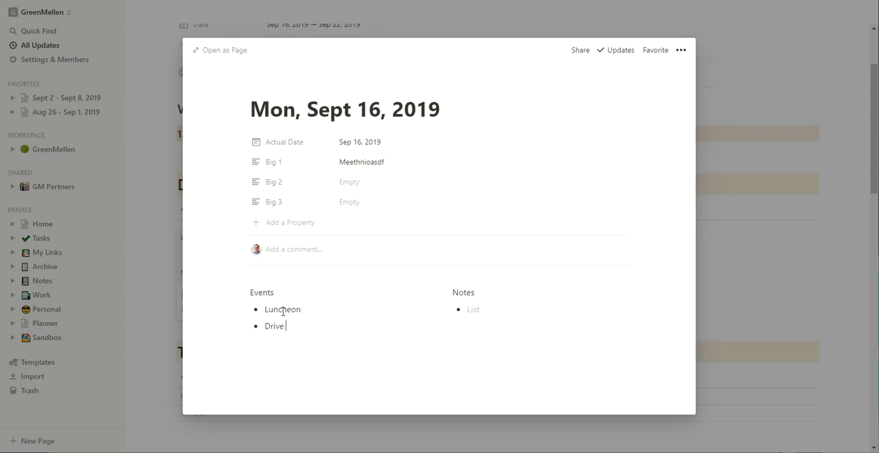
type("to dance")
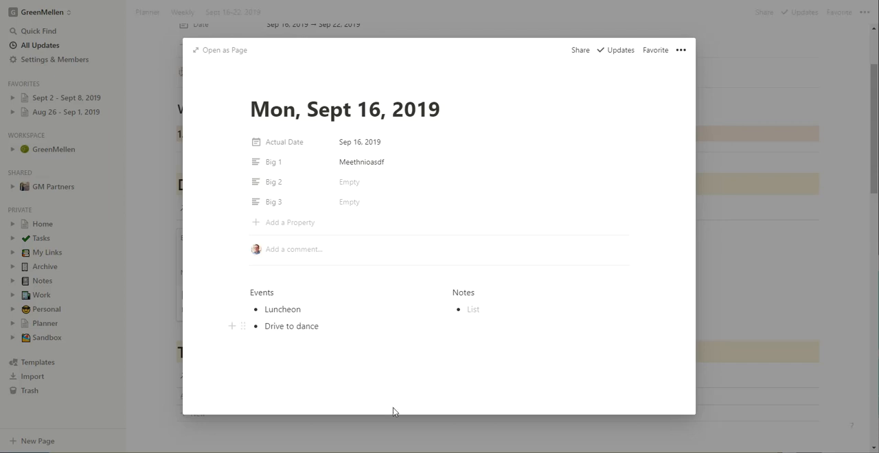
key("Escape")
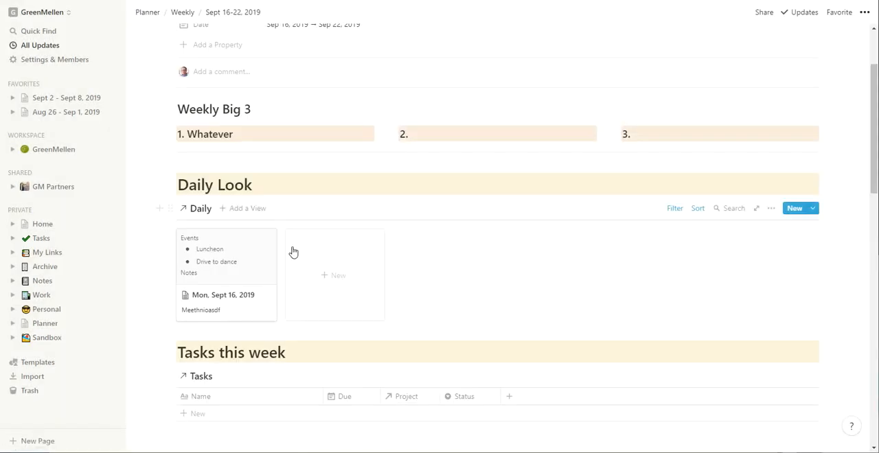
mouse_move(336, 275)
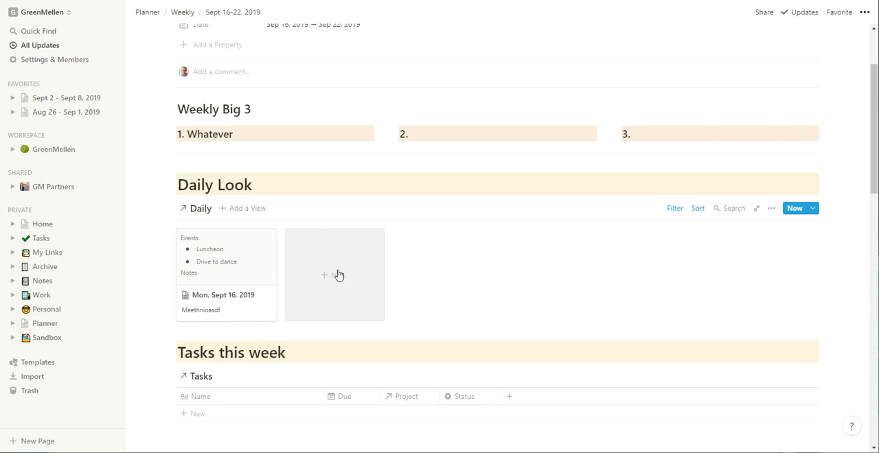
Add a 'Wed' day page, checking its Actual Date.
left_click(334, 274)
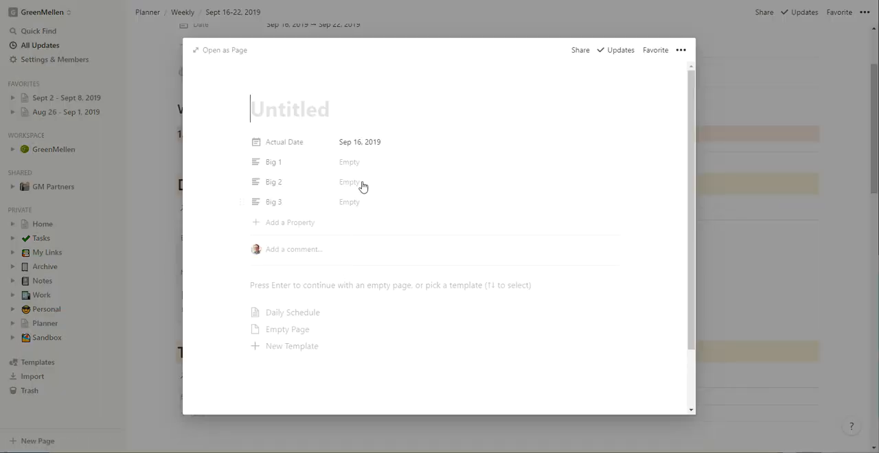
left_click(360, 143)
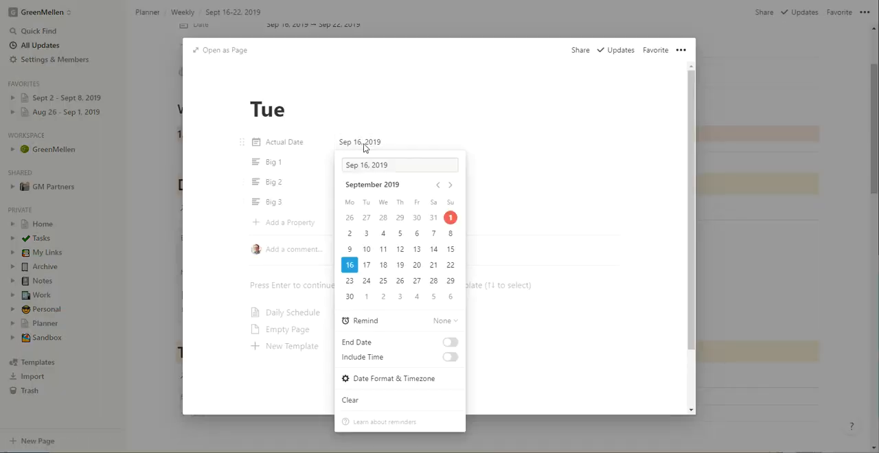
left_click(366, 265)
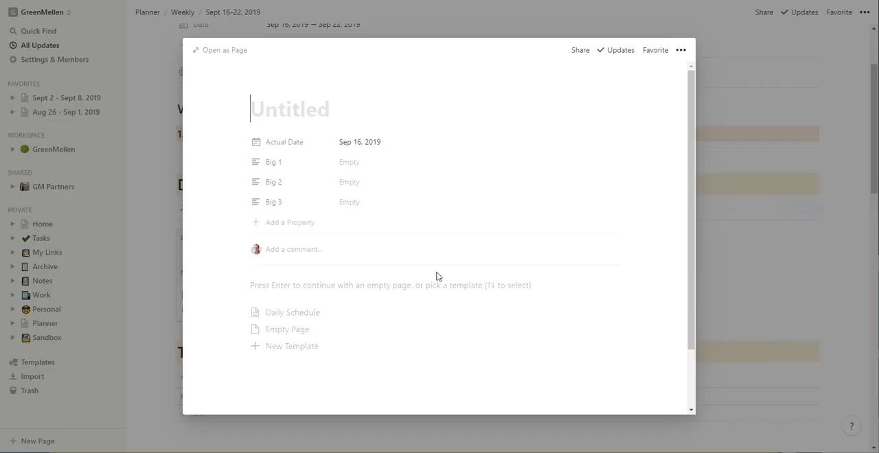
type("Wed")
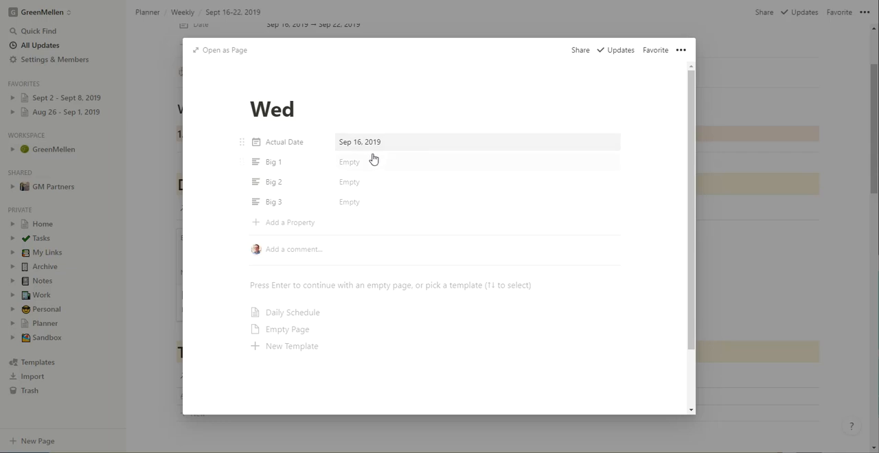
left_click(359, 141)
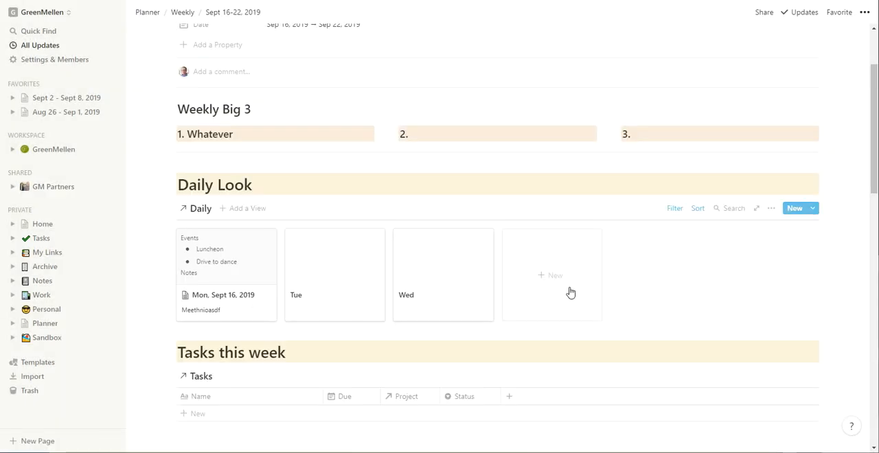
Add the Thursday and Friday day pages, editing Friday's Actual Date.
left_click(555, 275)
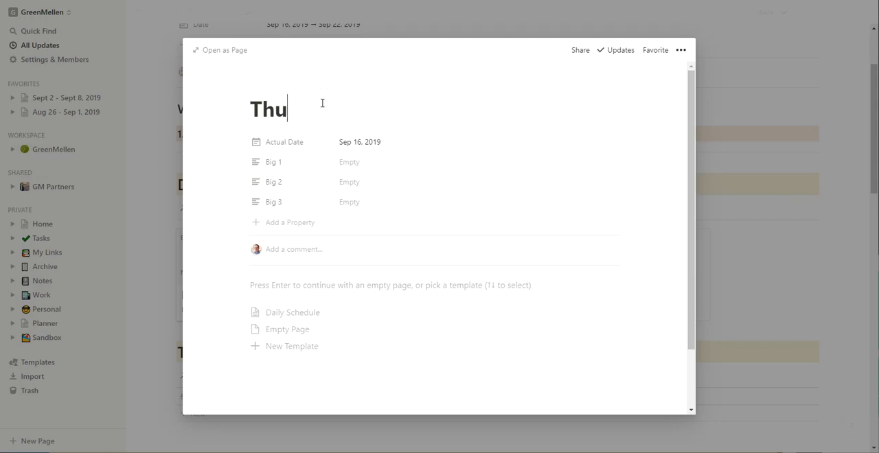
left_click(359, 142)
type("Fr")
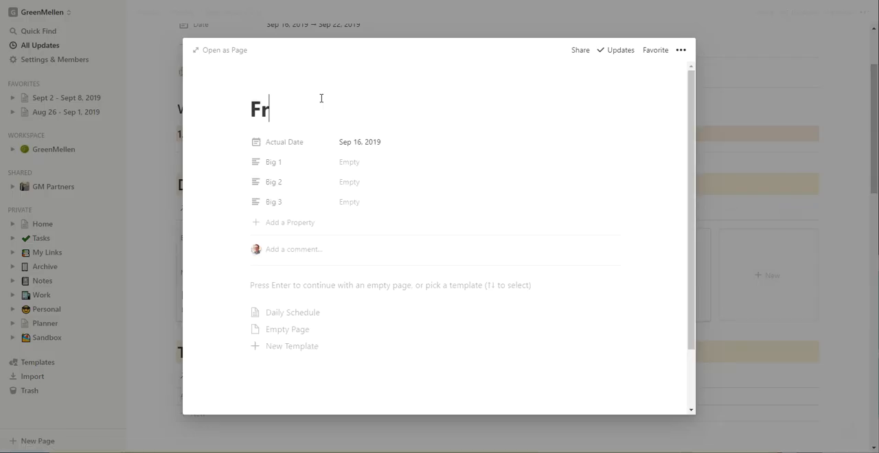
left_click(359, 142)
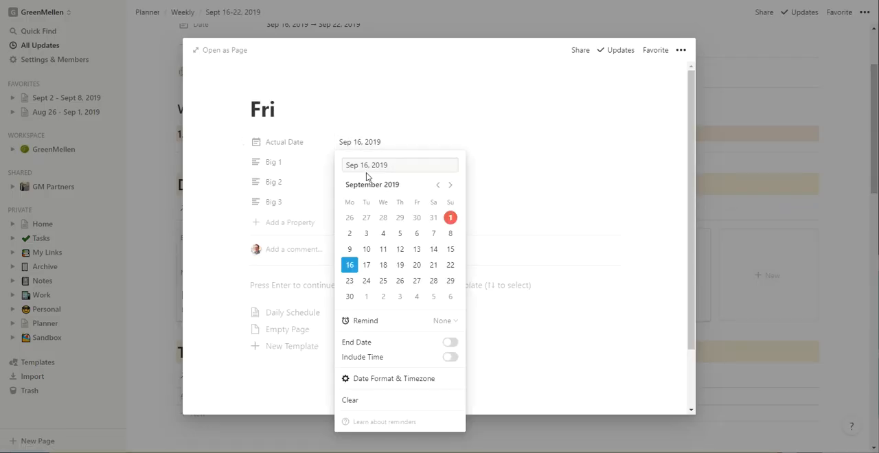
left_click(416, 264)
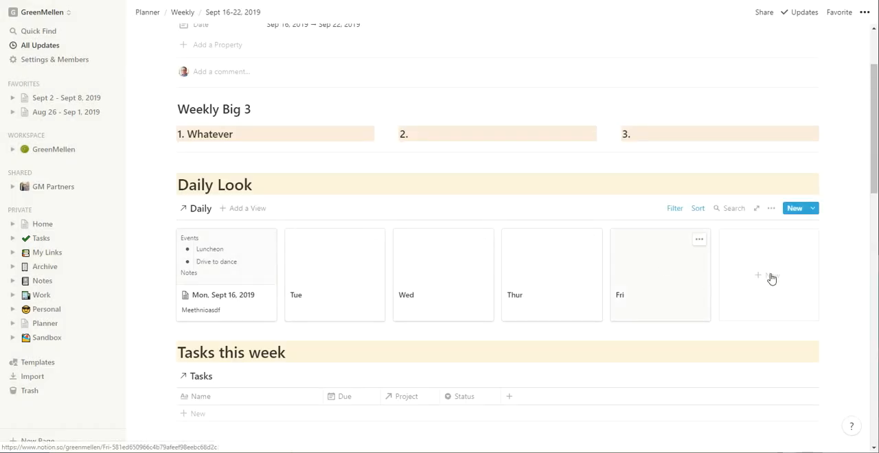
Change the start date of the Tasks this week Due date filter.
scroll("down", 3)
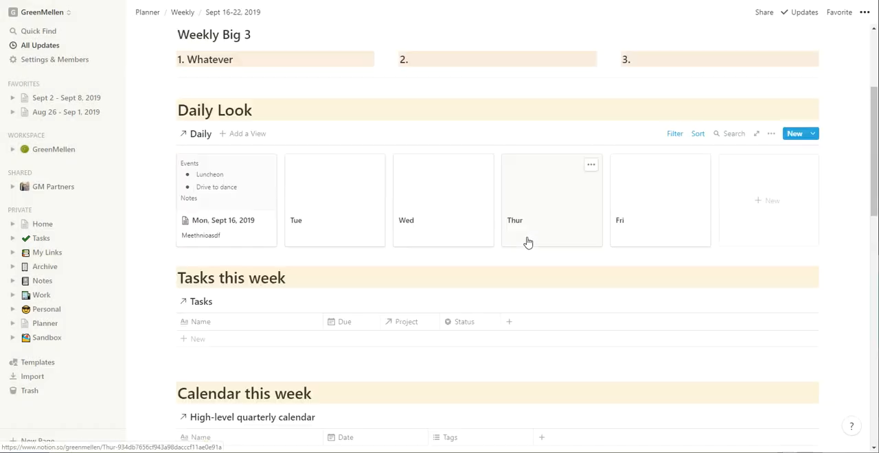
scroll("down", 3)
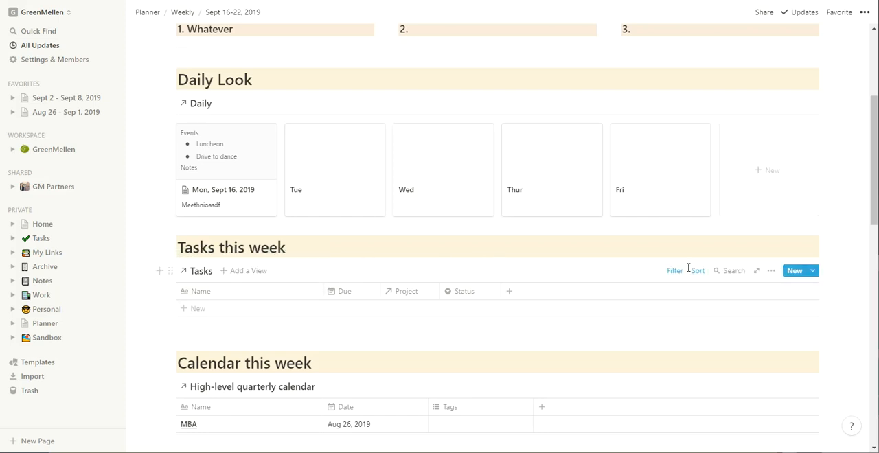
left_click(674, 270)
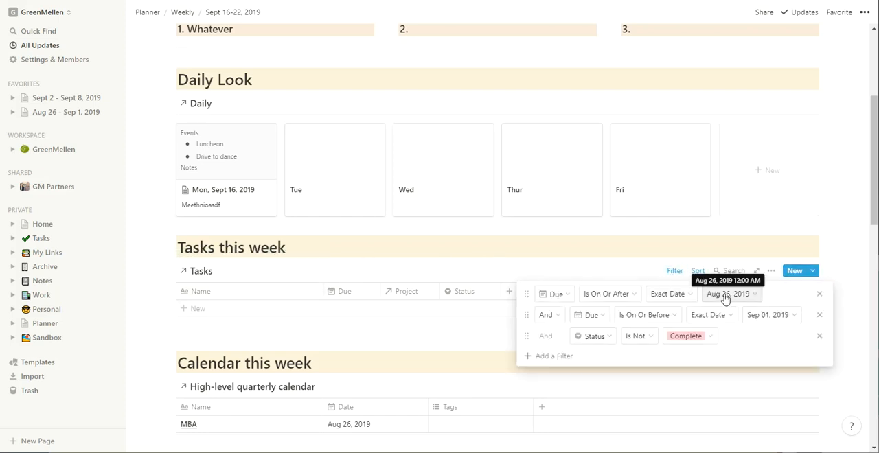
left_click(727, 294)
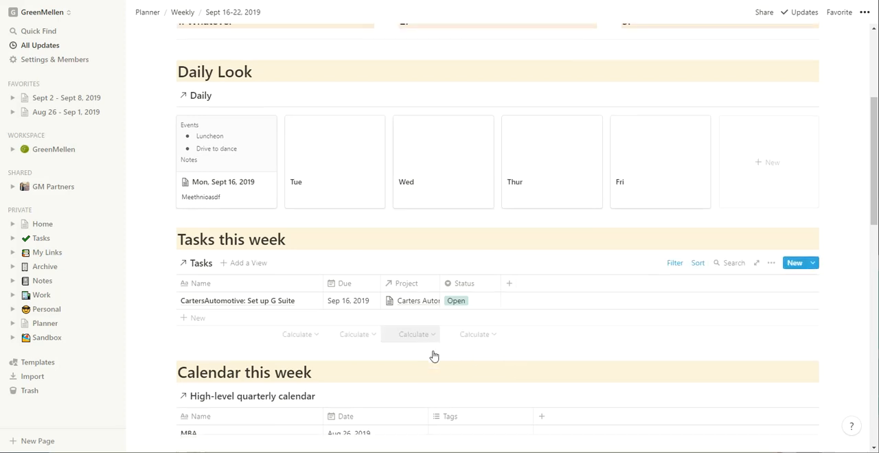
Change the calendar table's filter start date to September 16.
scroll("down", 3)
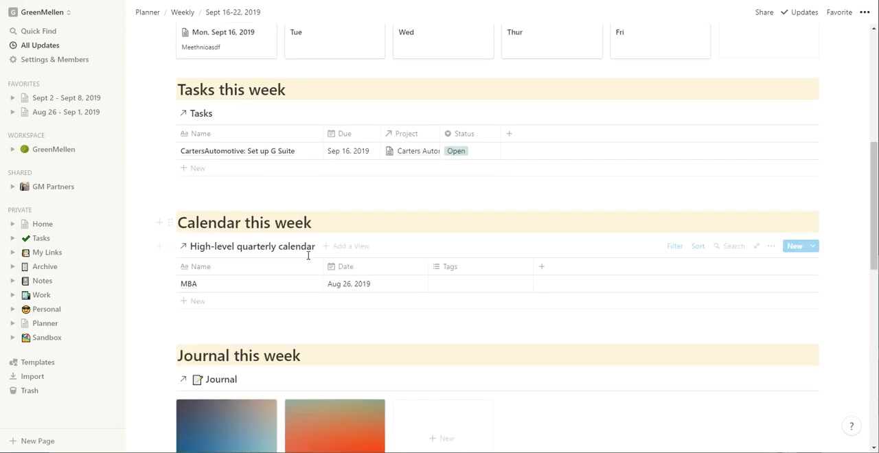
left_click(675, 246)
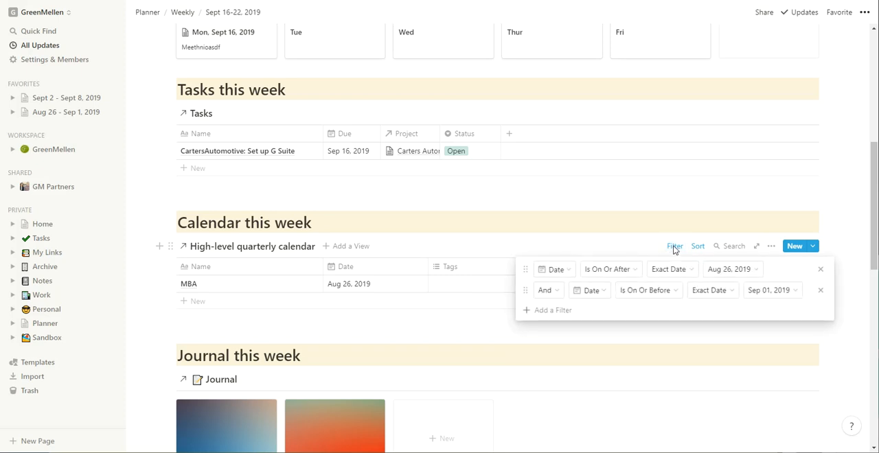
left_click(768, 290)
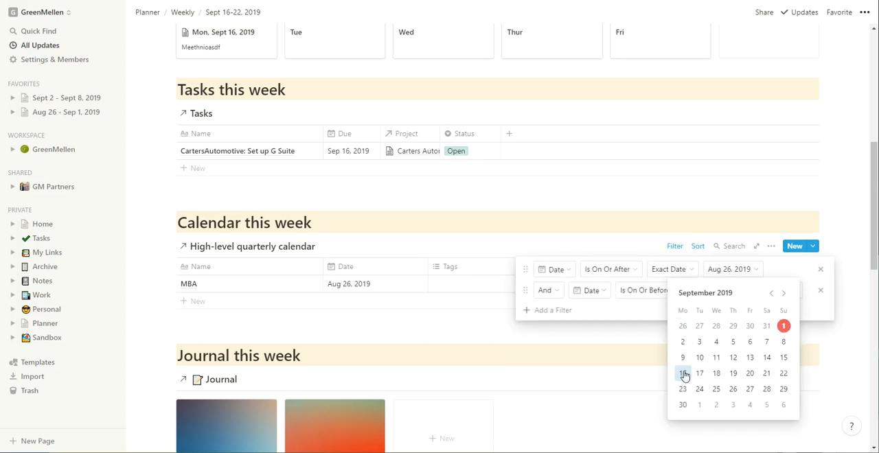
left_click(682, 372)
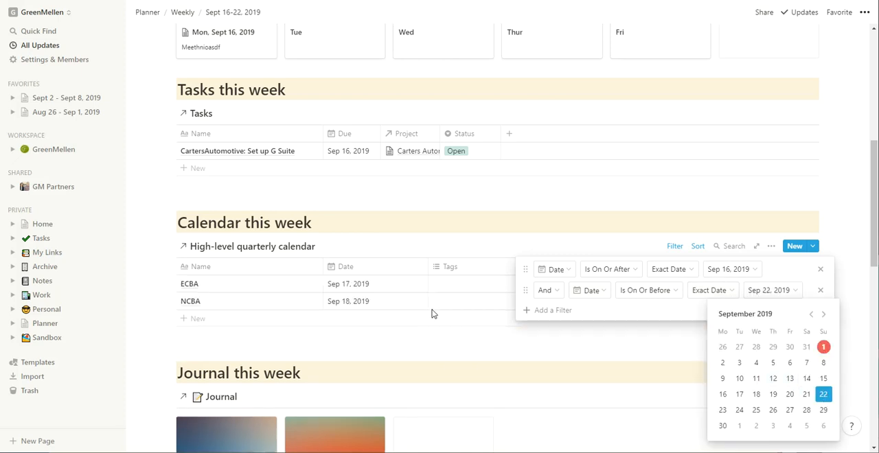
left_click(487, 202)
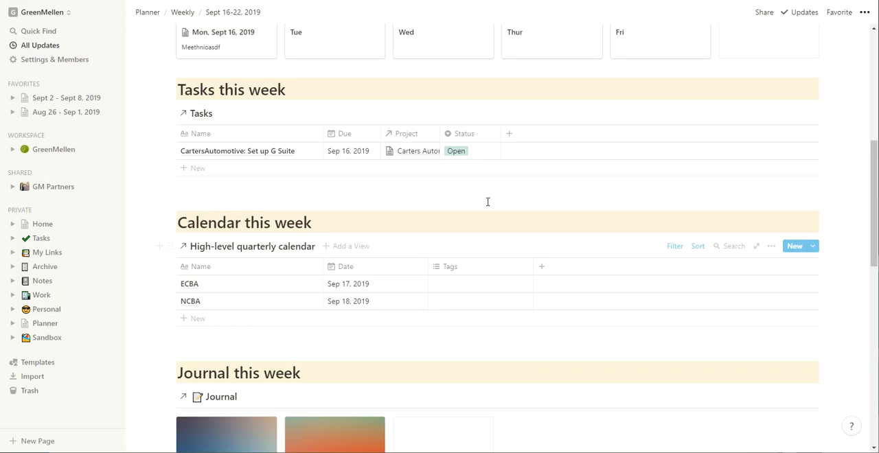
Set the Journal gallery date filter to September 16 through September 22.
scroll("down", 3)
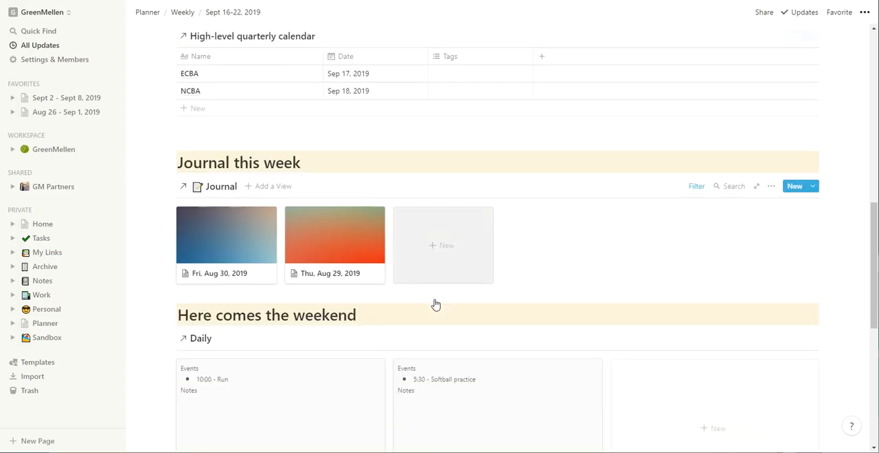
left_click(696, 186)
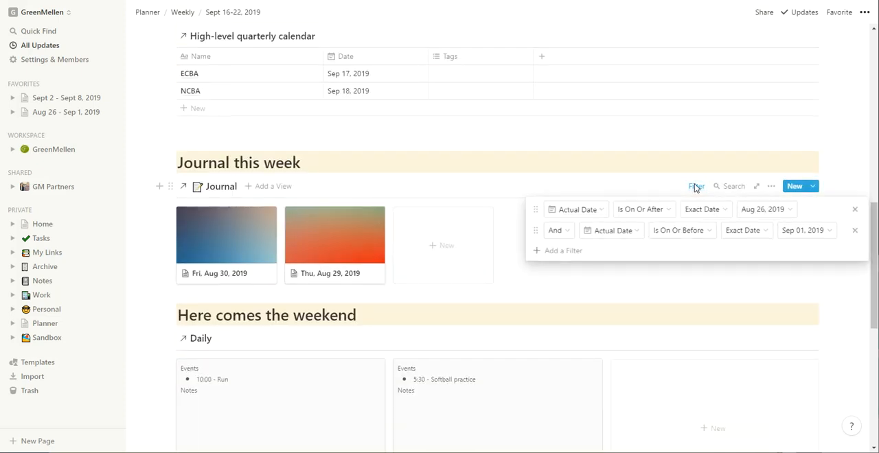
left_click(804, 230)
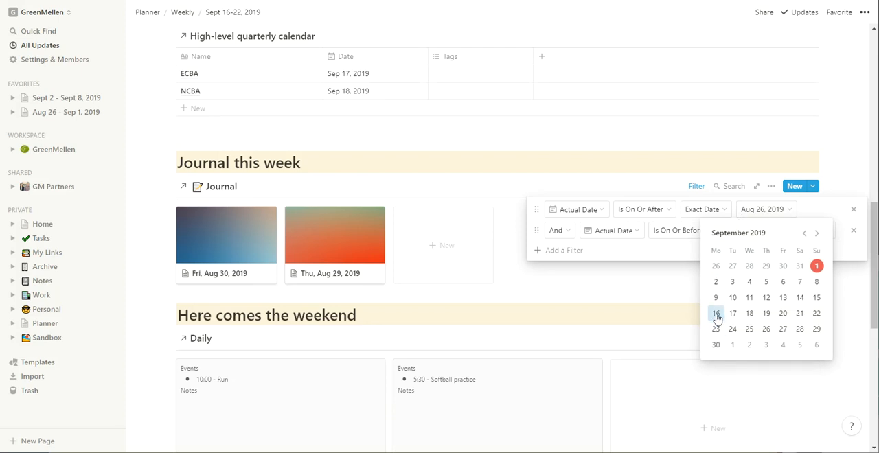
left_click(715, 313)
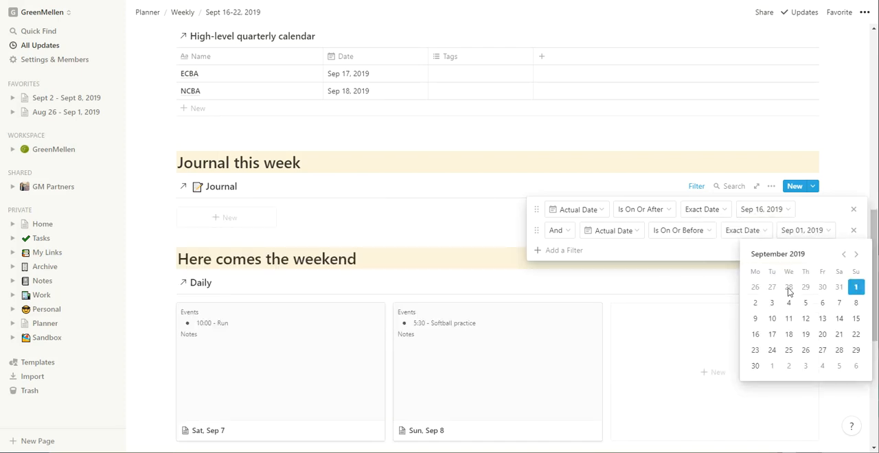
left_click(856, 334)
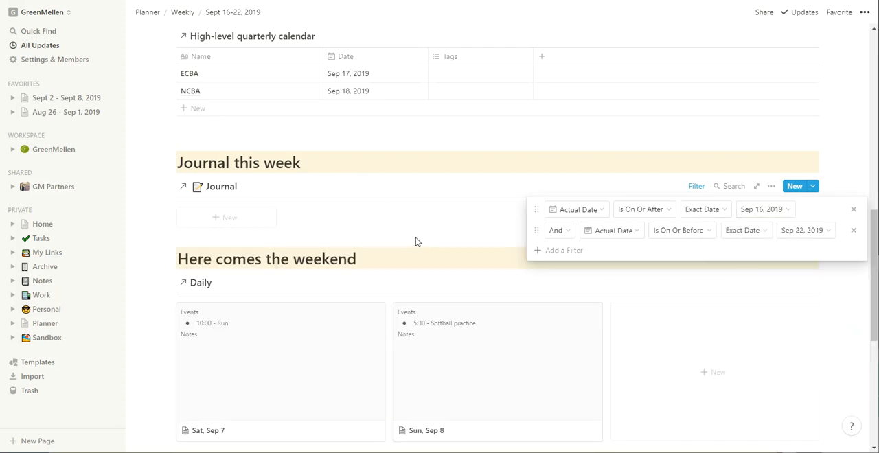
left_click(415, 242)
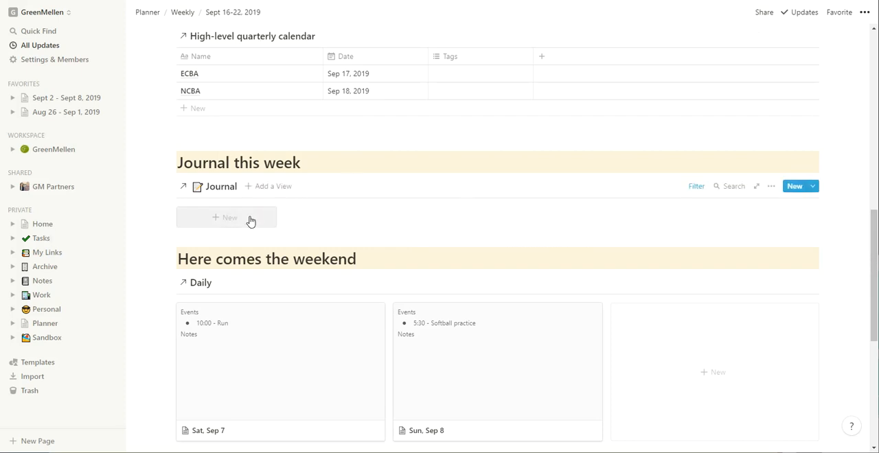
Create a Daily Journal entry titled 'Mon, Sept 16' and give it a cover image.
left_click(229, 217)
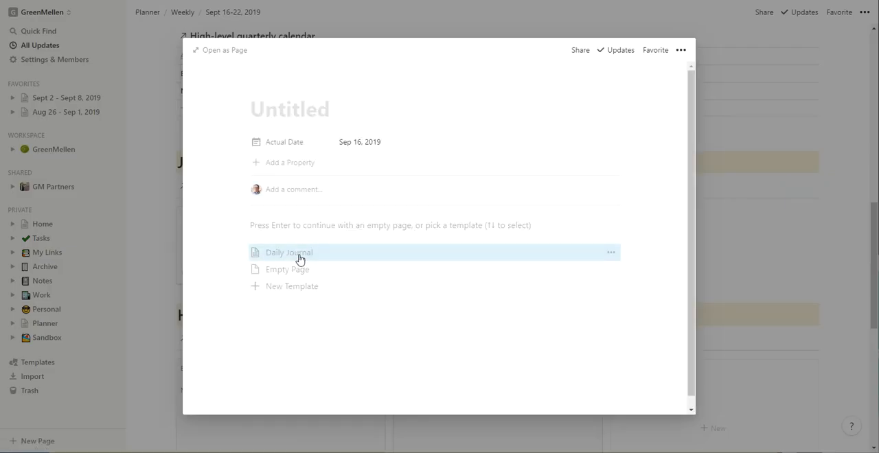
left_click(288, 252)
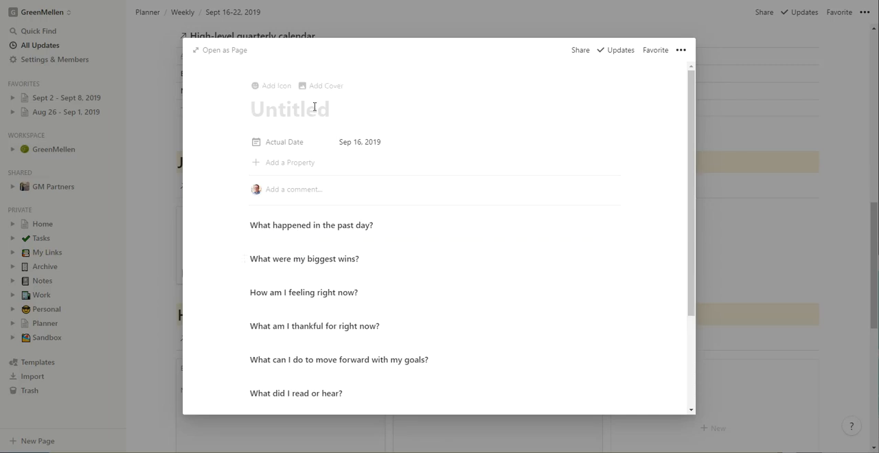
type("Mon, Sept")
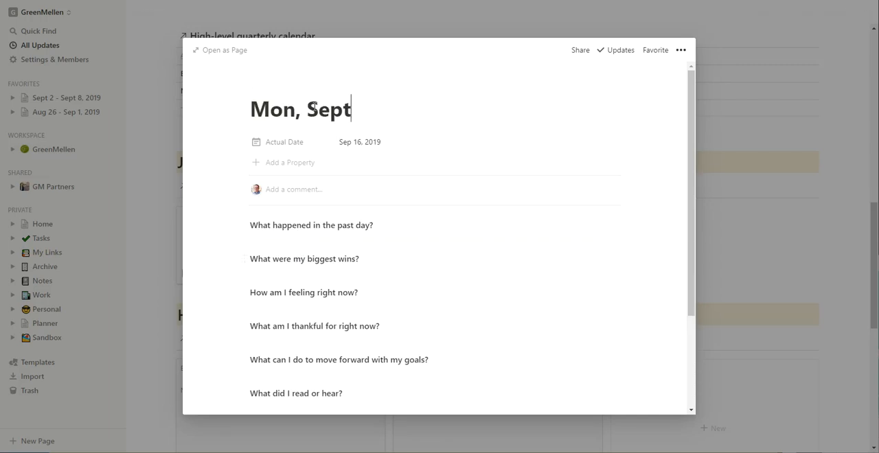
type("16")
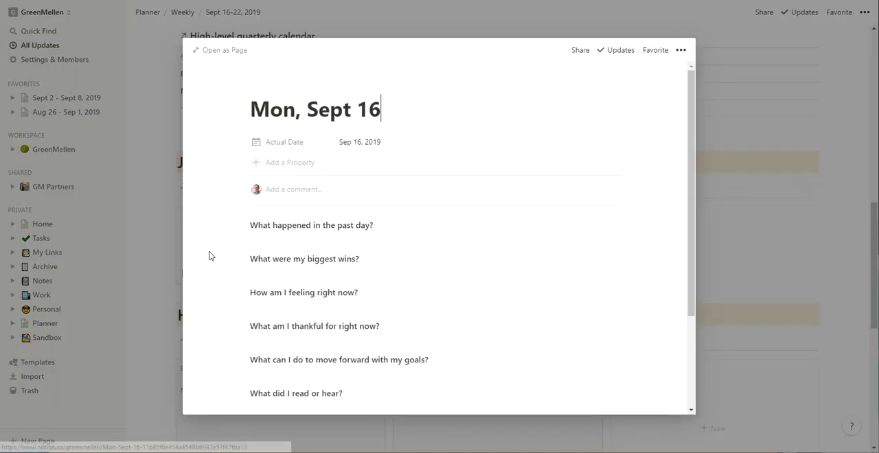
mouse_move(320, 86)
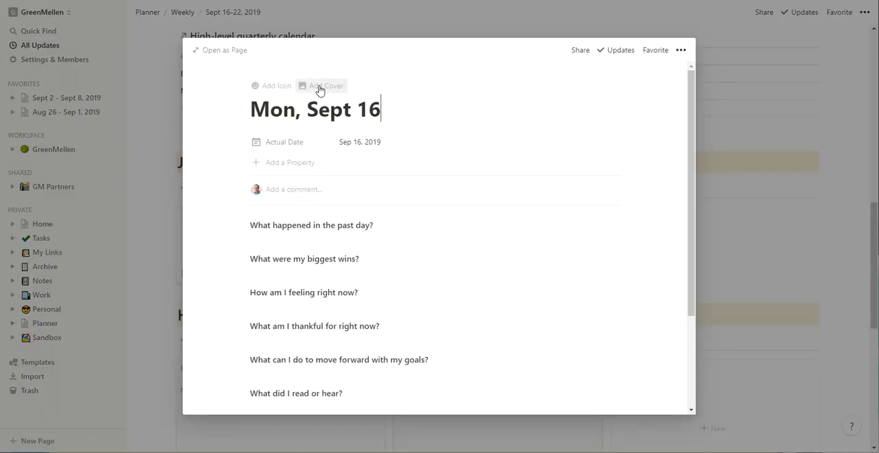
left_click(326, 85)
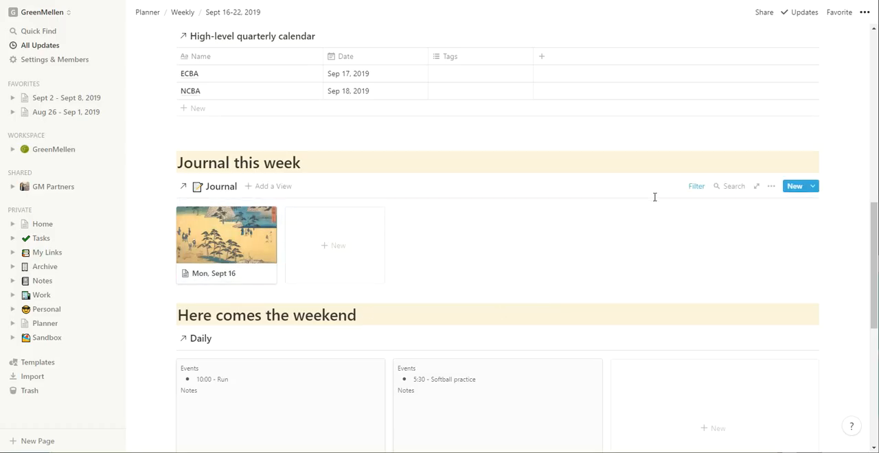
left_click(771, 186)
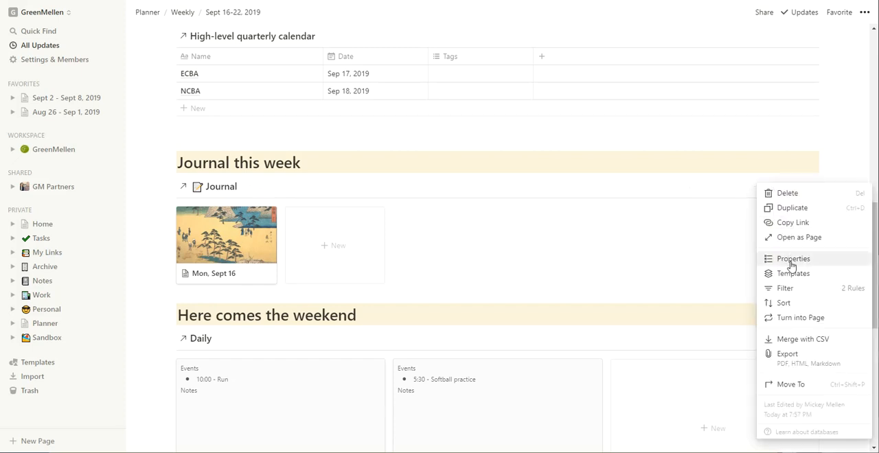
left_click(794, 258)
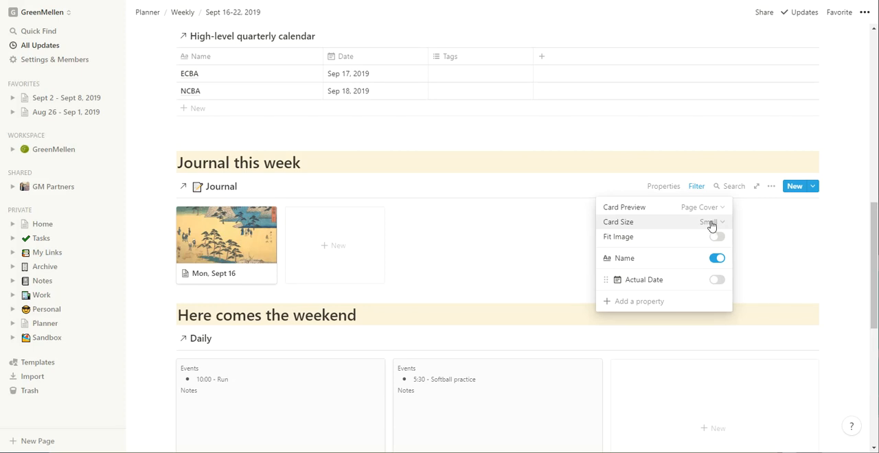
left_click(774, 224)
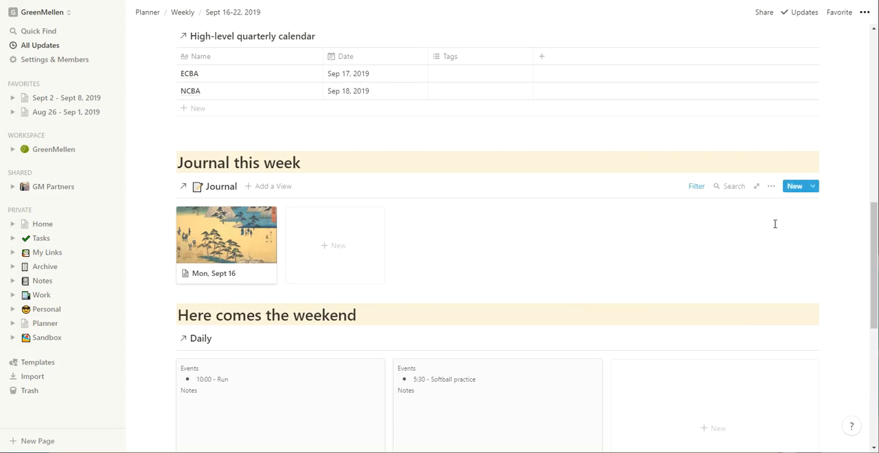
scroll("down", 3)
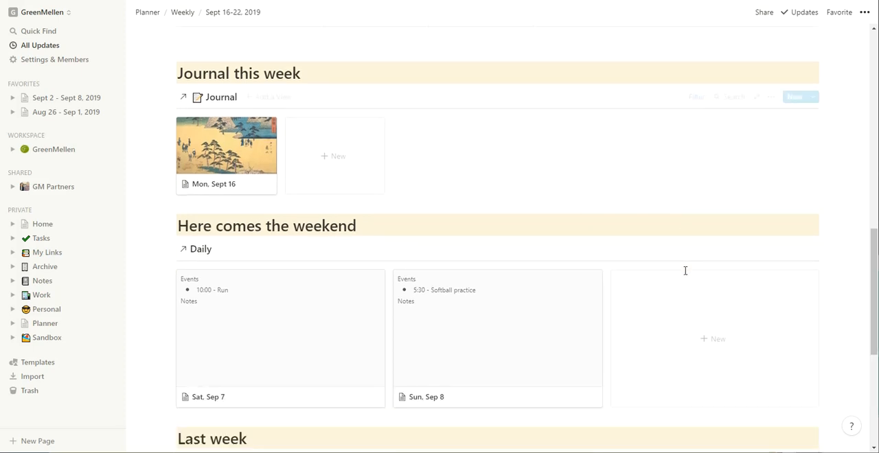
Change the weekend board's Actual Date filter to start Sep 21 and update the end date.
scroll("down", 3)
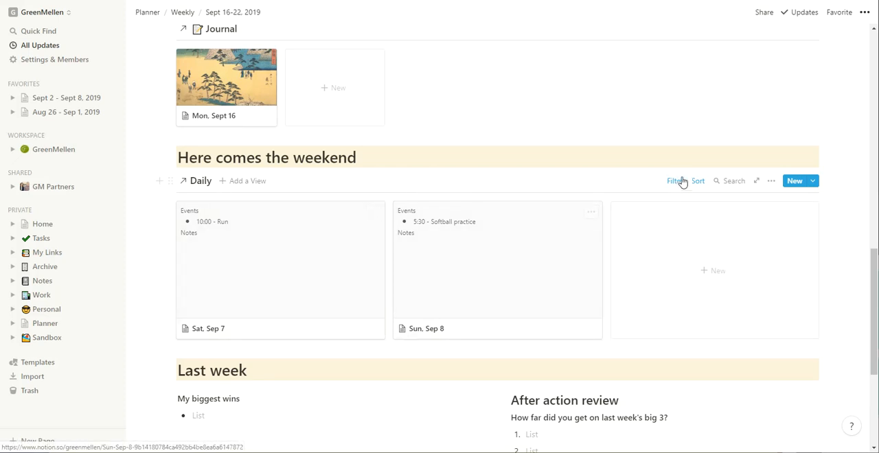
left_click(674, 181)
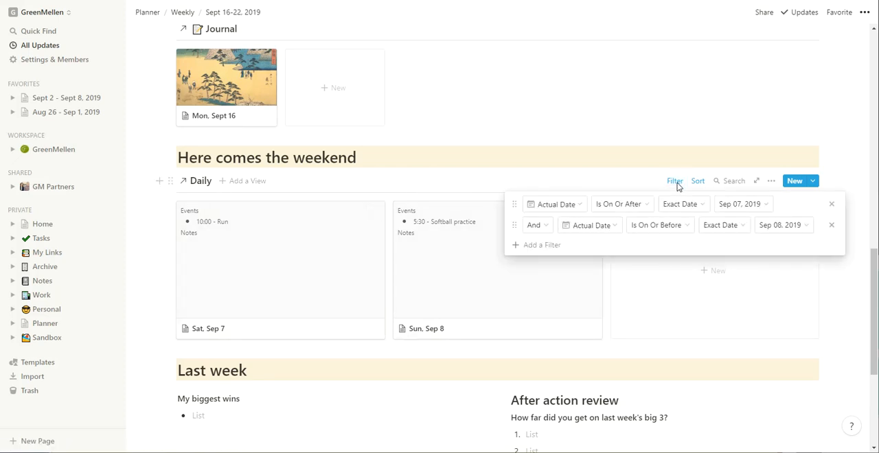
left_click(780, 225)
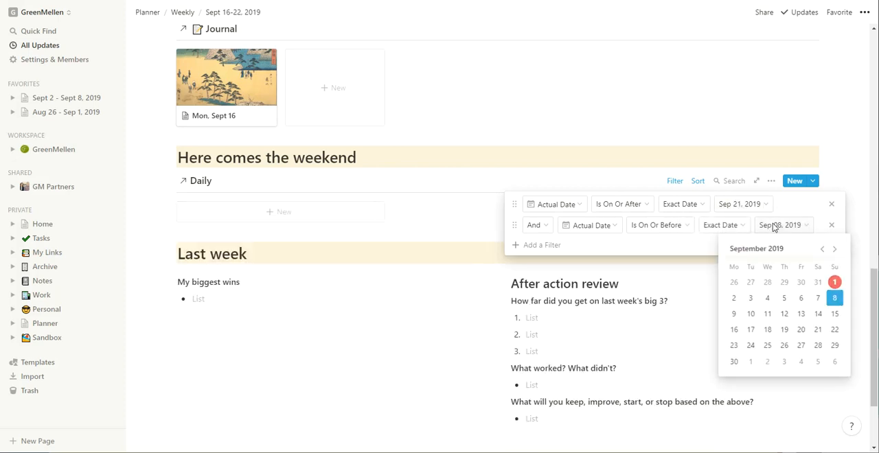
left_click(835, 329)
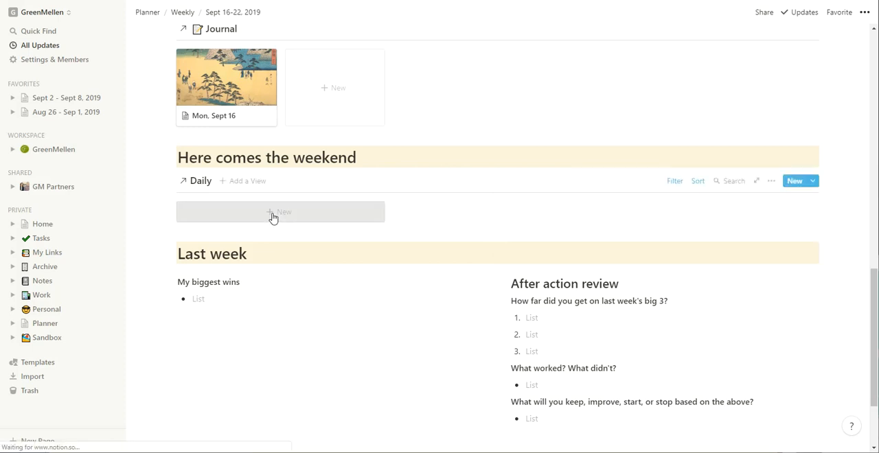
Add a 'Sun' page dated Sep 22, 2019 using the Daily Schedule template.
left_click(280, 212)
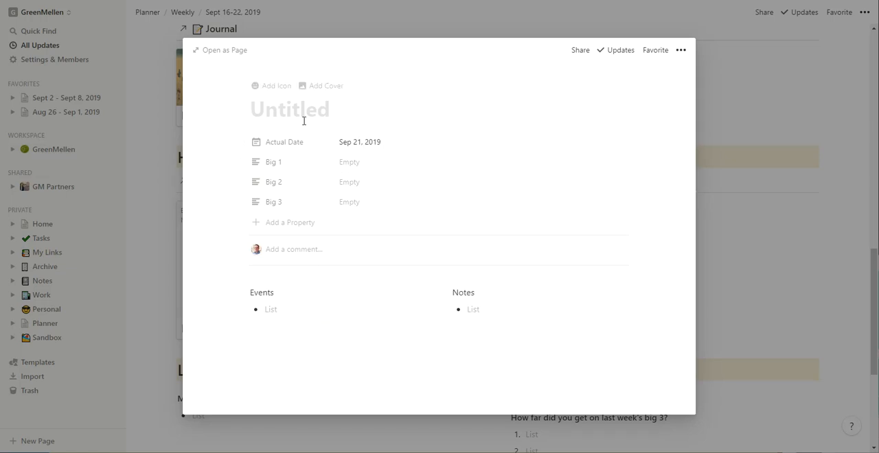
left_click(359, 141)
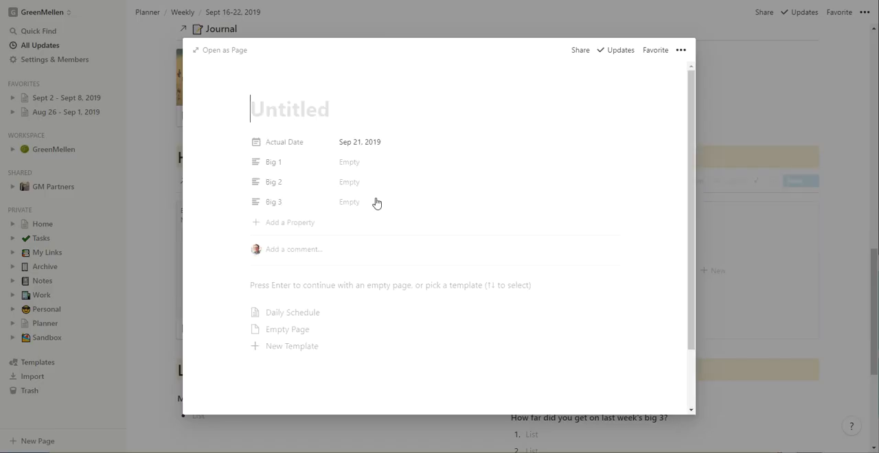
type("Sun")
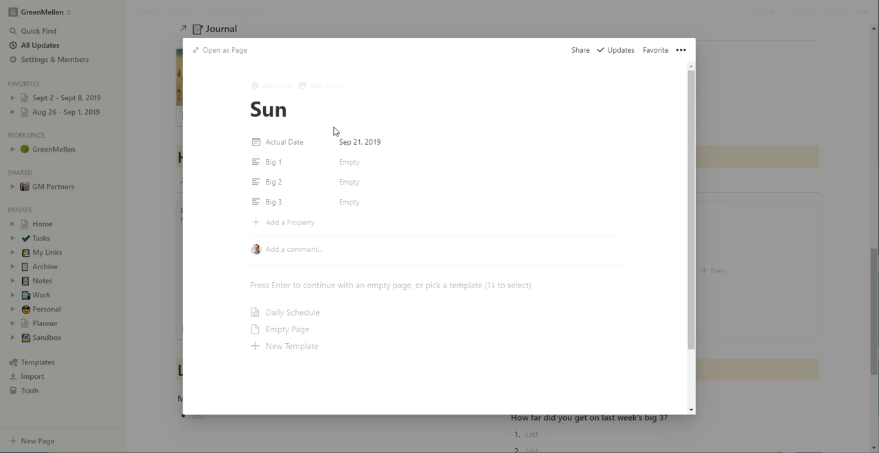
left_click(359, 141)
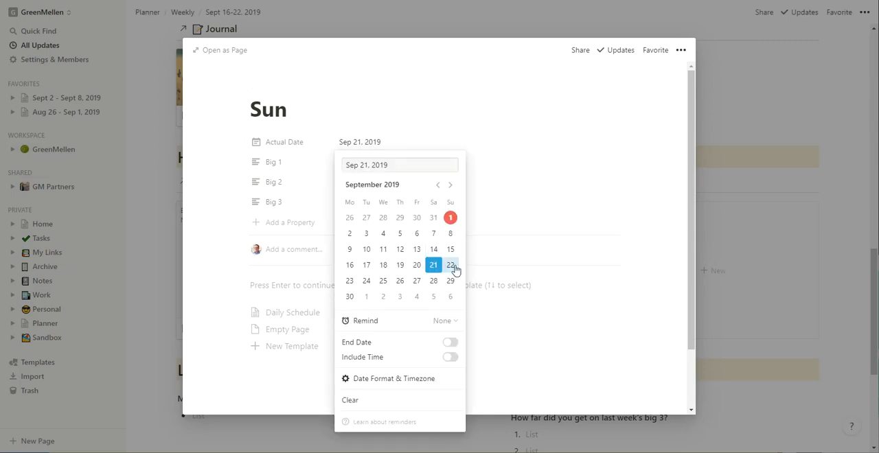
left_click(450, 265)
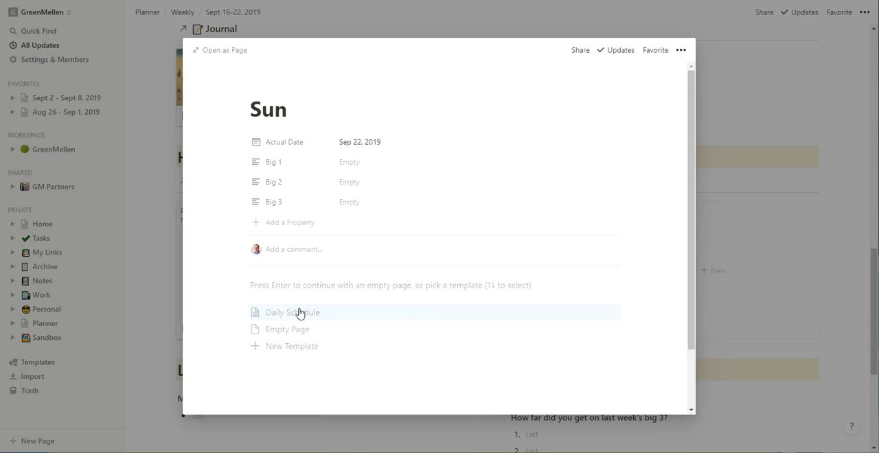
left_click(292, 312)
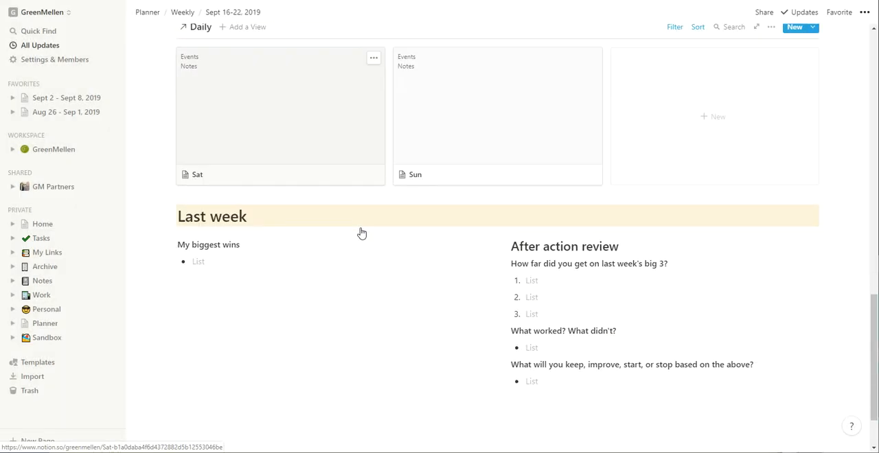
scroll("down", 3)
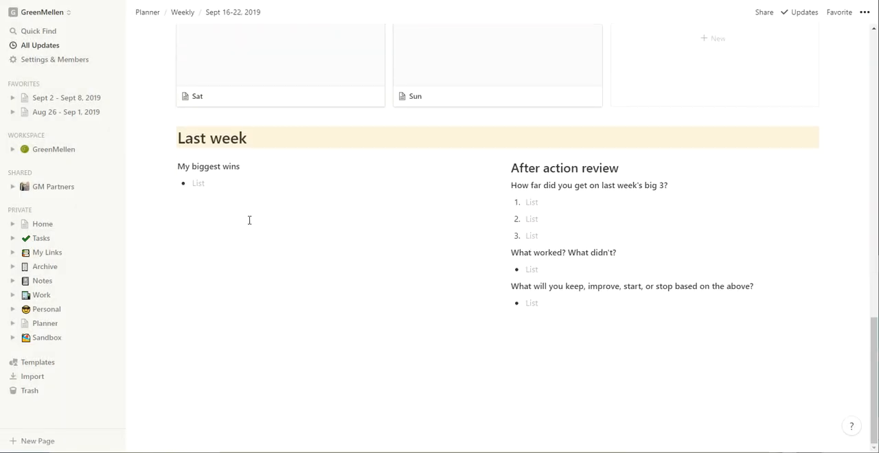
mouse_move(213, 264)
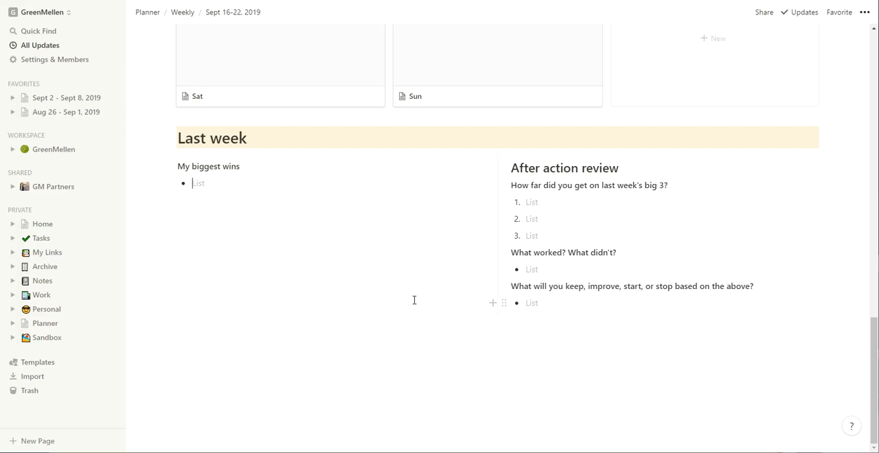
scroll("up", 3)
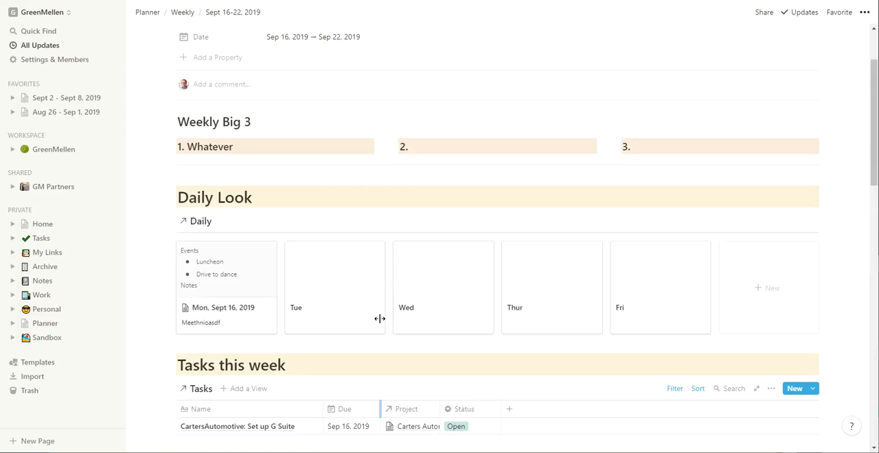
scroll("up", 3)
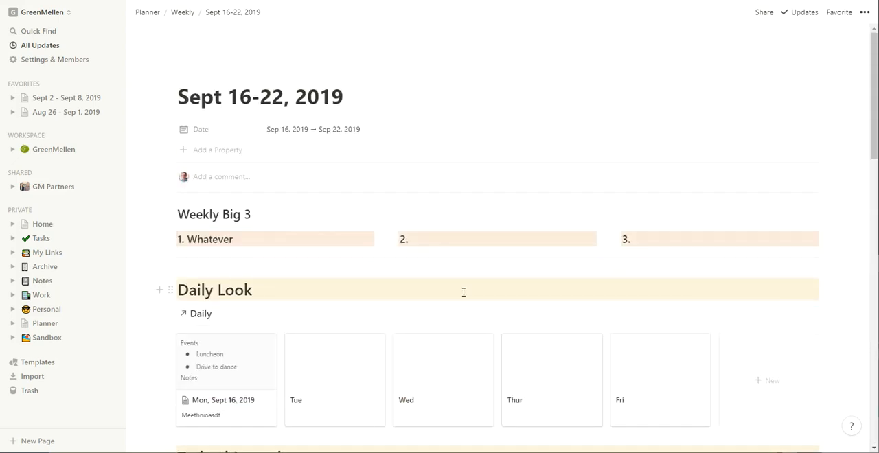
scroll("down", 3)
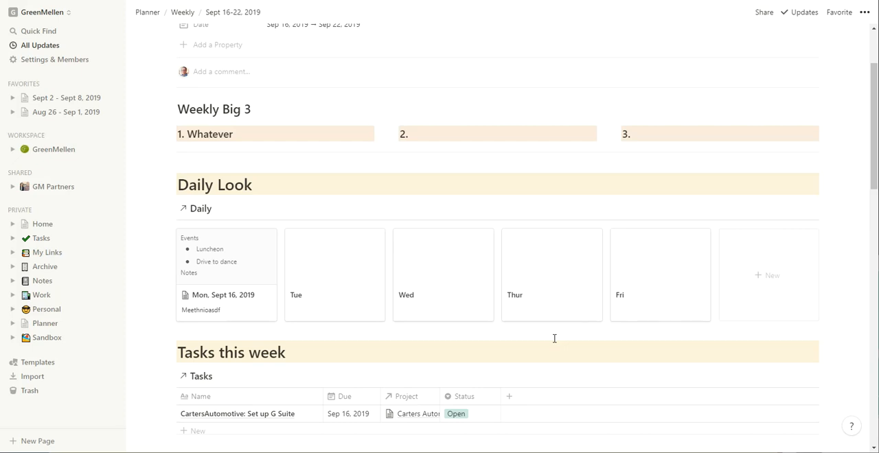
mouse_move(535, 301)
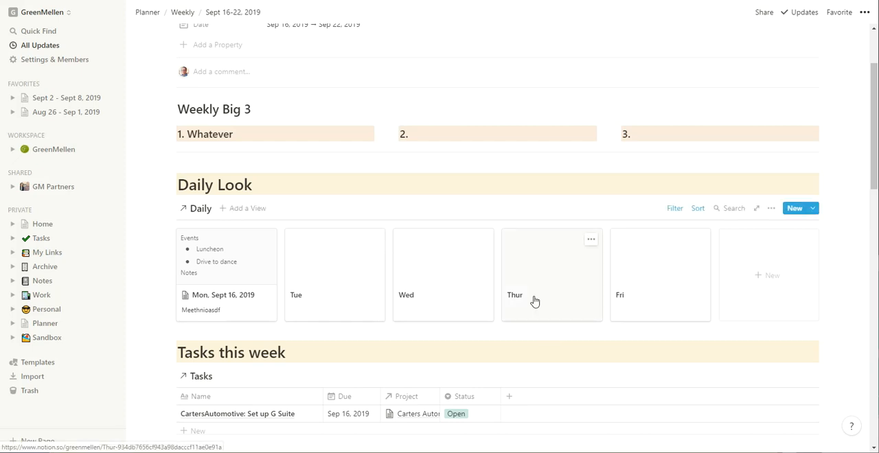
mouse_move(335, 278)
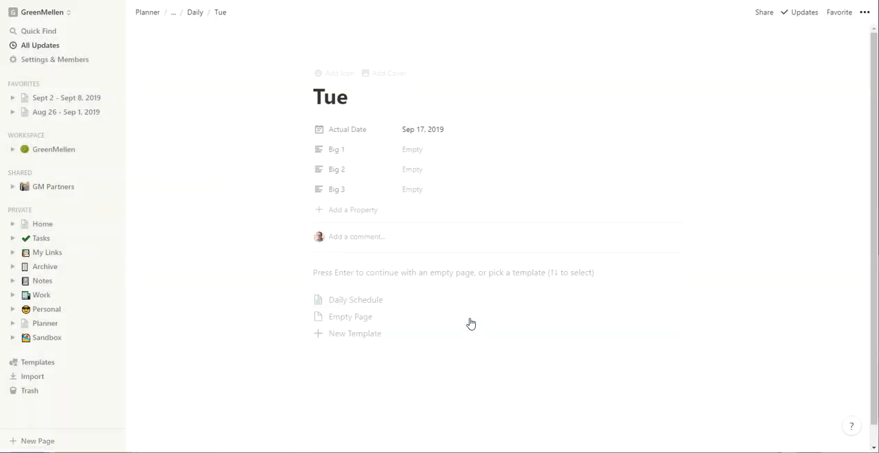
mouse_move(355, 300)
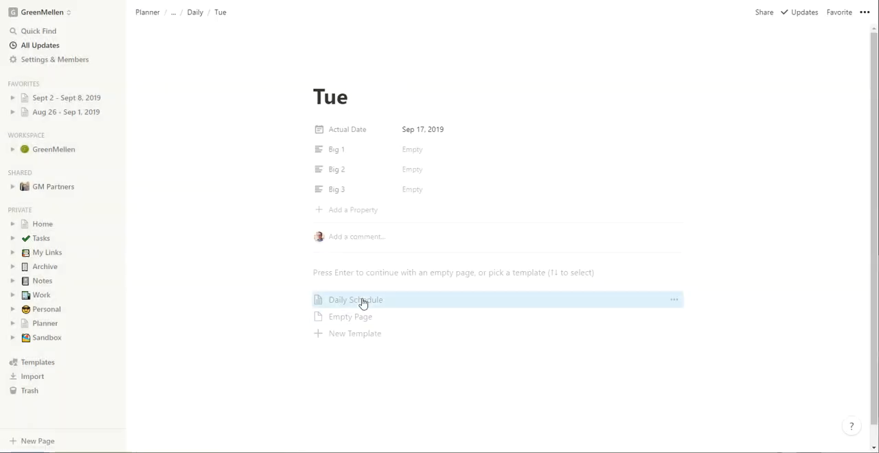
Apply the Daily Schedule template to the Tue page dated Sep 17.
left_click(355, 300)
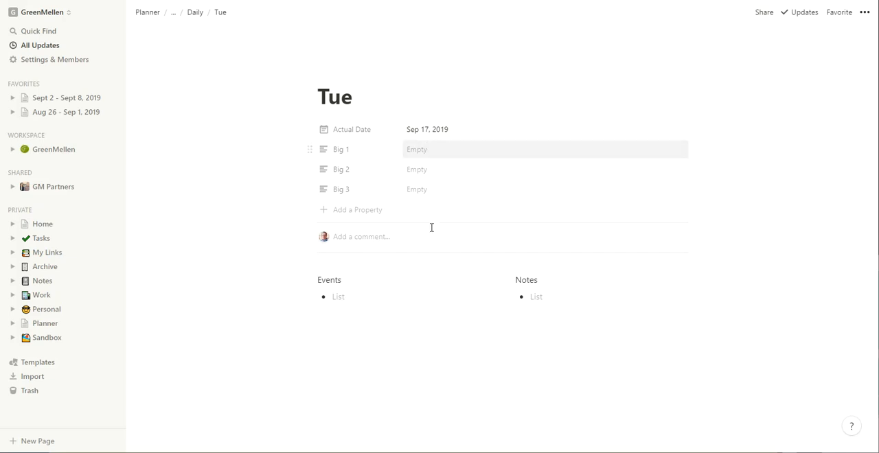
left_click(352, 96)
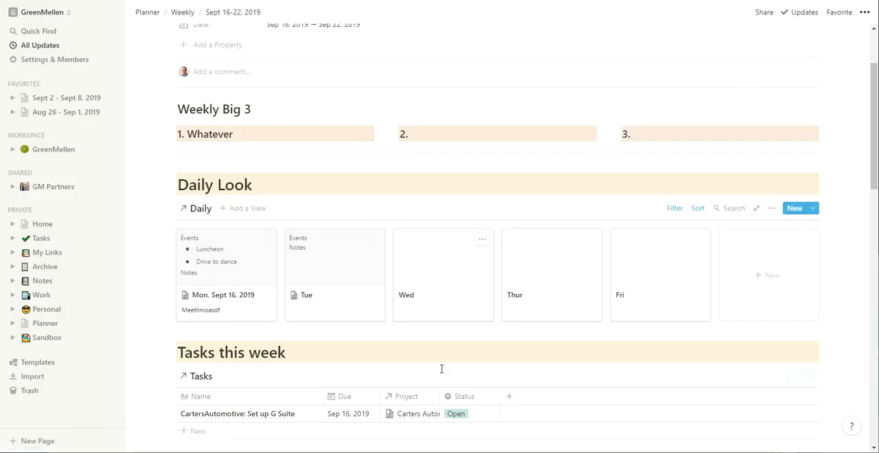
mouse_move(643, 304)
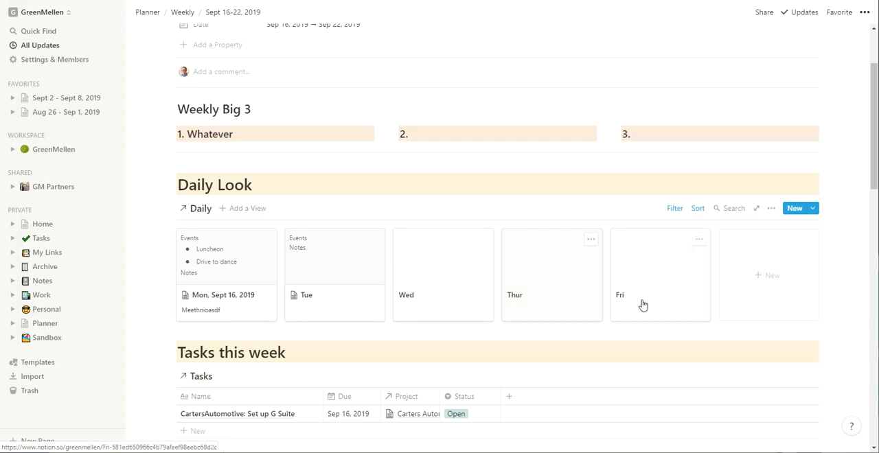
mouse_move(535, 286)
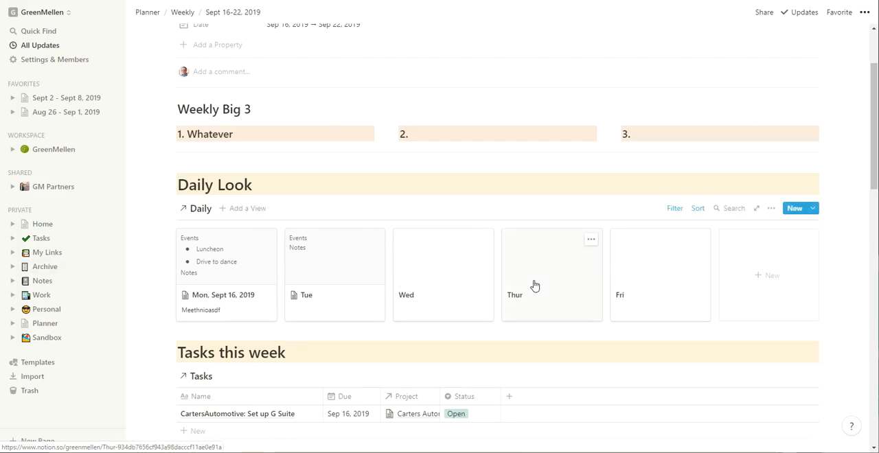
Scroll back up the weekly page and follow the Planner breadcrumb.
scroll("down", 3)
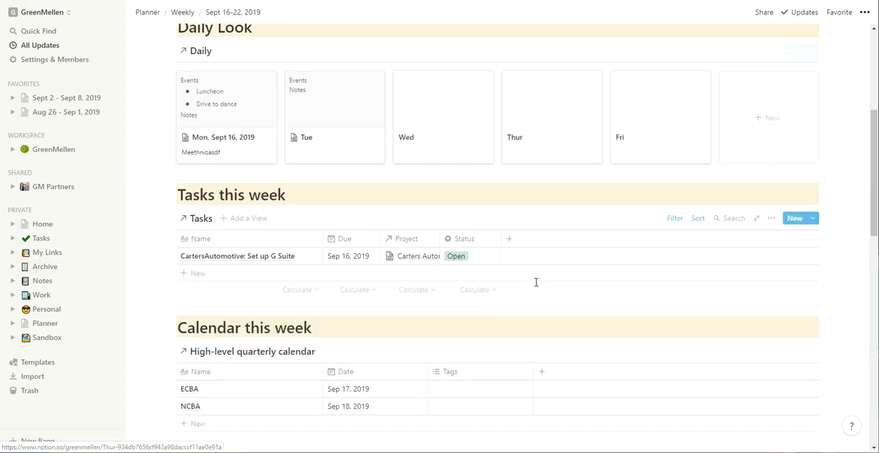
scroll("up", 3)
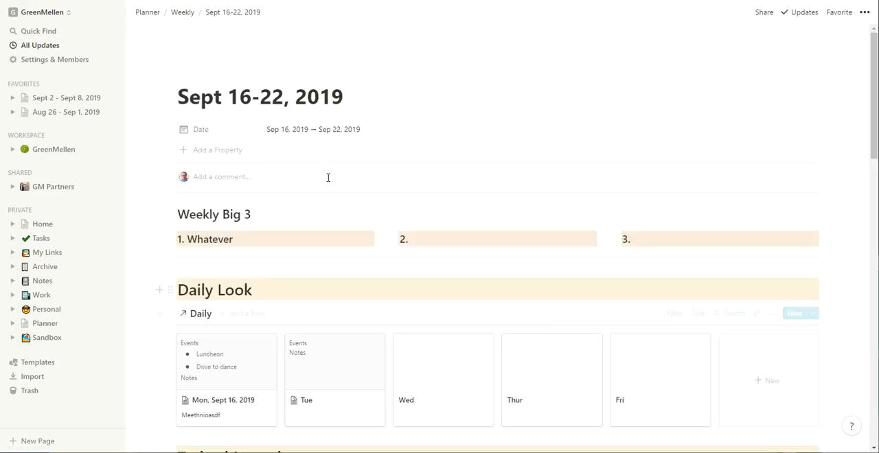
left_click(147, 12)
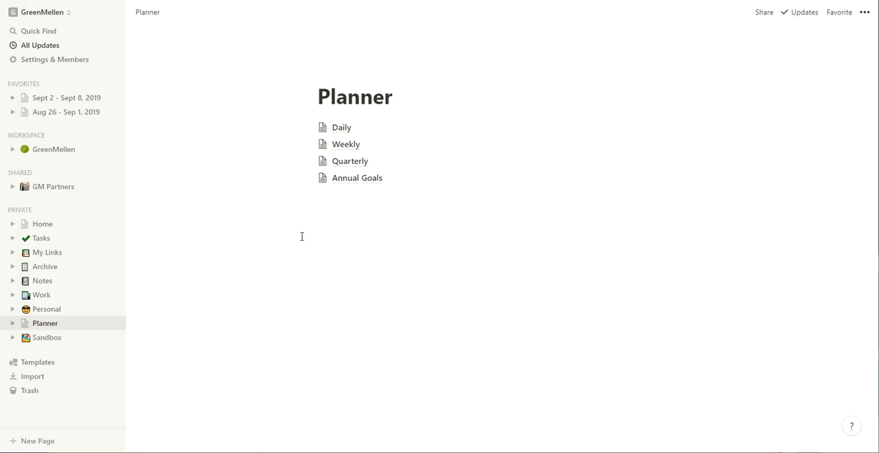
mouse_move(43, 224)
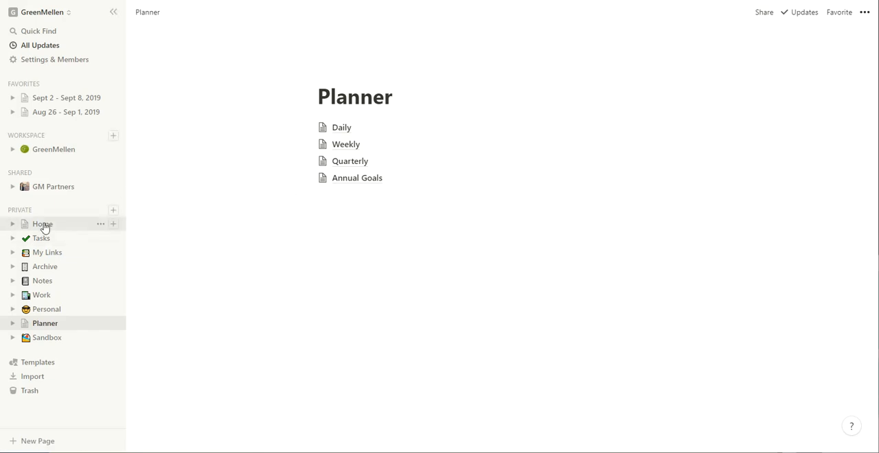
Visit the Home dashboard from the sidebar, then open Planner.
left_click(42, 223)
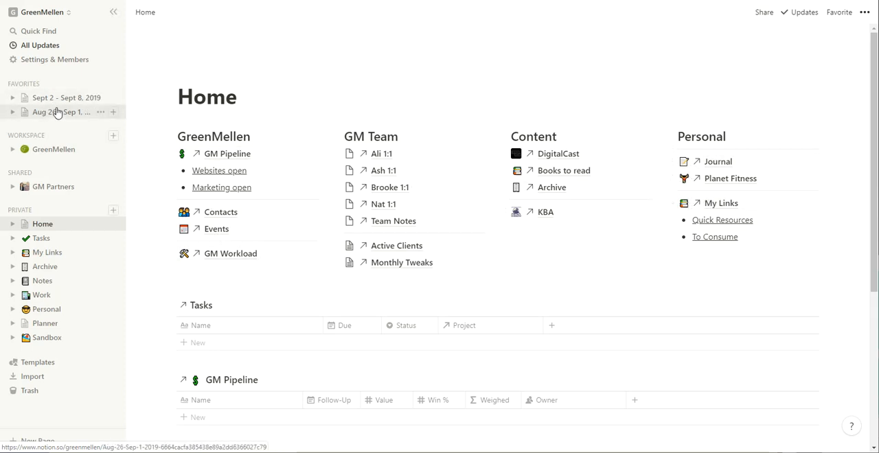
mouse_move(55, 112)
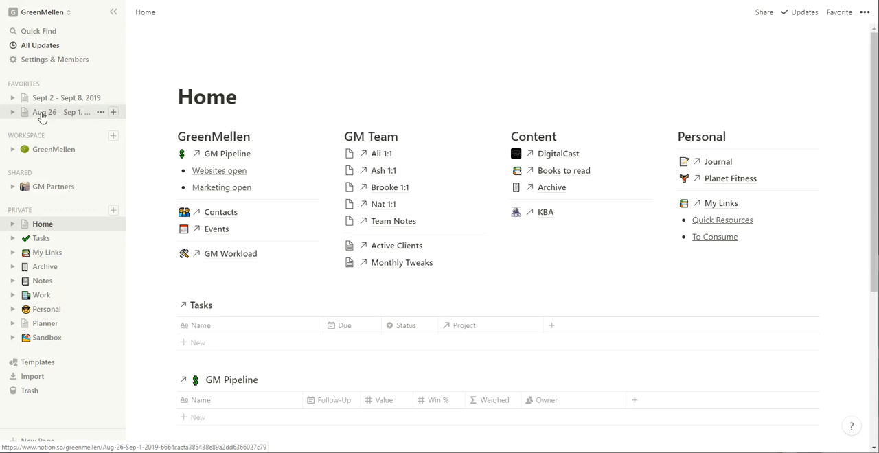
mouse_move(62, 116)
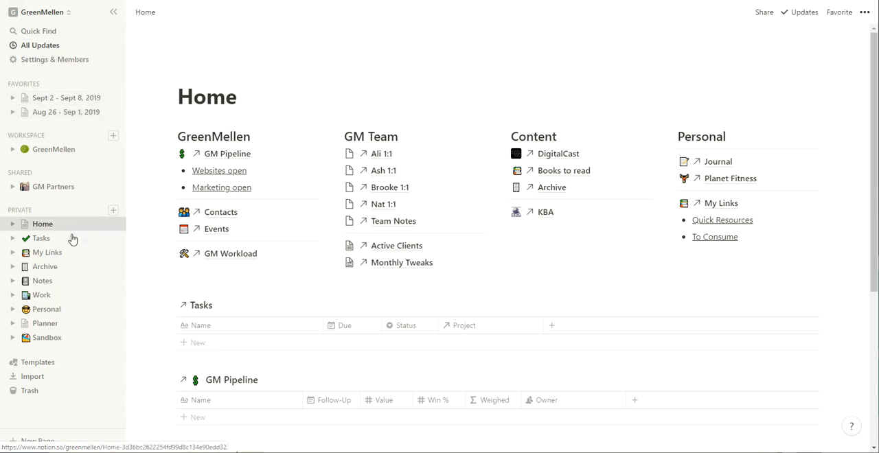
left_click(44, 323)
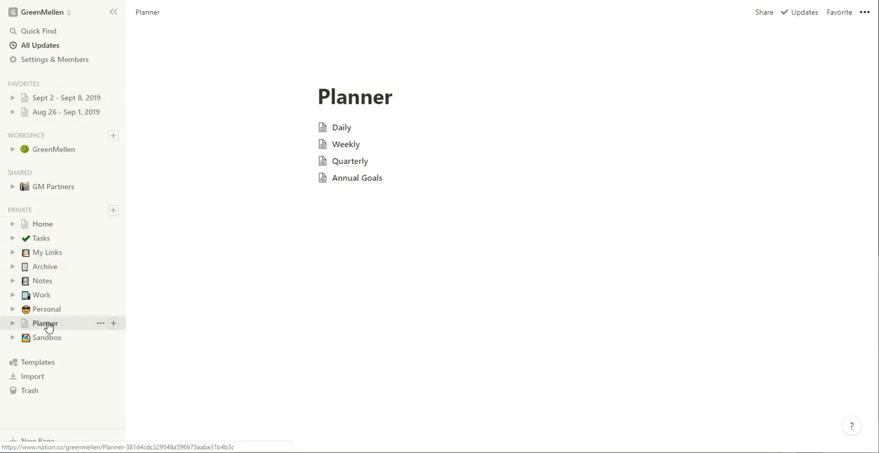
Favorite the Sept 16-22, 2019 page from the Weekly database and open it from the sidebar.
left_click(345, 145)
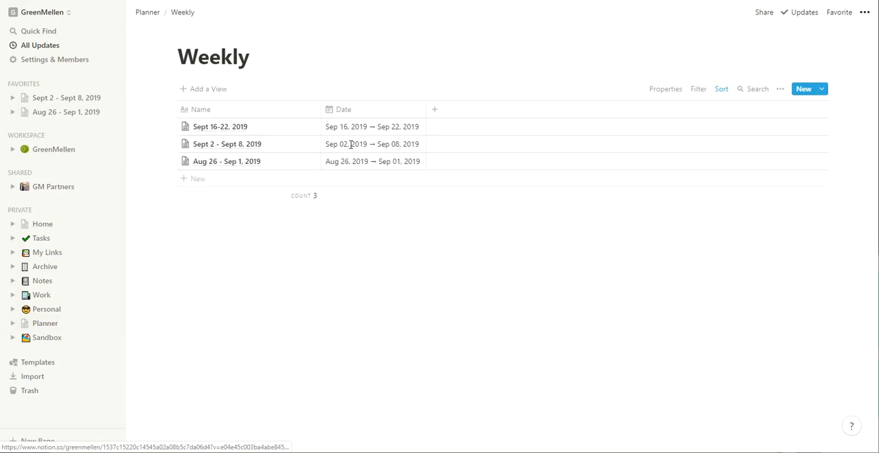
mouse_move(230, 133)
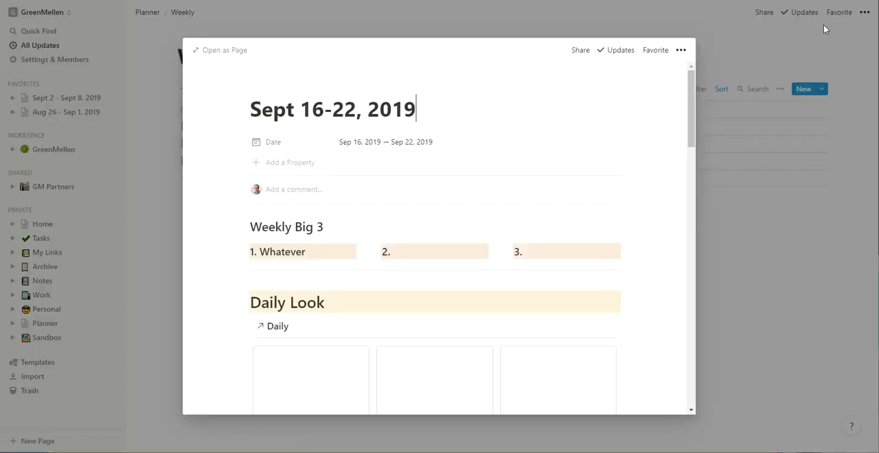
left_click(655, 49)
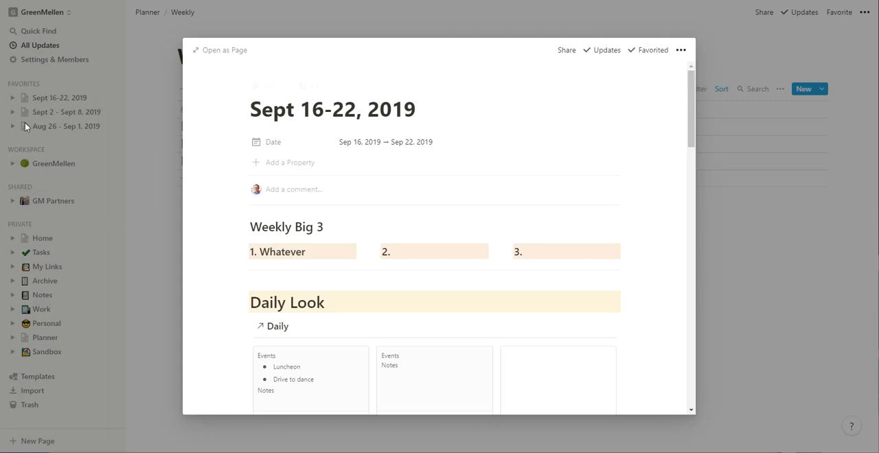
mouse_move(155, 186)
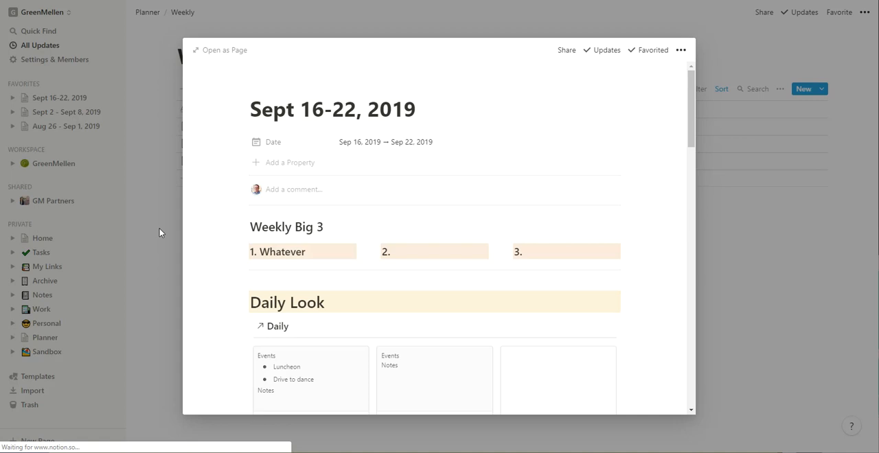
left_click(42, 238)
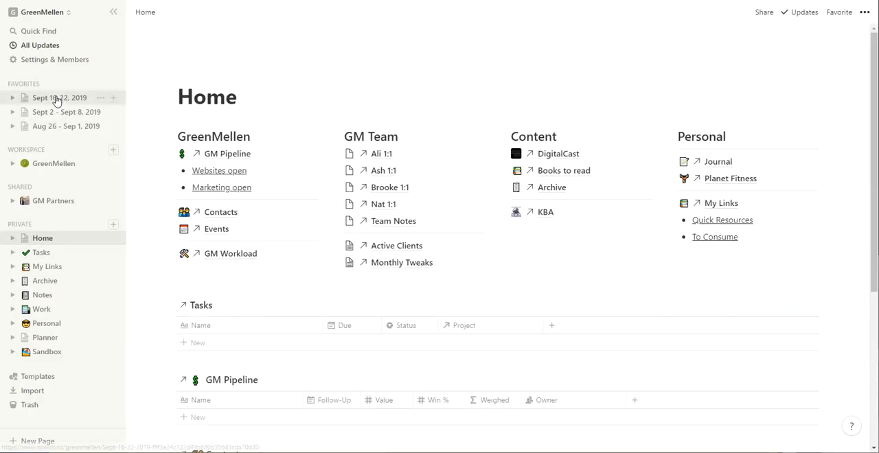
Open the Sept 16-22, 2019 weekly page from Favorites and scroll through it.
left_click(59, 97)
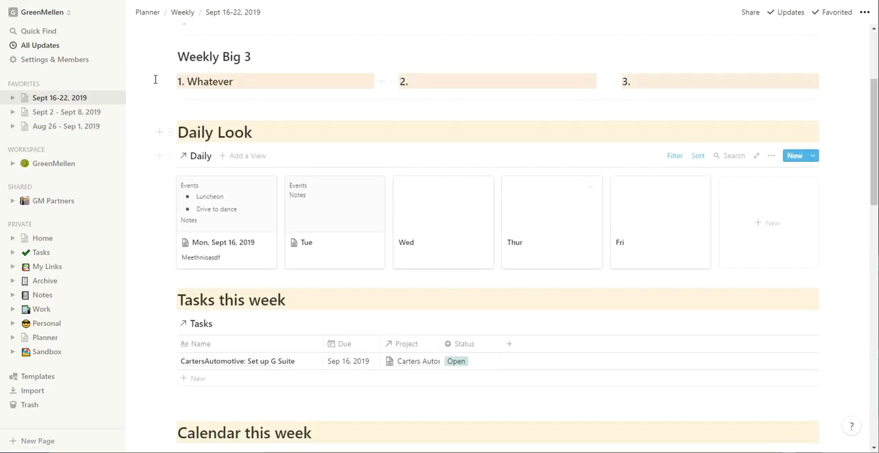
scroll("down", 3)
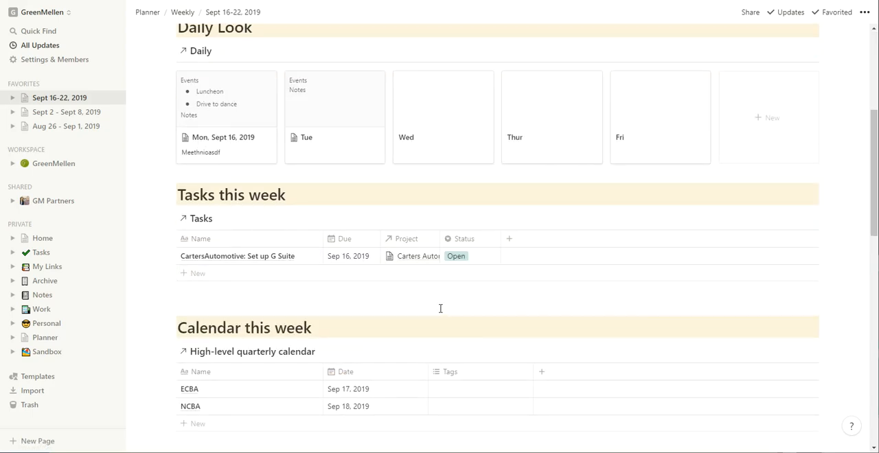
left_click(42, 238)
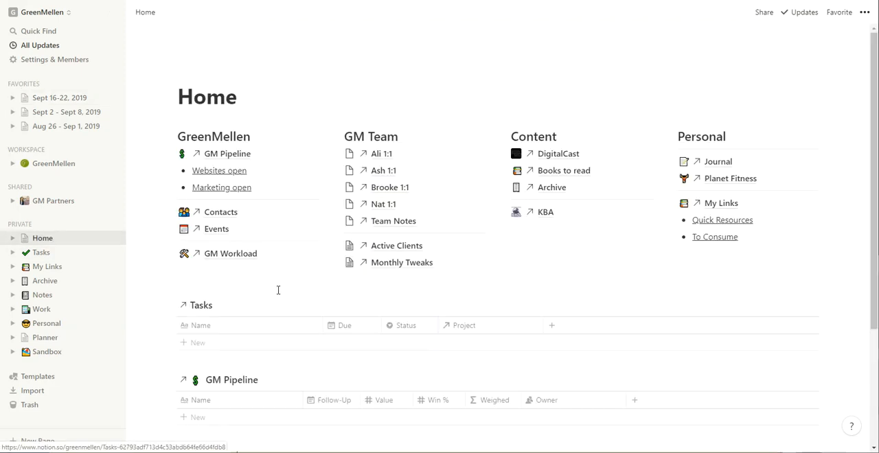
scroll("down", 3)
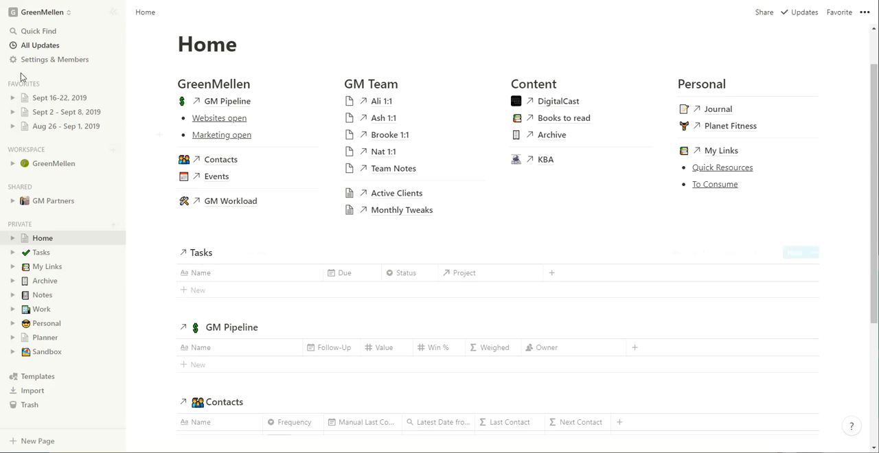
Reopen the Sept 16-22, 2019 page from Favorites, scroll its cards, and load it again.
left_click(59, 97)
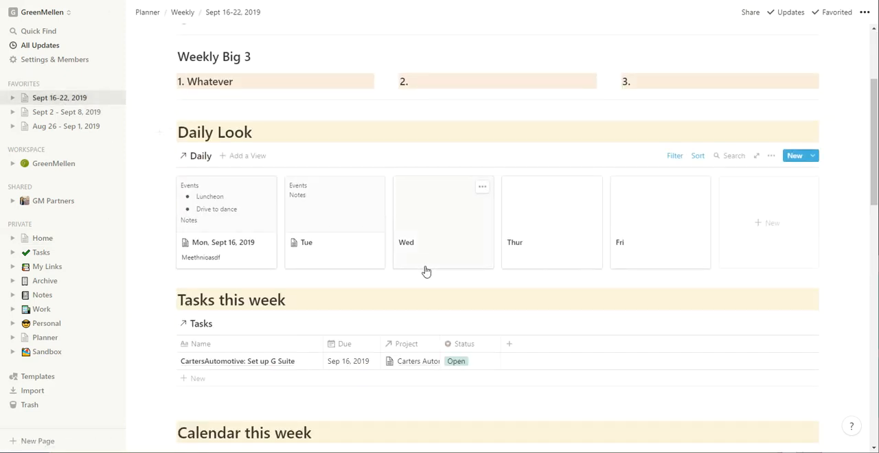
scroll("down", 3)
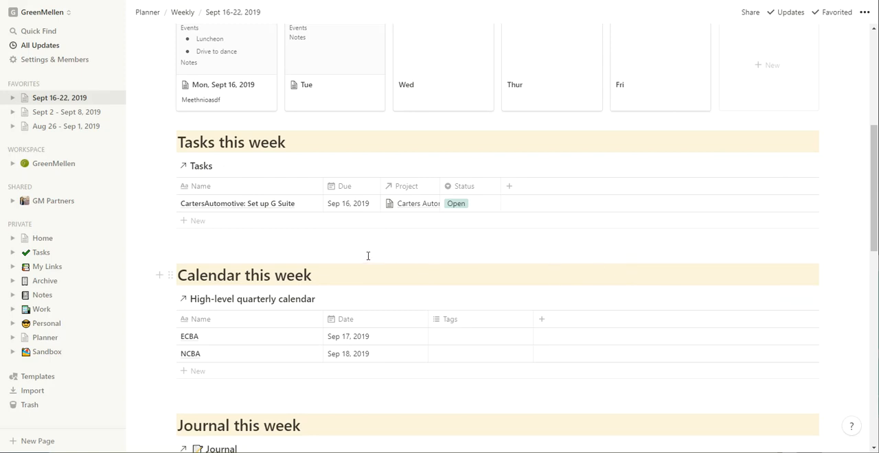
scroll("up", 3)
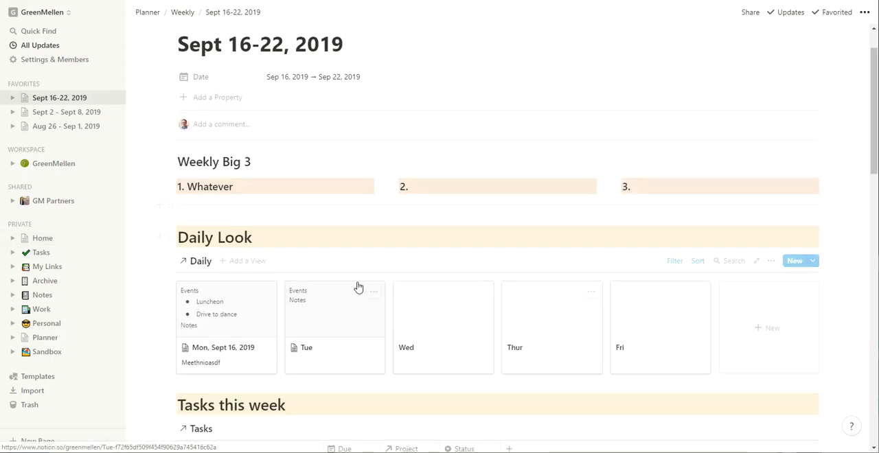
left_click(42, 238)
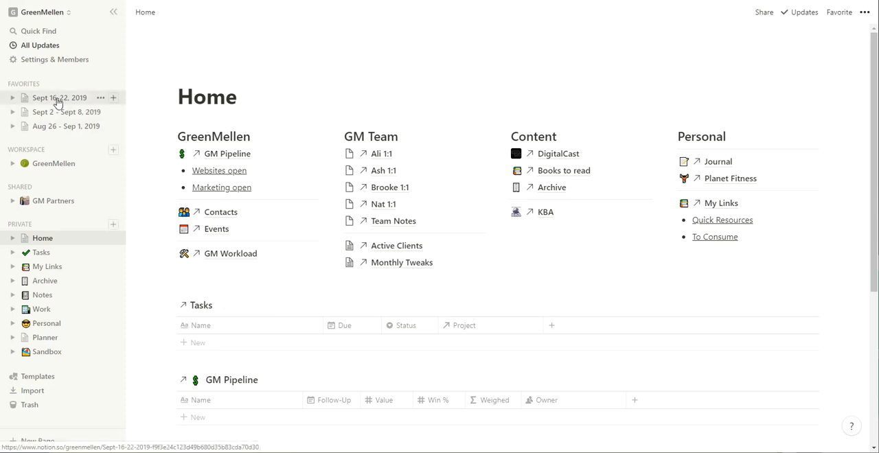
left_click(59, 98)
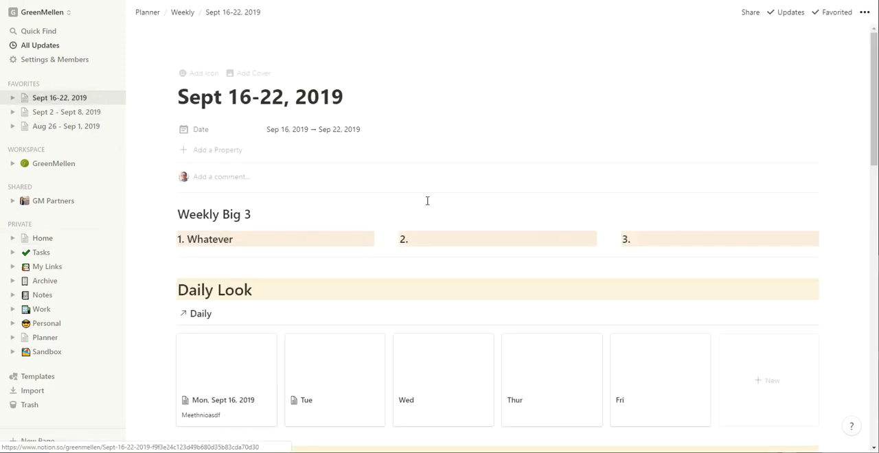
Open the Tue daily page (Sep 17, 2019) from the Daily Look cards.
left_click(335, 380)
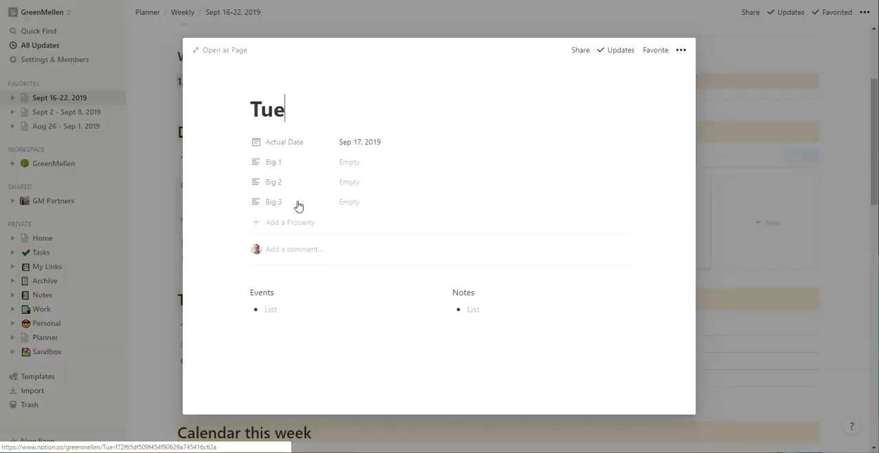
mouse_move(494, 161)
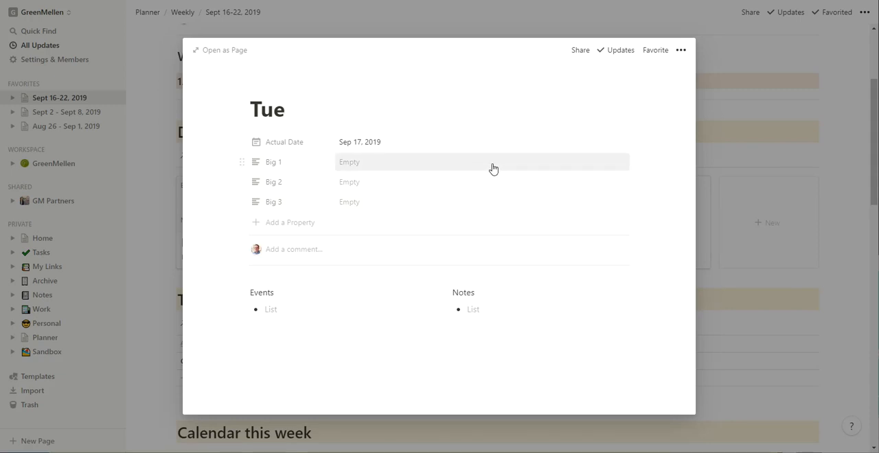
mouse_move(633, 69)
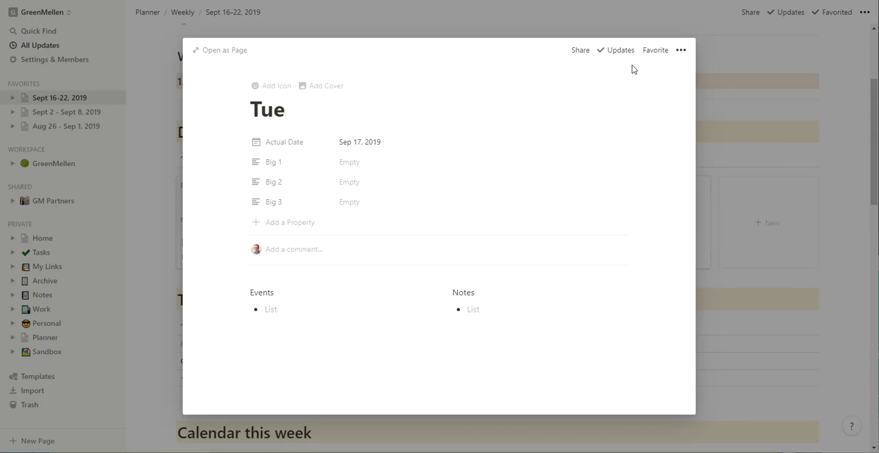
mouse_move(551, 96)
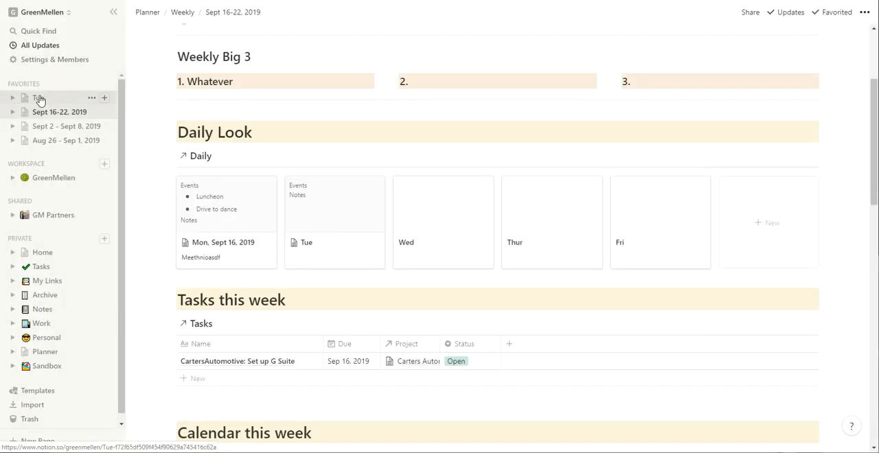
Open the Tue Sep 17, 2019 page full-size and remove it from favorites.
left_click(307, 242)
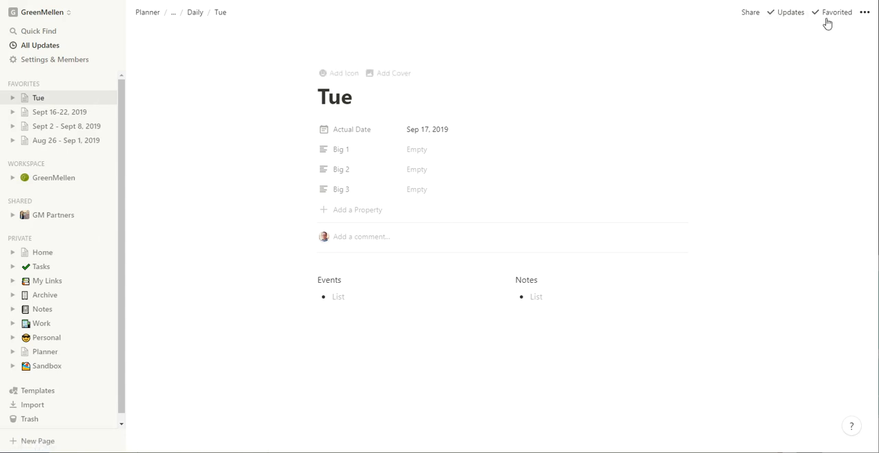
left_click(836, 12)
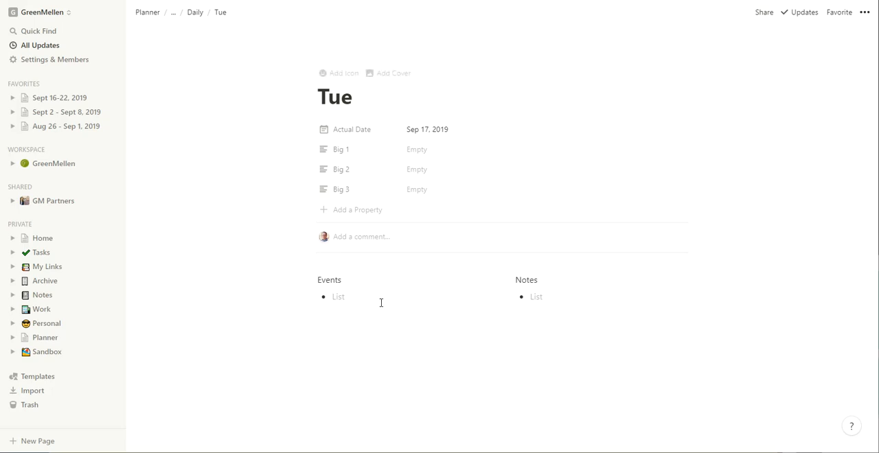
mouse_move(507, 288)
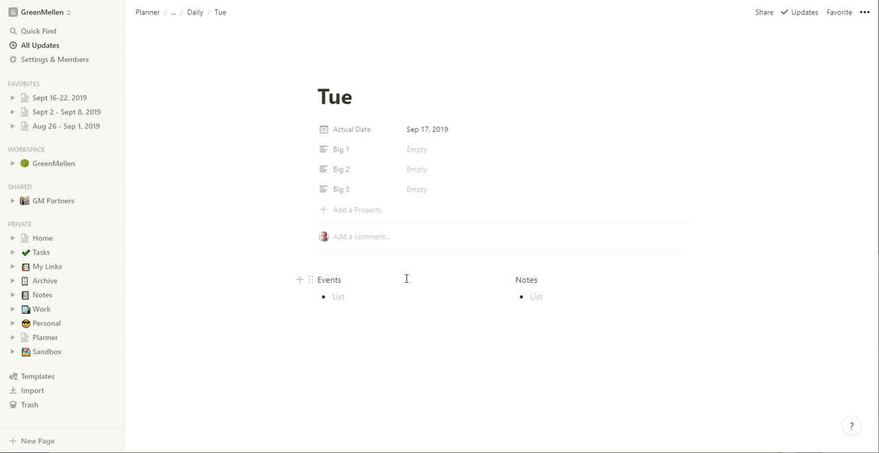
mouse_move(423, 215)
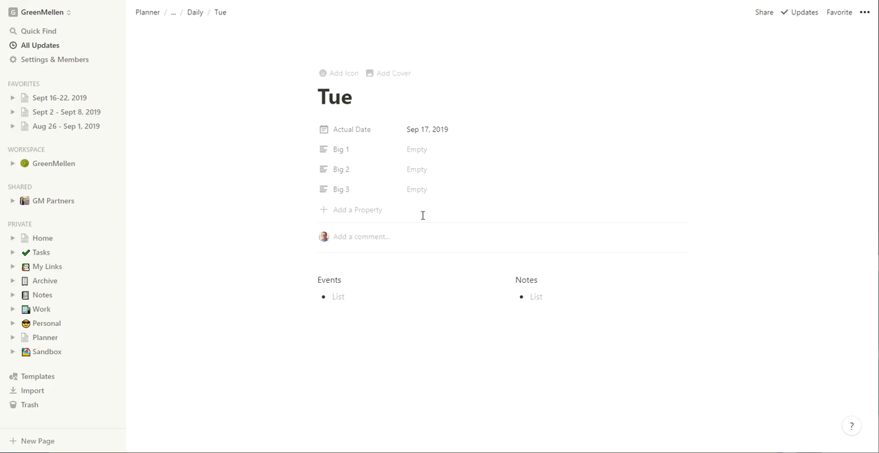
mouse_move(427, 354)
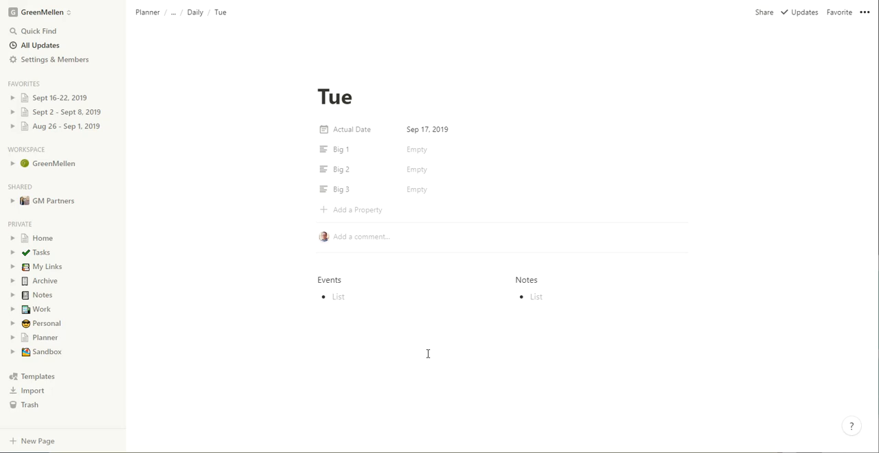
mouse_move(434, 256)
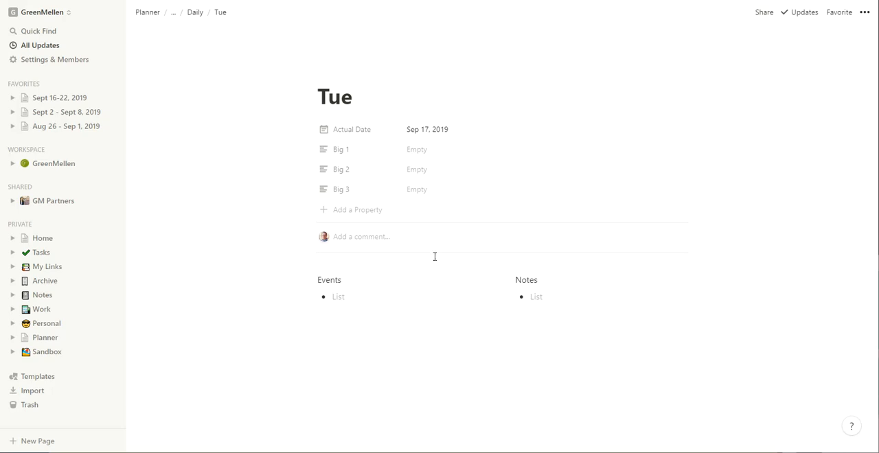